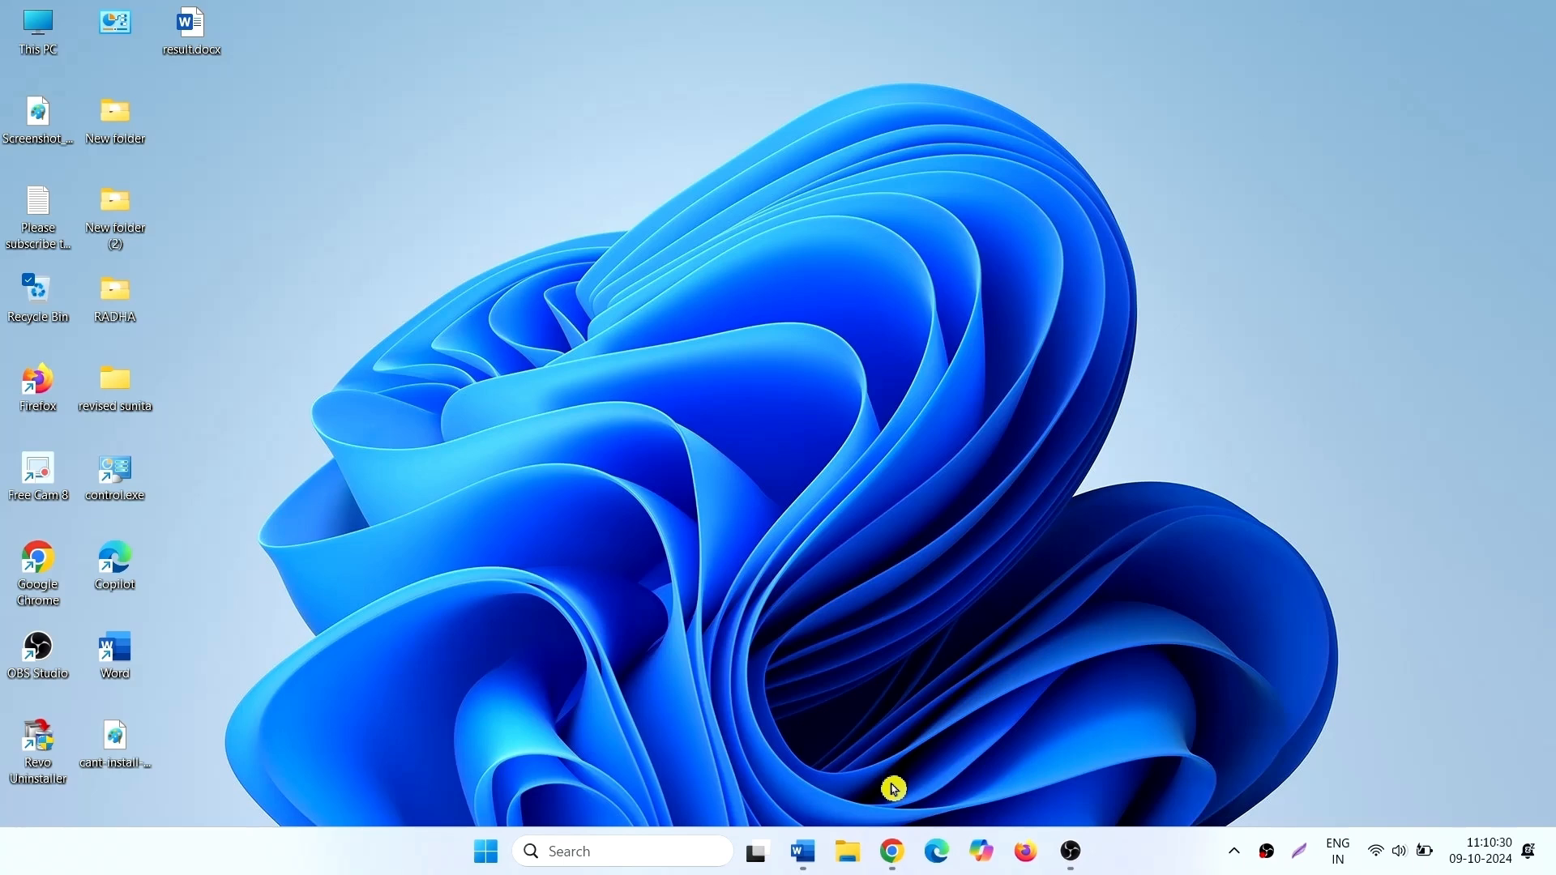
Check the PC's system type on the Settings System device specifications page.
click(890, 851)
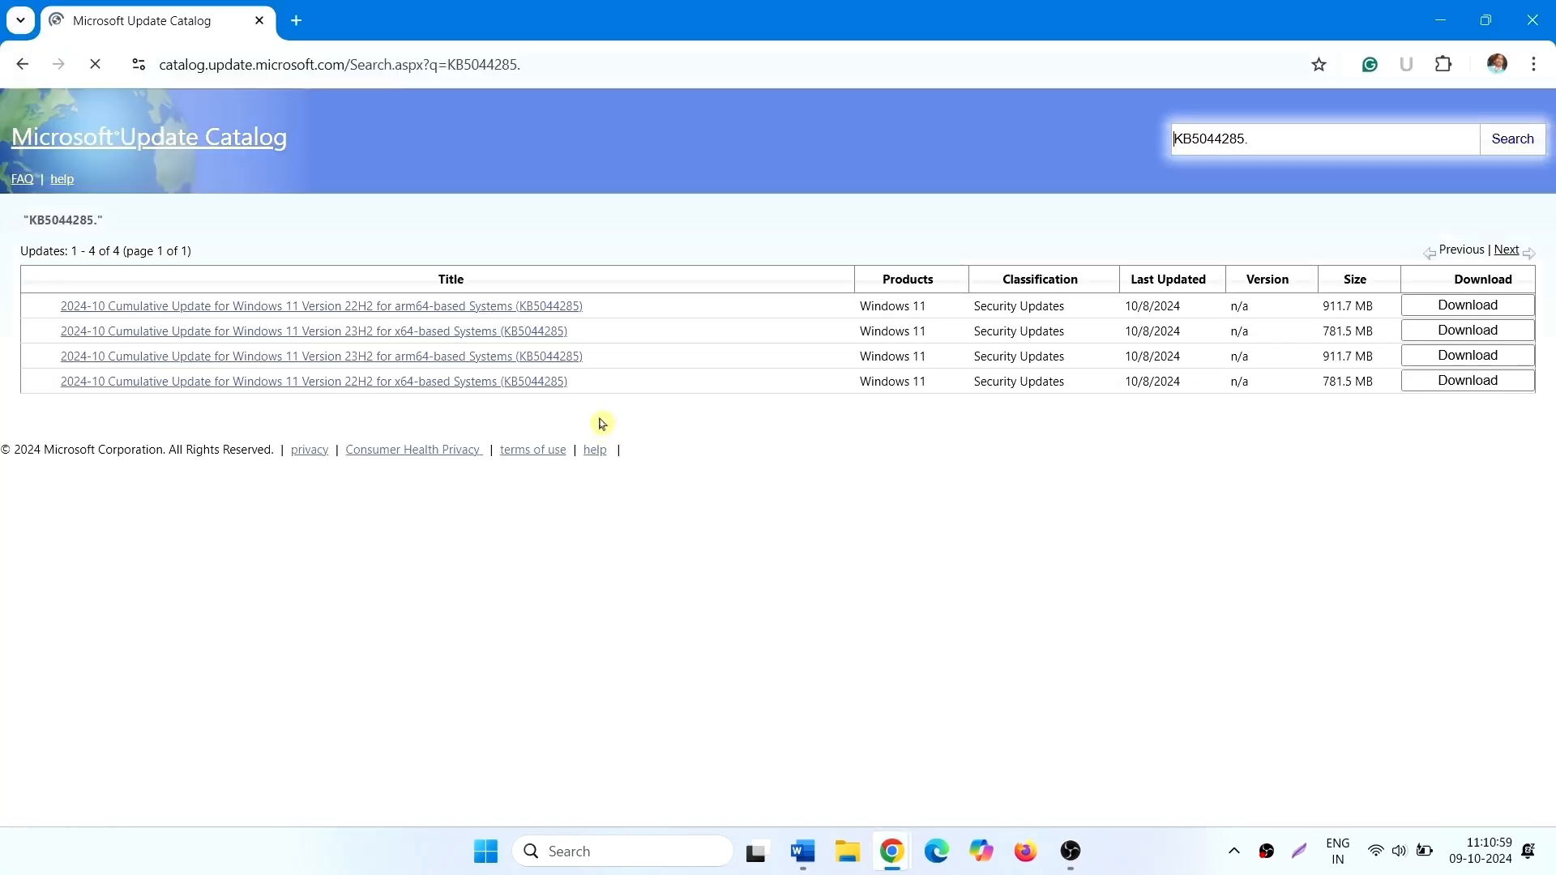
mouse_move(539, 425)
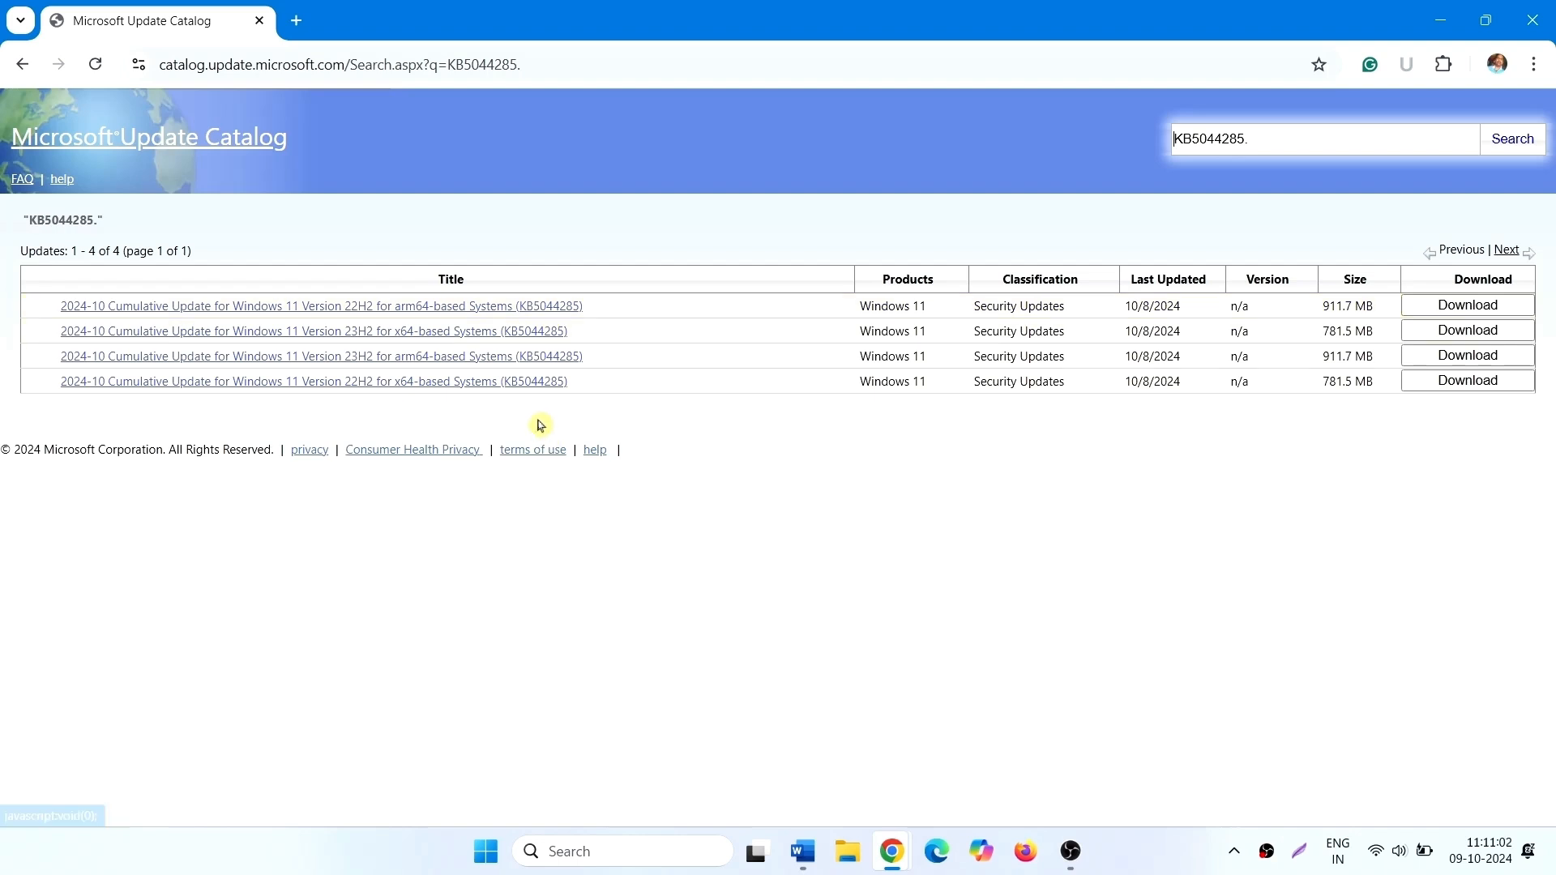
mouse_move(376, 337)
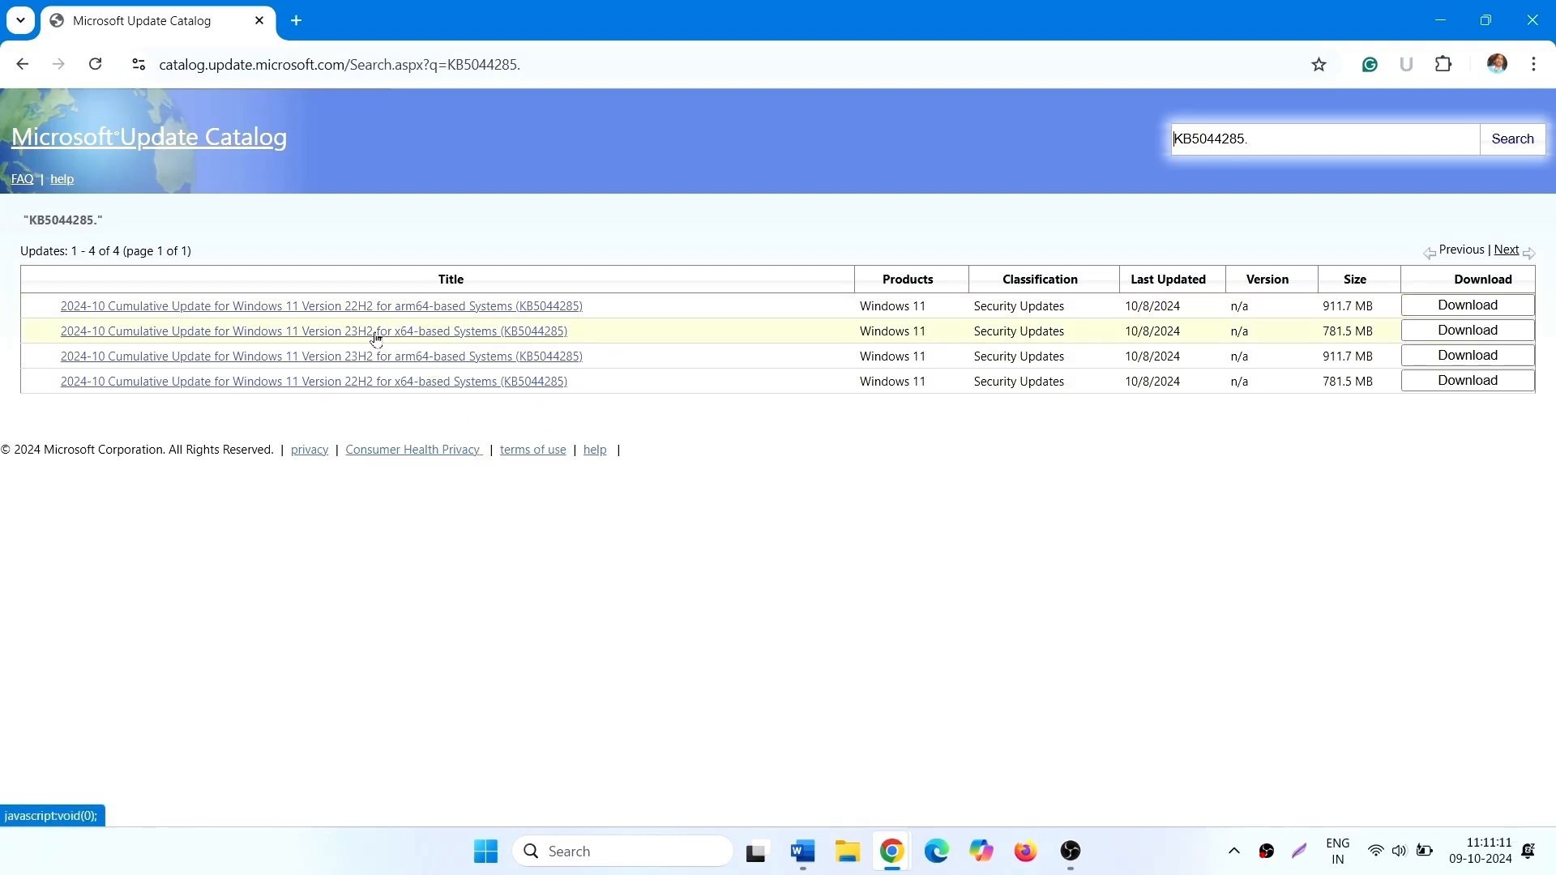
mouse_move(403, 428)
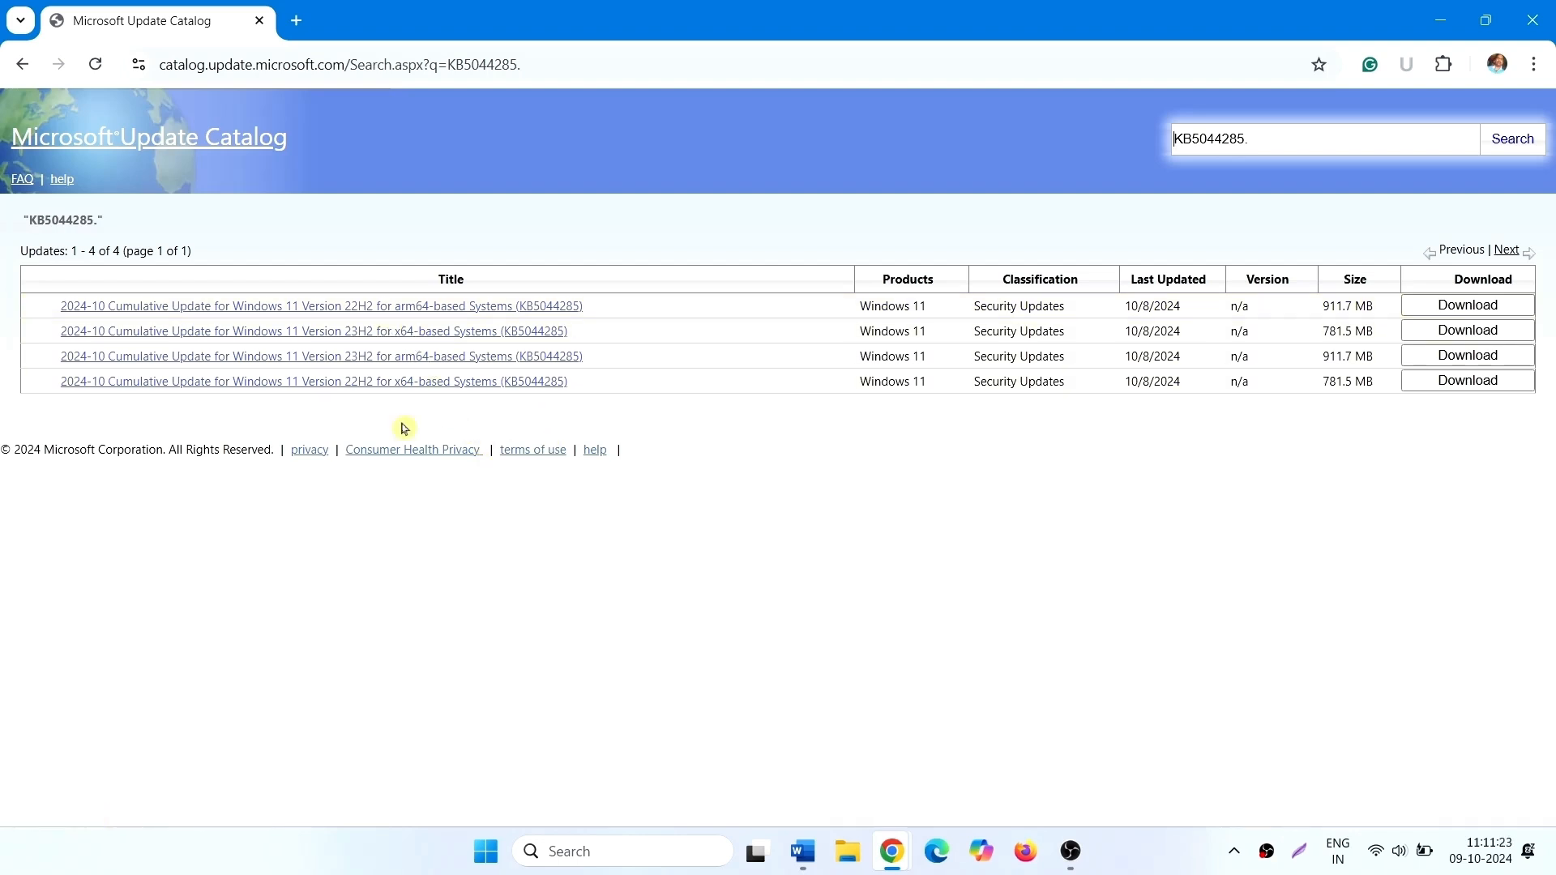
mouse_move(418, 344)
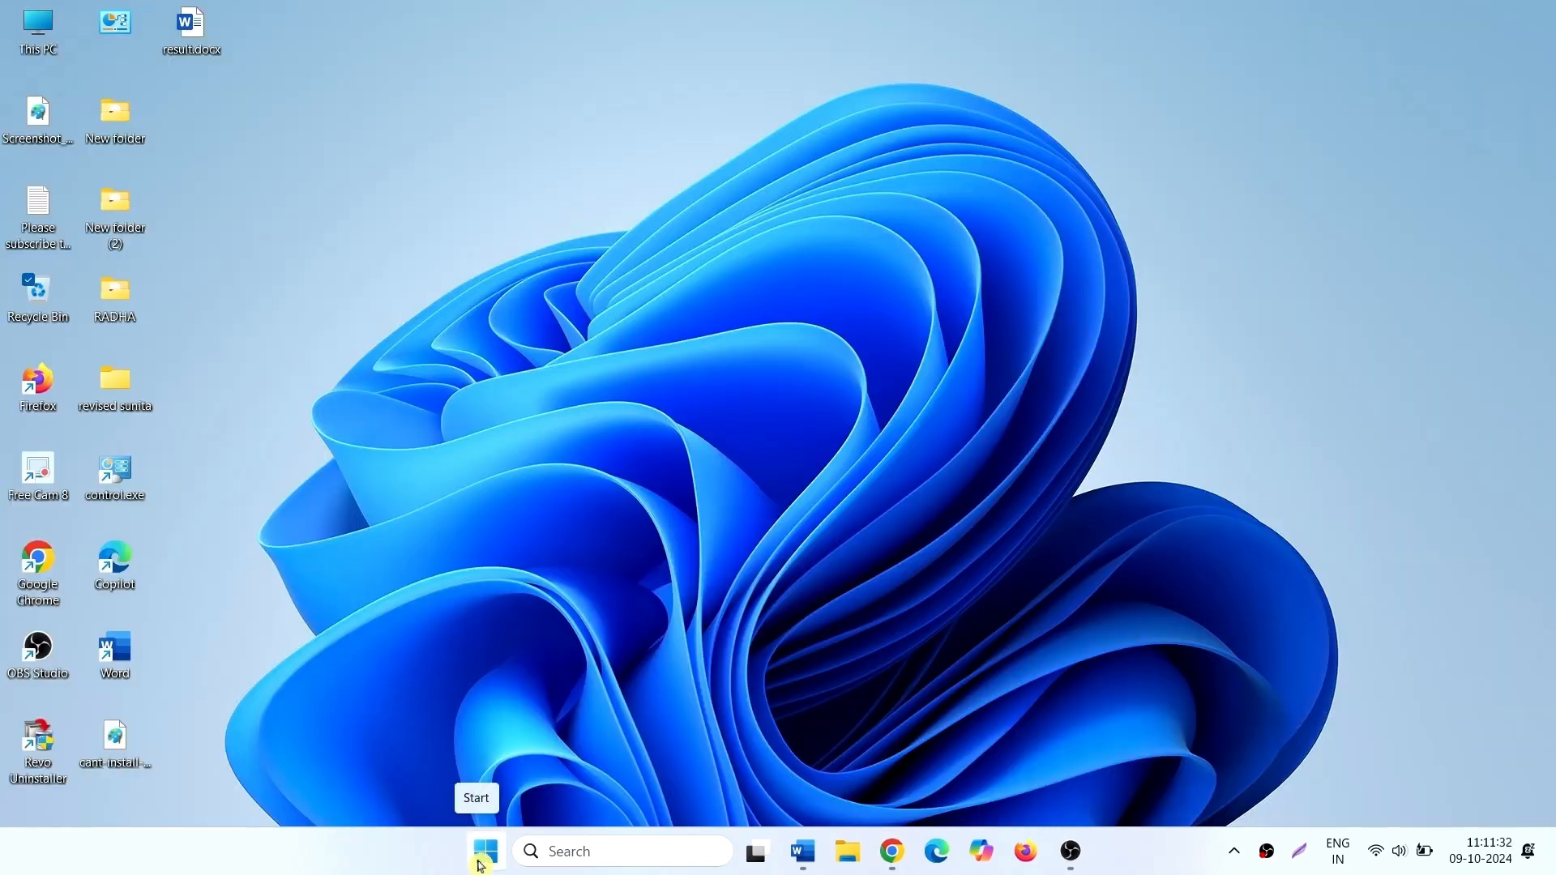
click(486, 850)
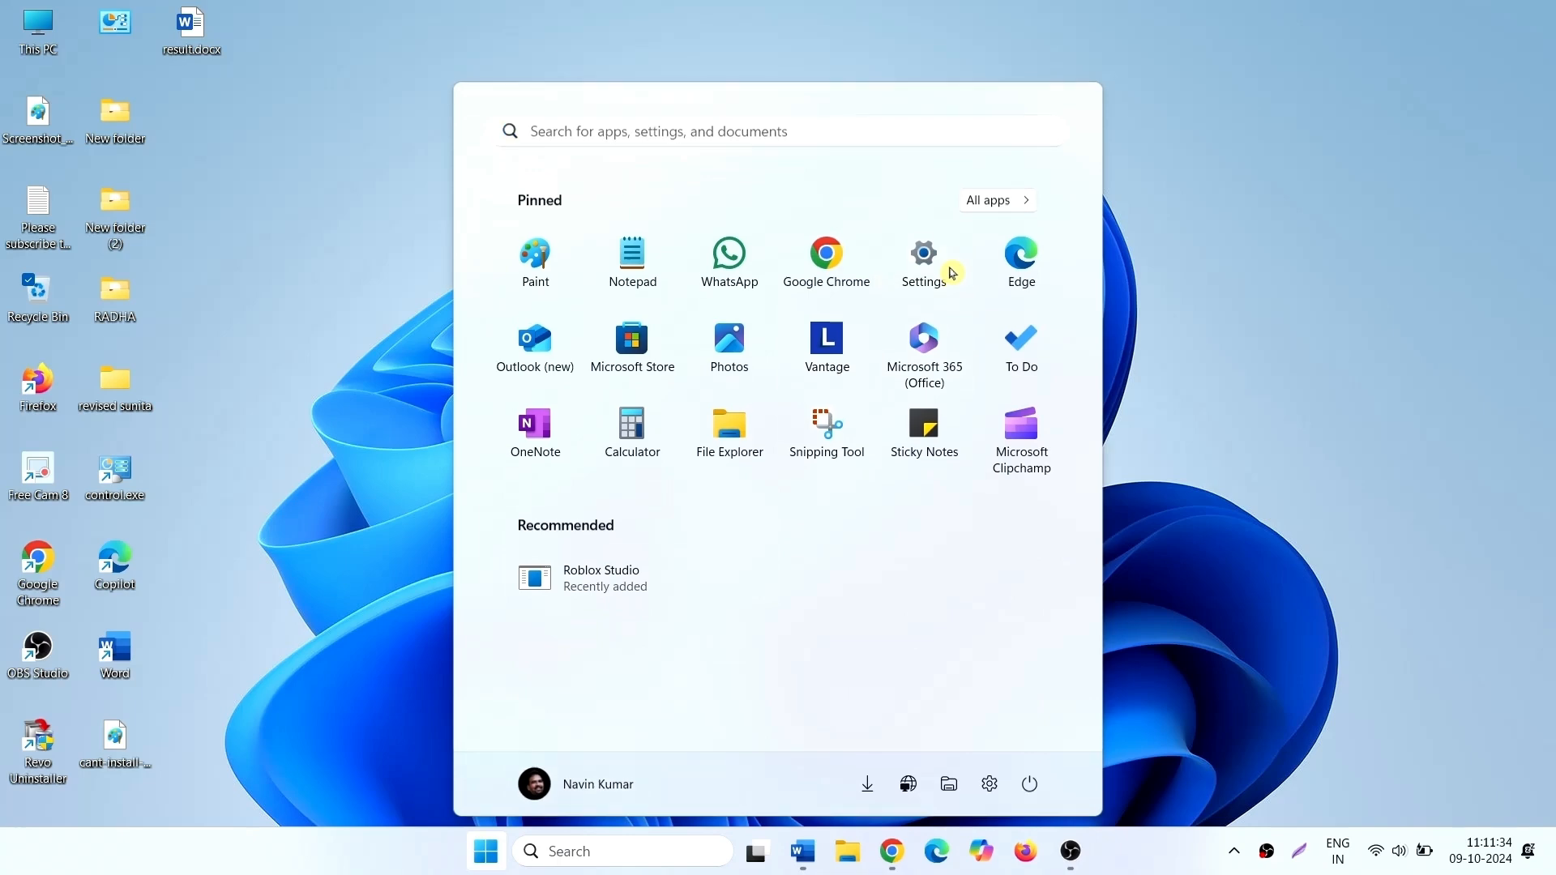
click(922, 254)
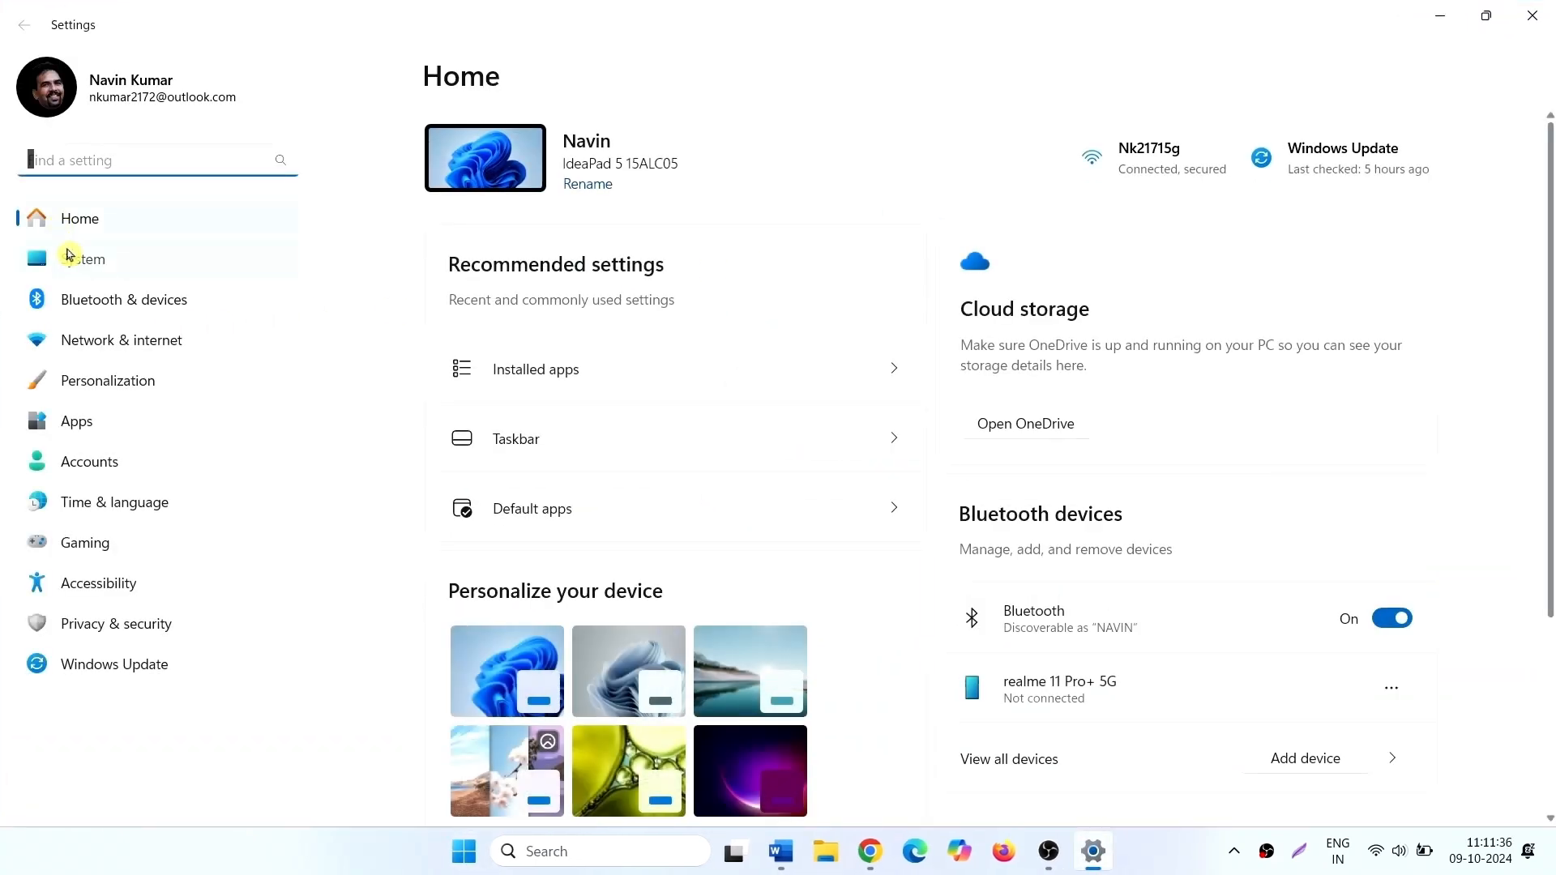
click(83, 260)
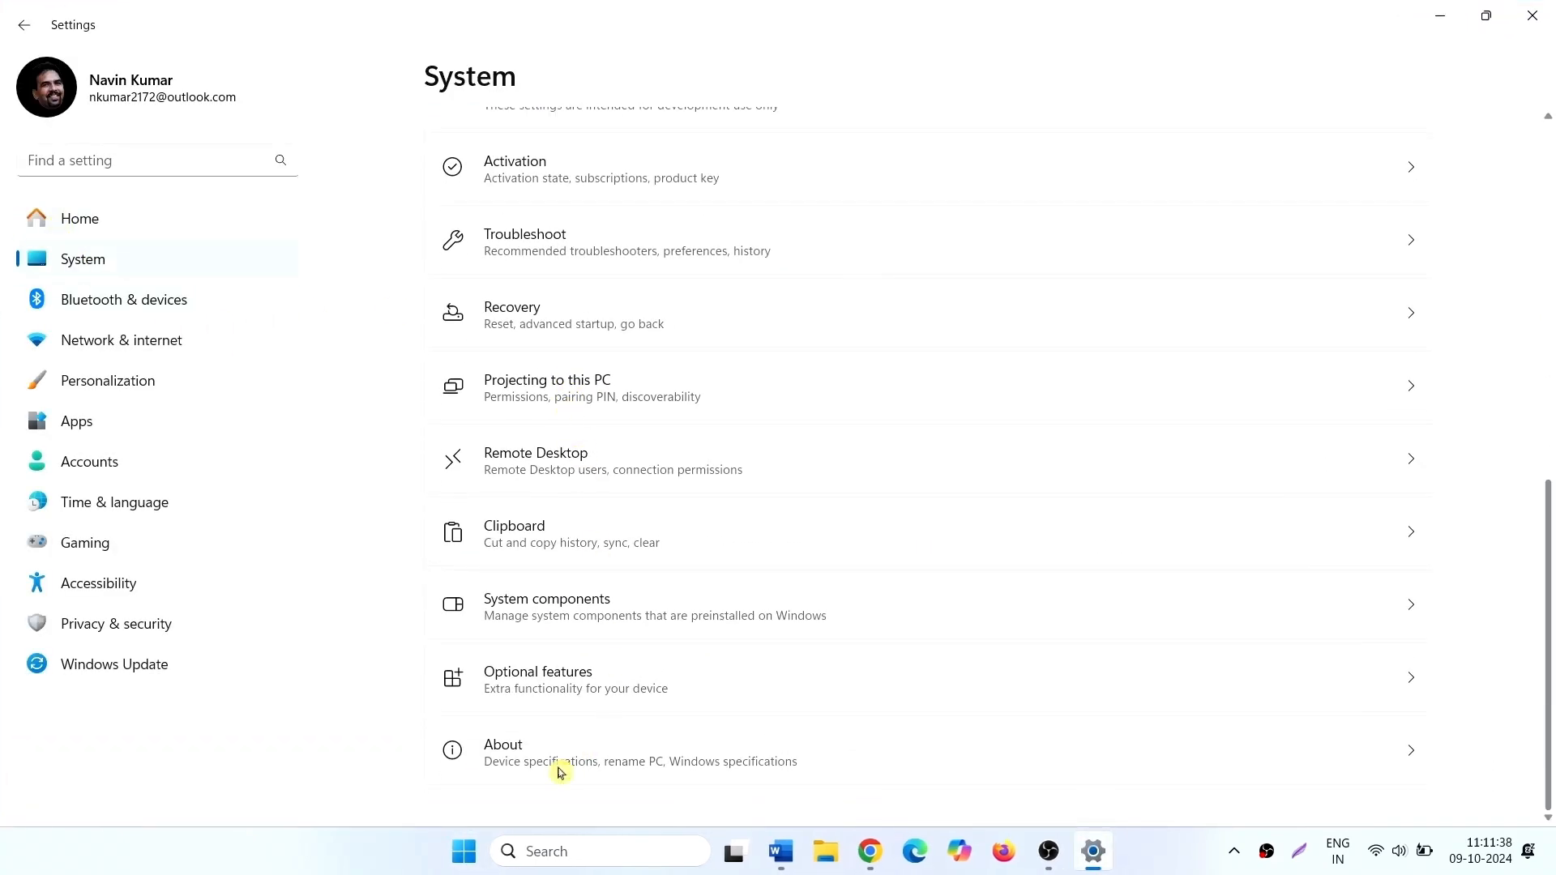
click(640, 751)
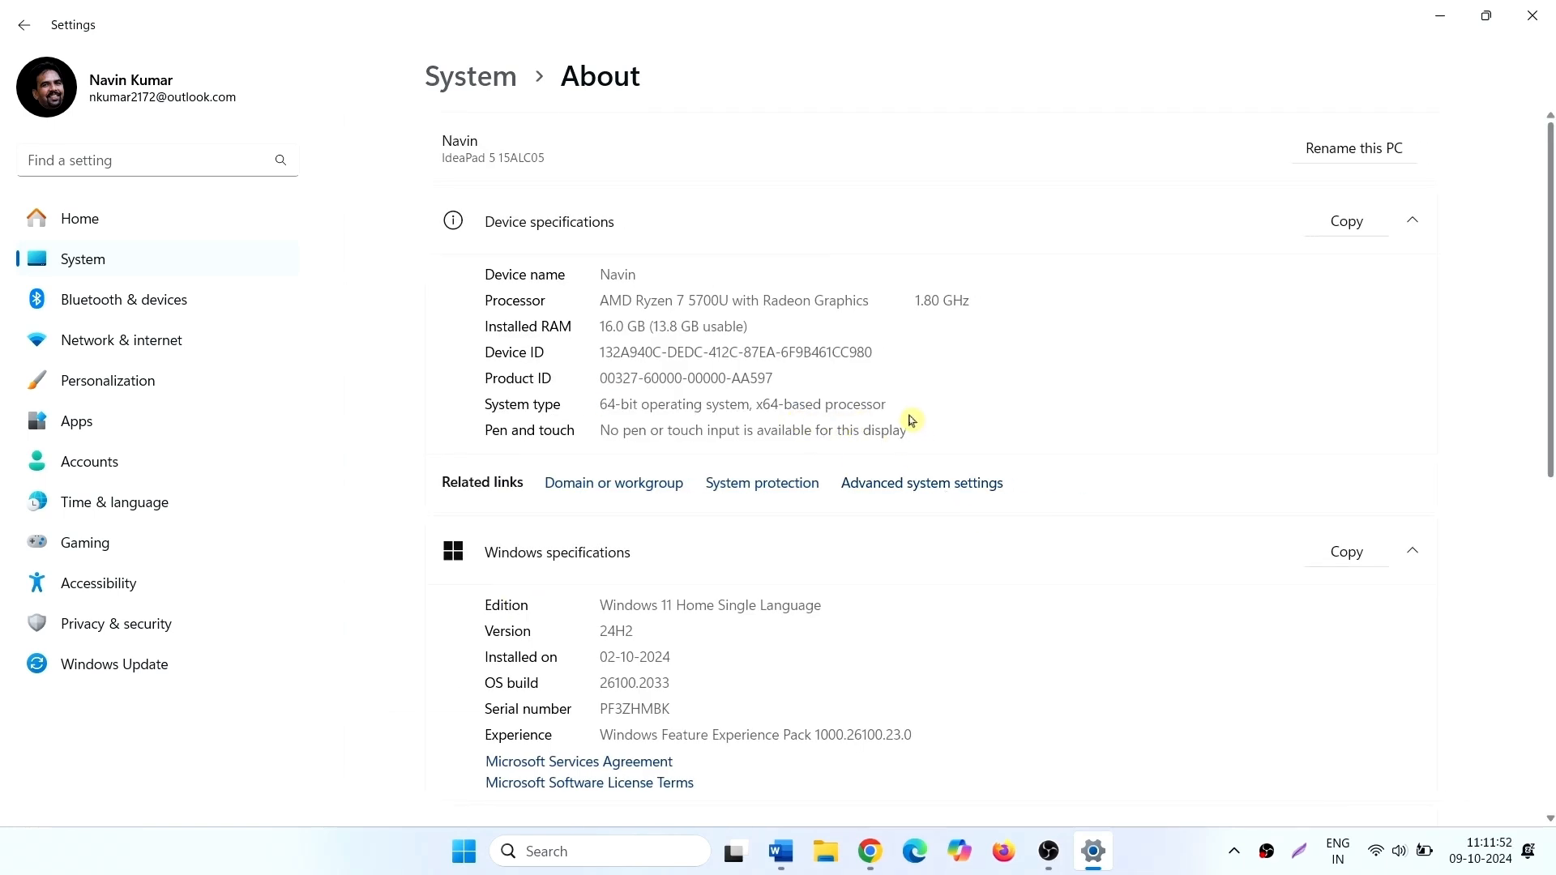
mouse_move(565, 451)
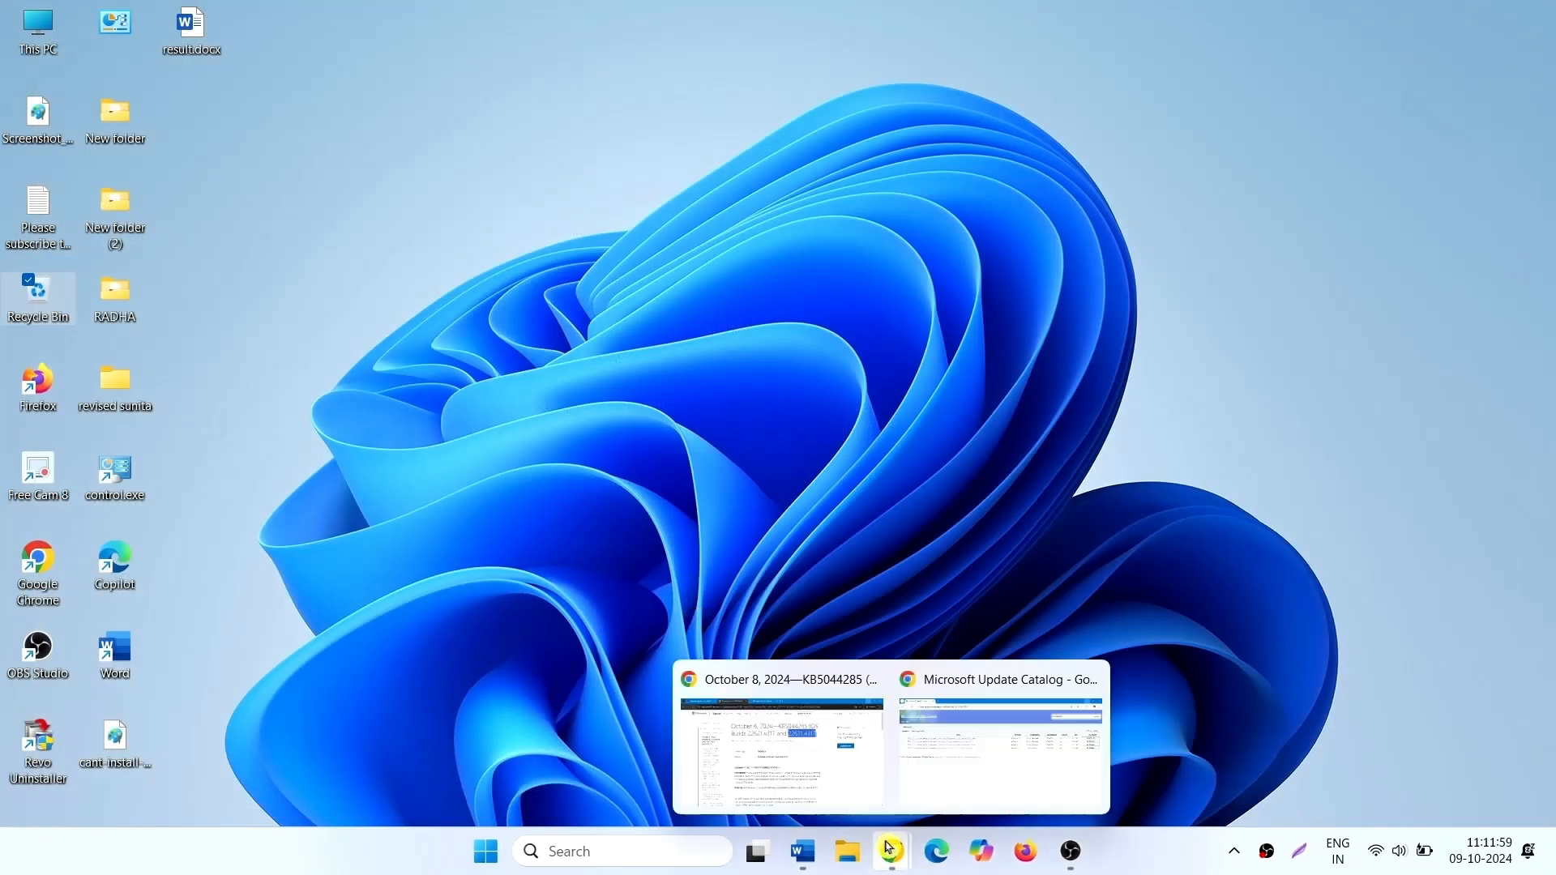
Download the KB5044285 Windows 11 23H2 x64 .msu package from the Update Catalog.
click(999, 740)
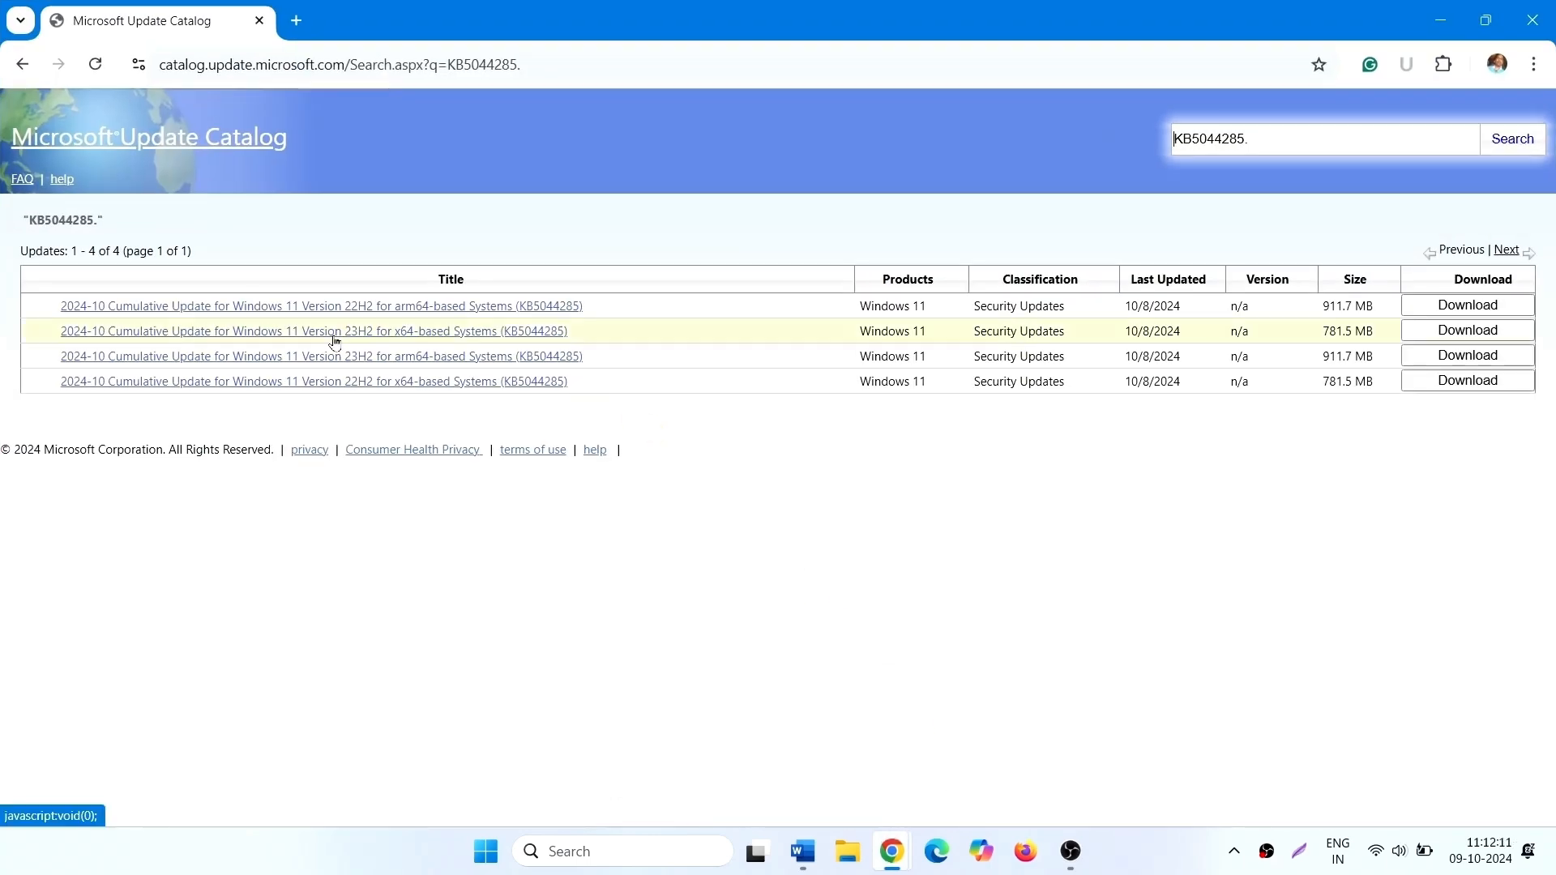
mouse_move(395, 341)
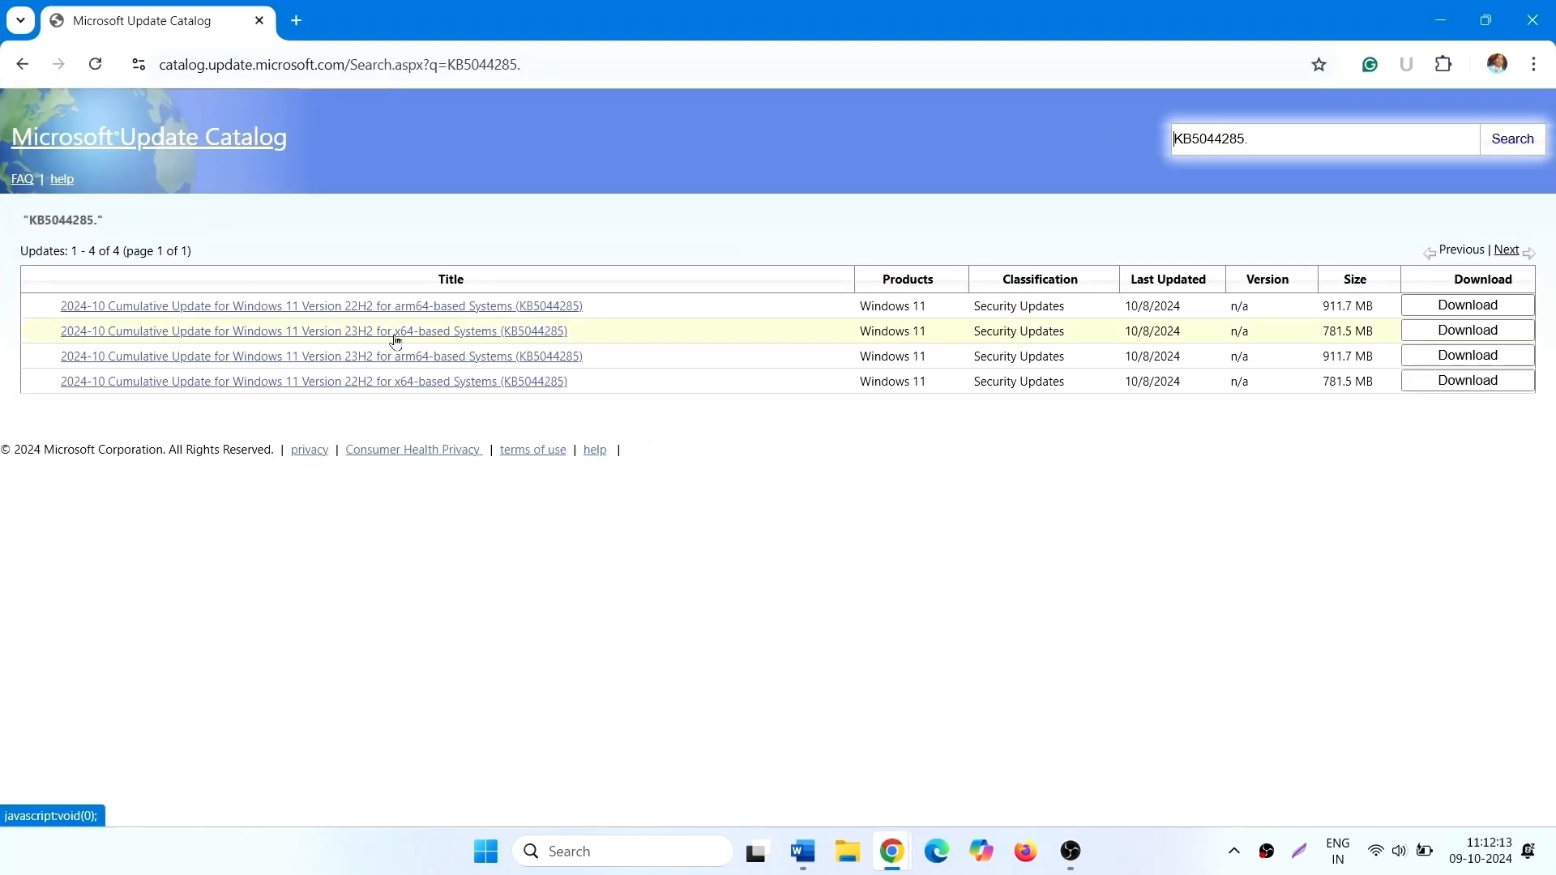
mouse_move(1308, 356)
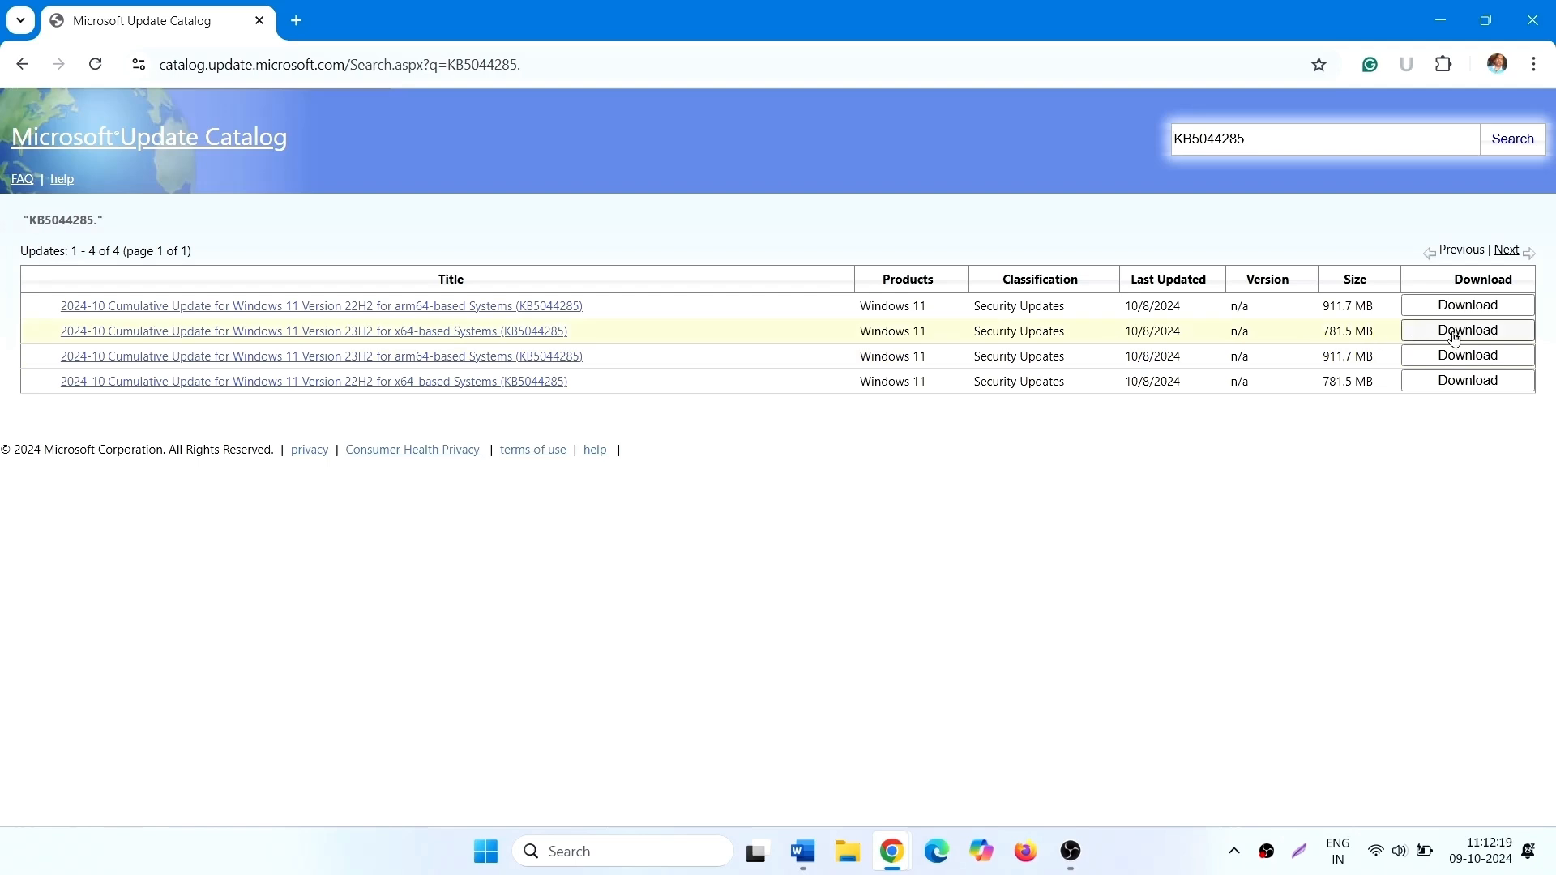
click(1467, 330)
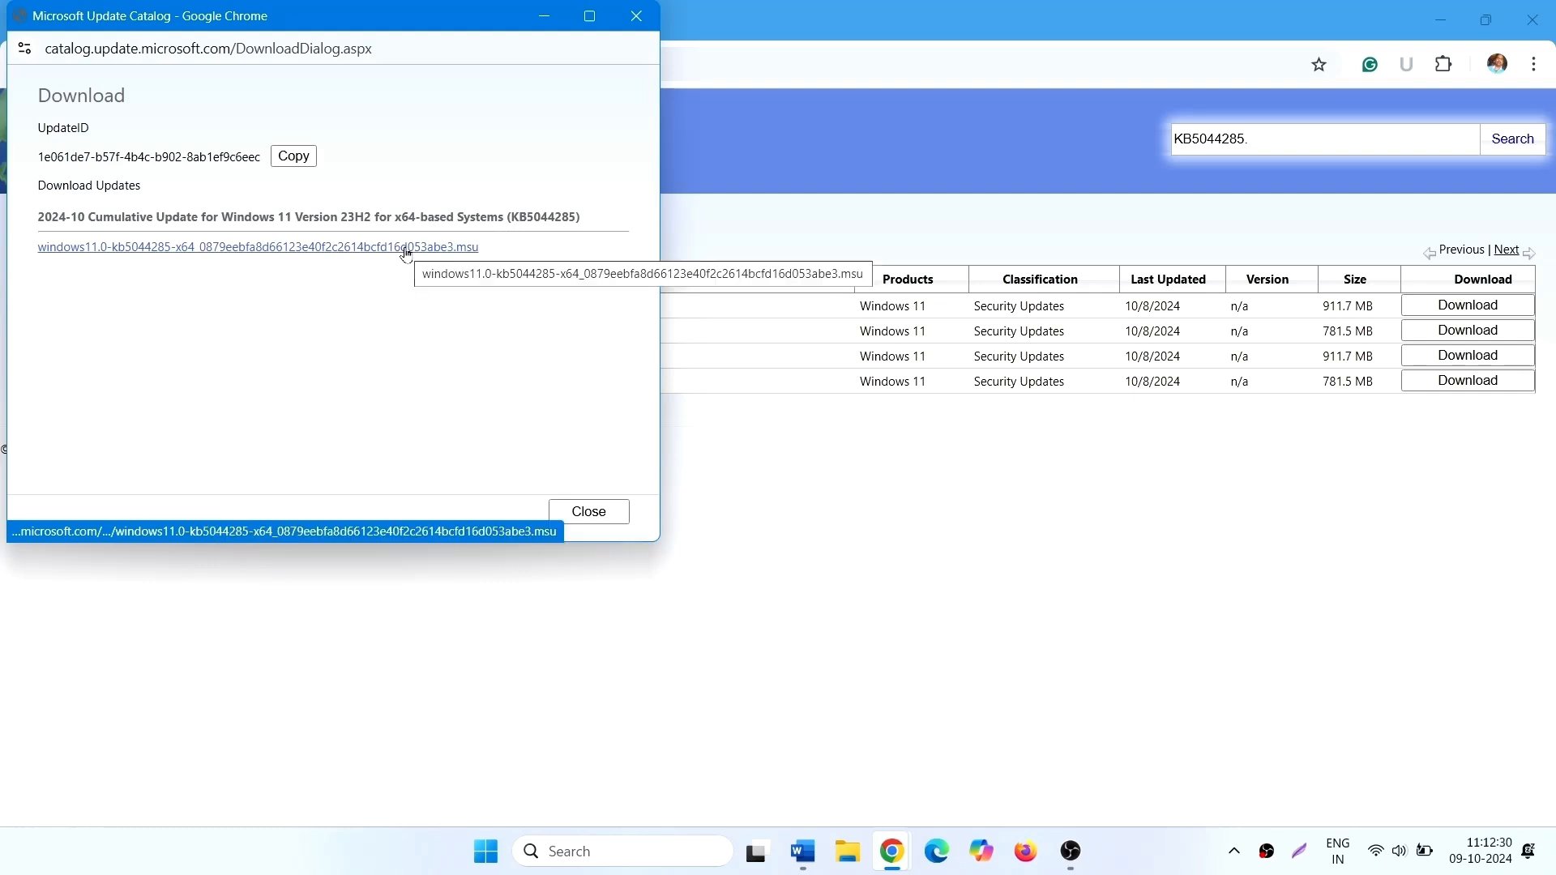
click(257, 247)
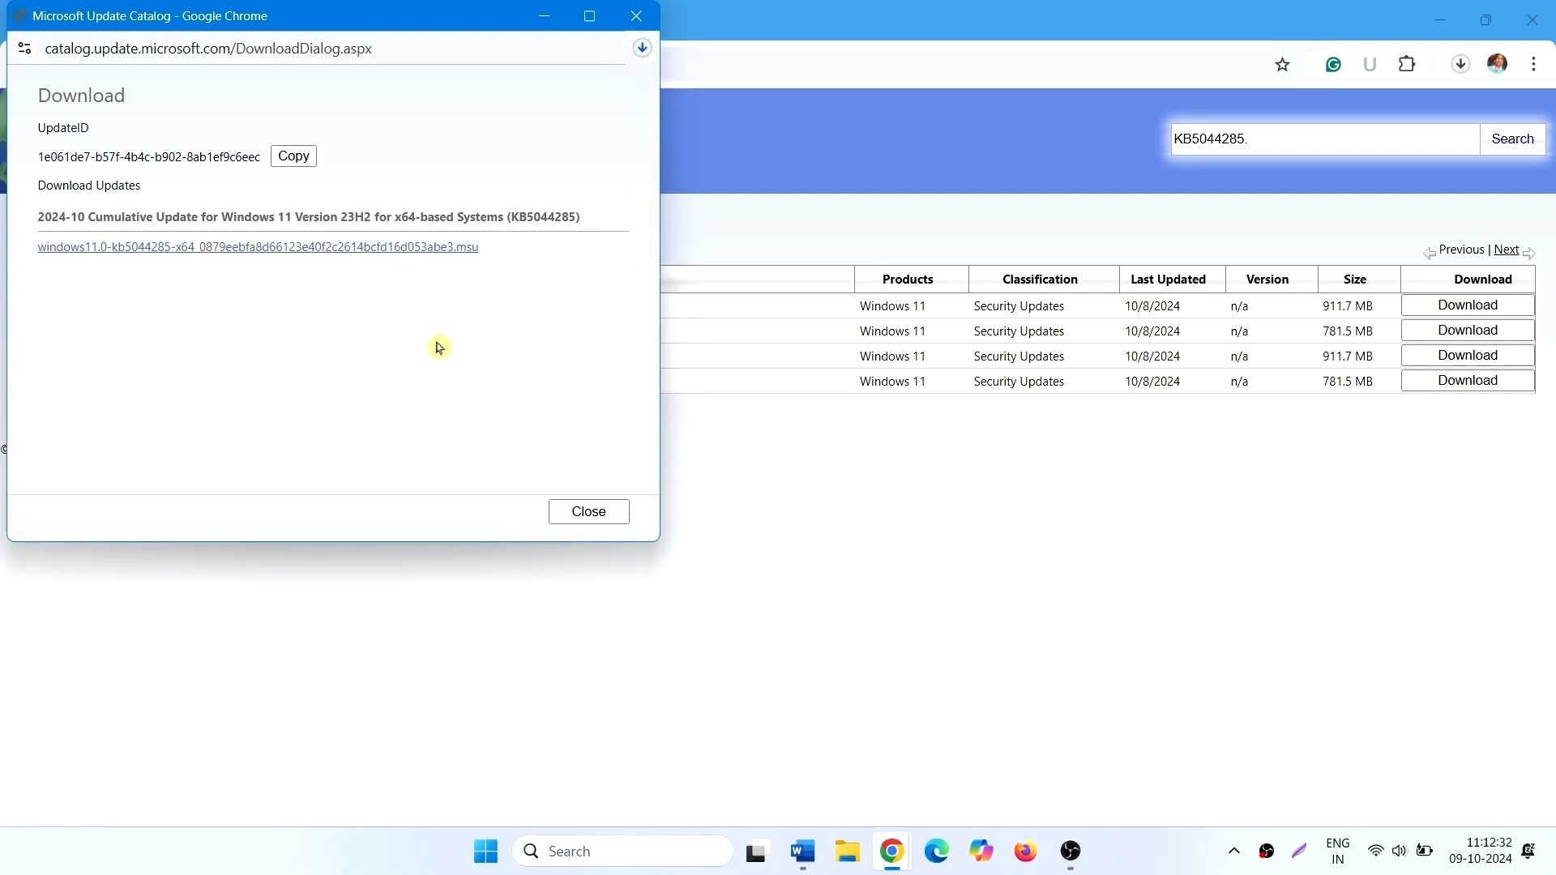
mouse_move(460, 345)
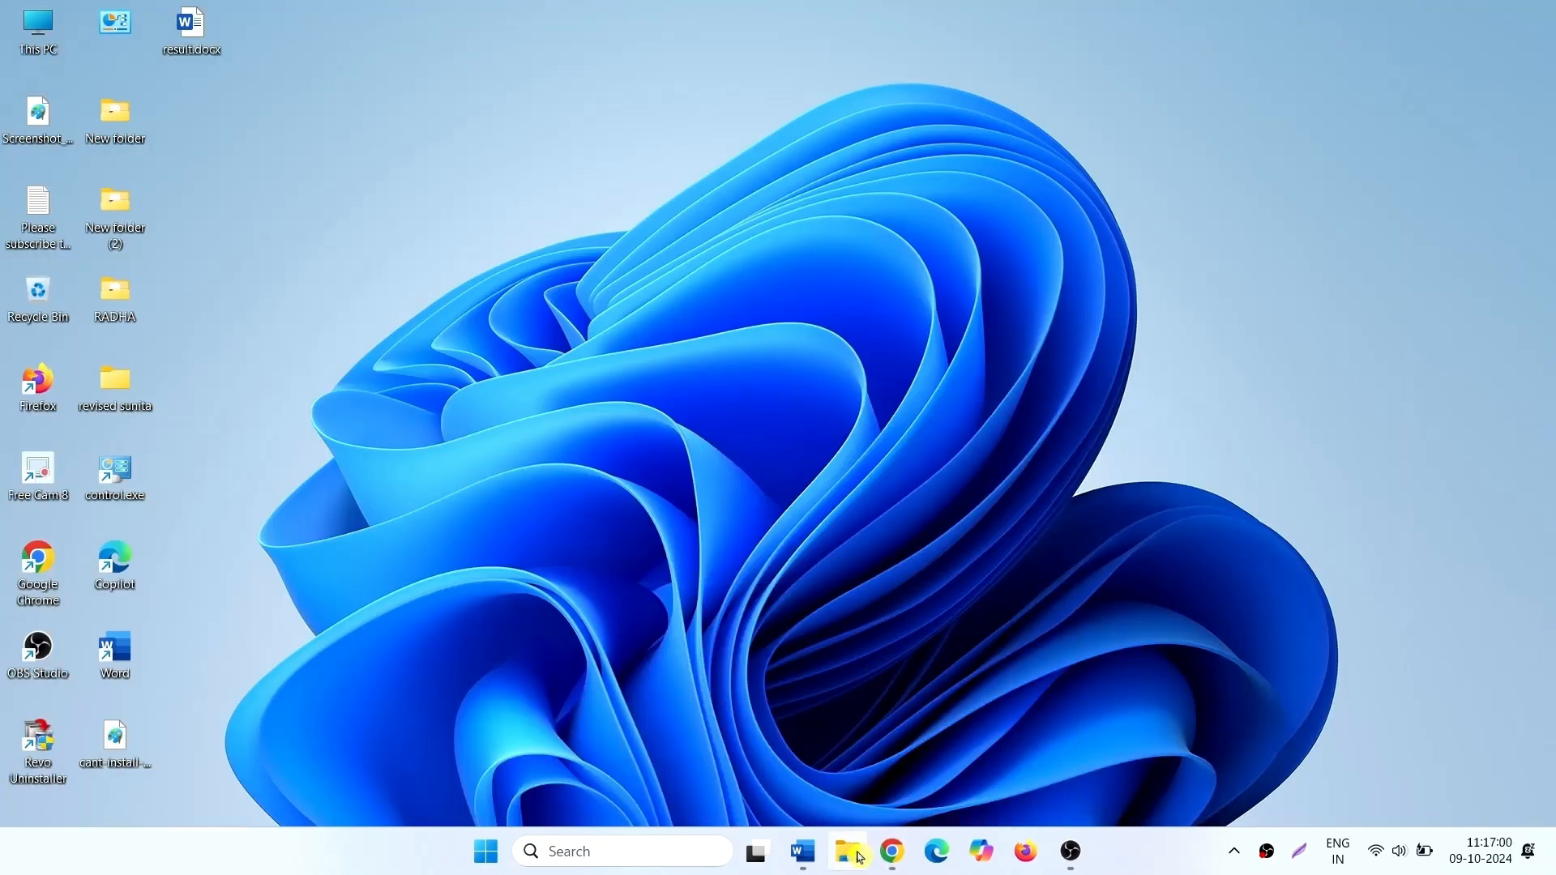
mouse_move(848, 851)
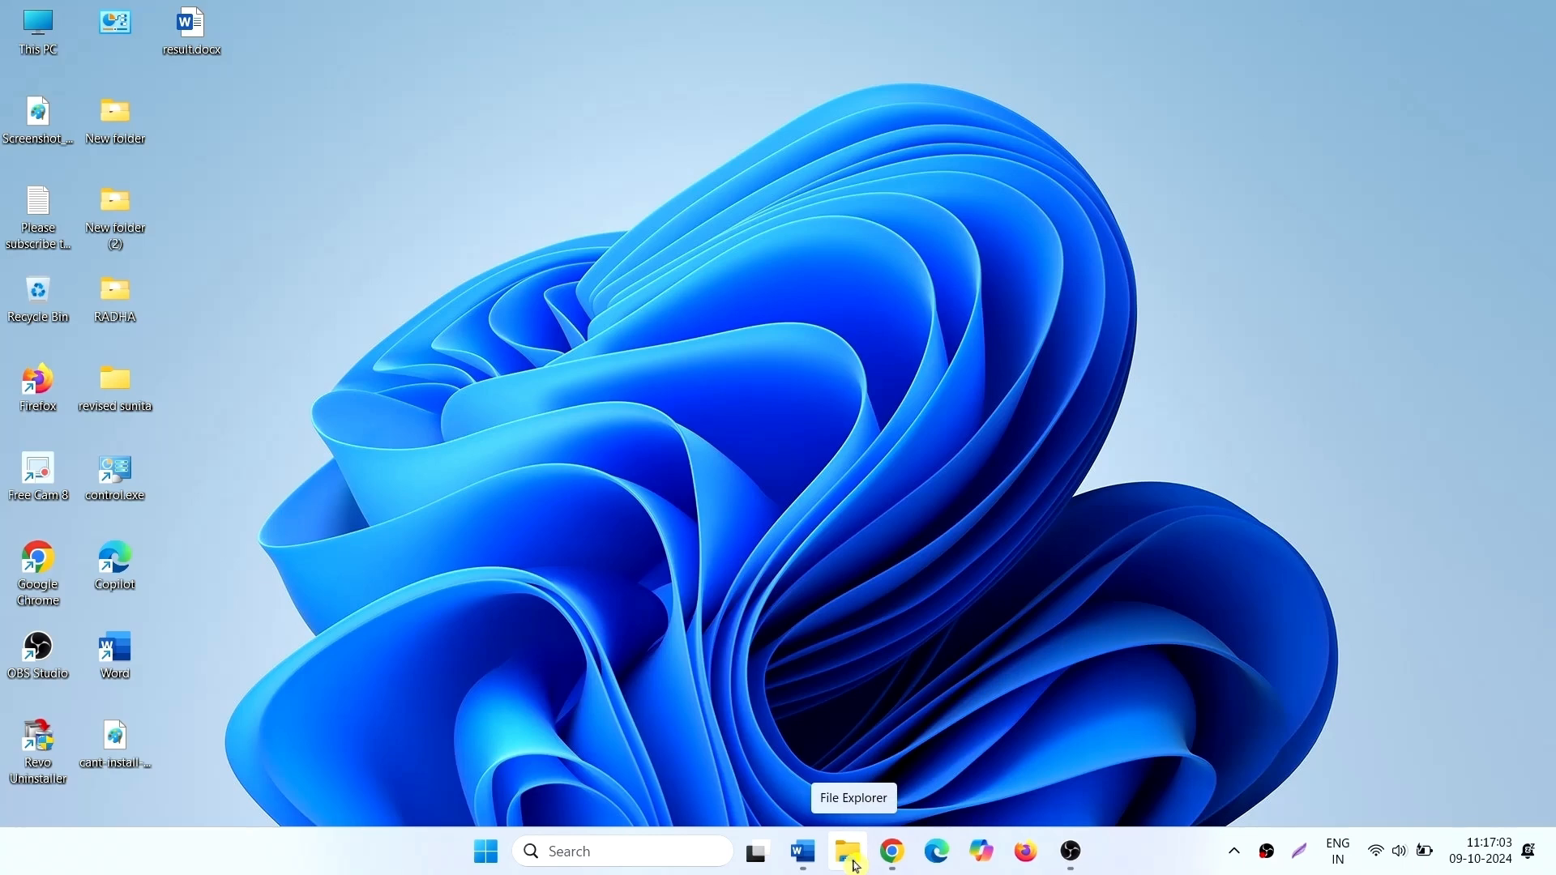
click(846, 851)
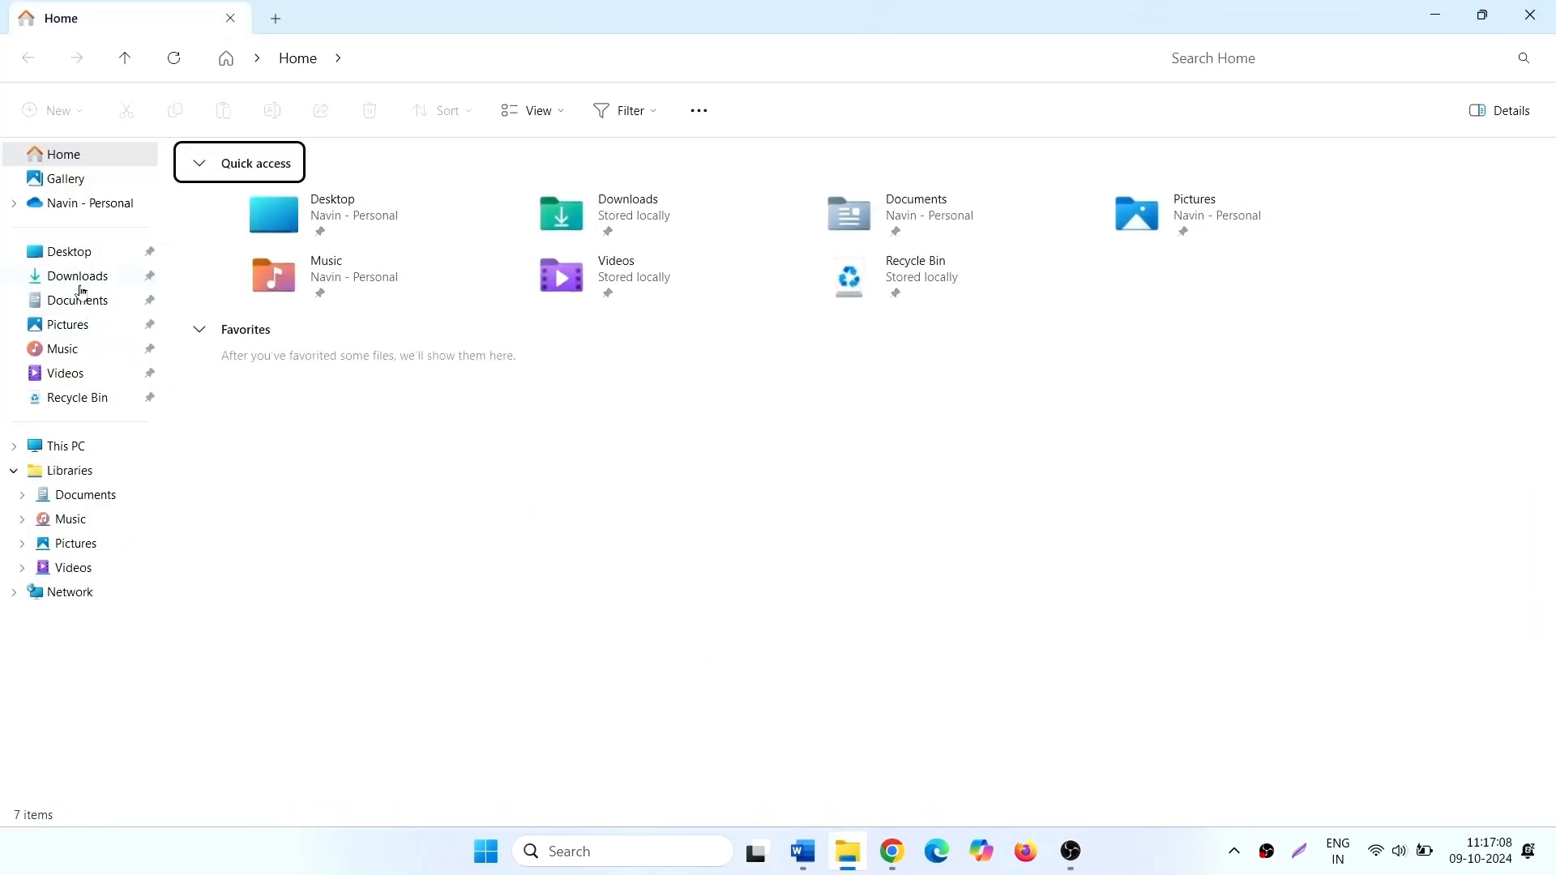
click(76, 276)
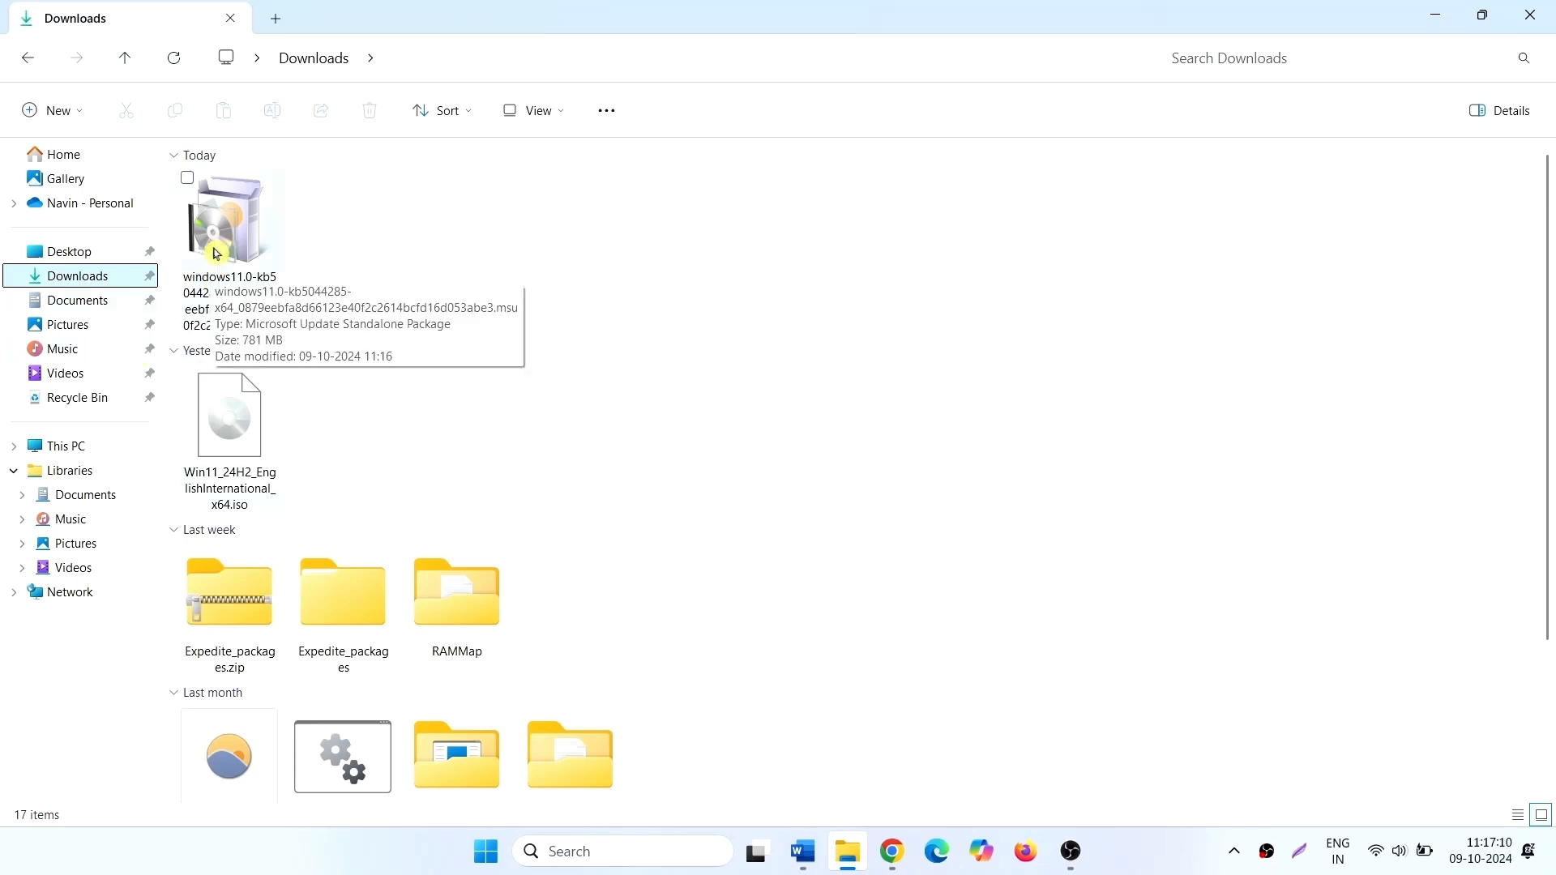
right_click(229, 213)
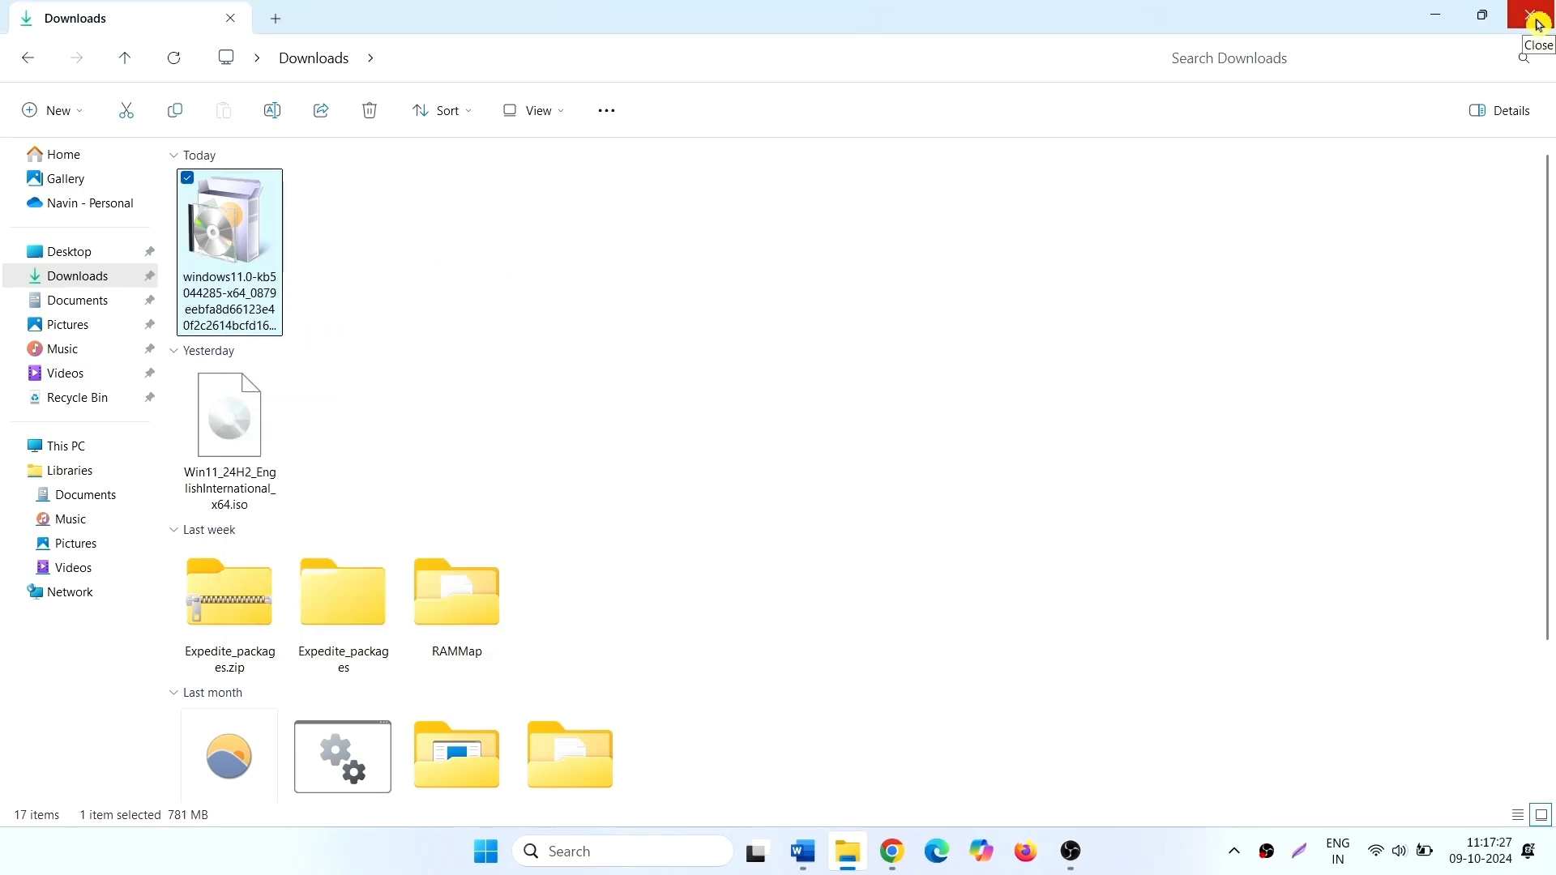
click(1538, 18)
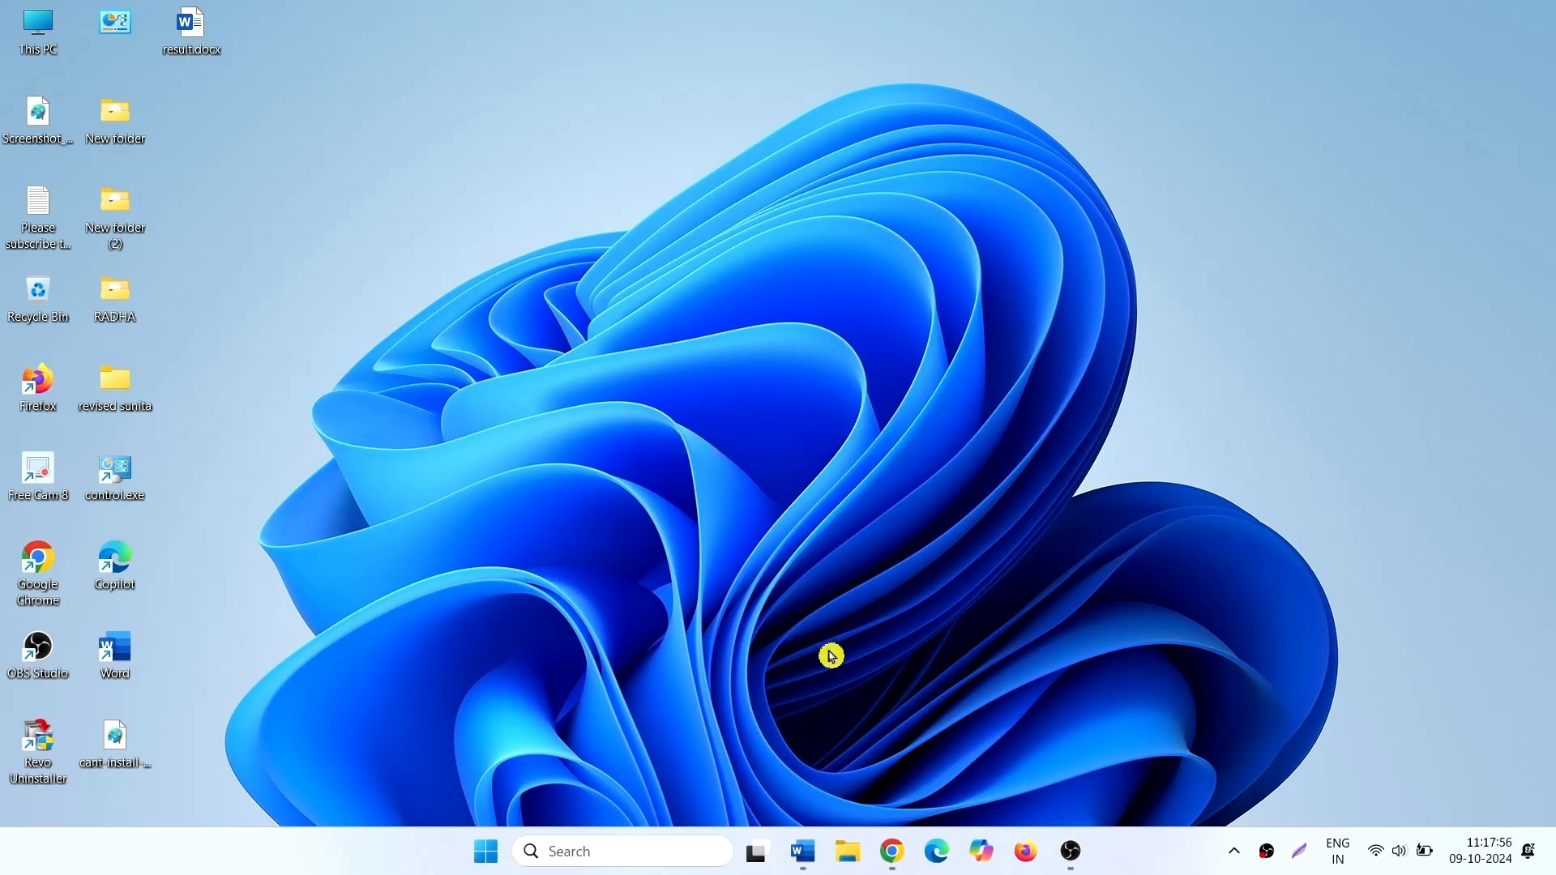
Go to System > Troubleshoot > Other troubleshooters in Settings to find Windows Update.
click(485, 850)
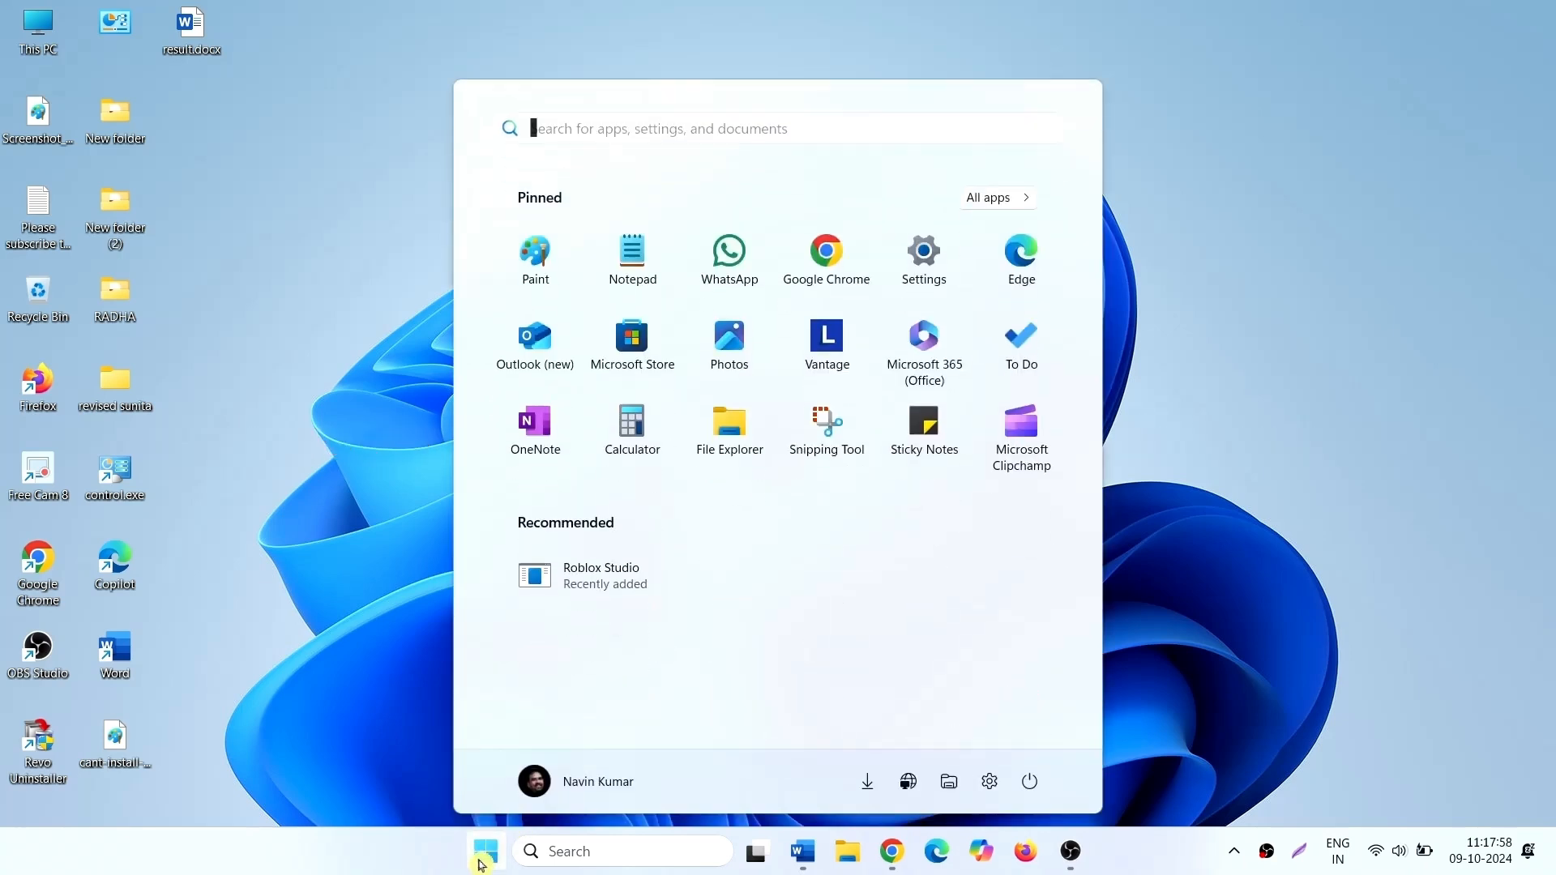
mouse_move(923, 252)
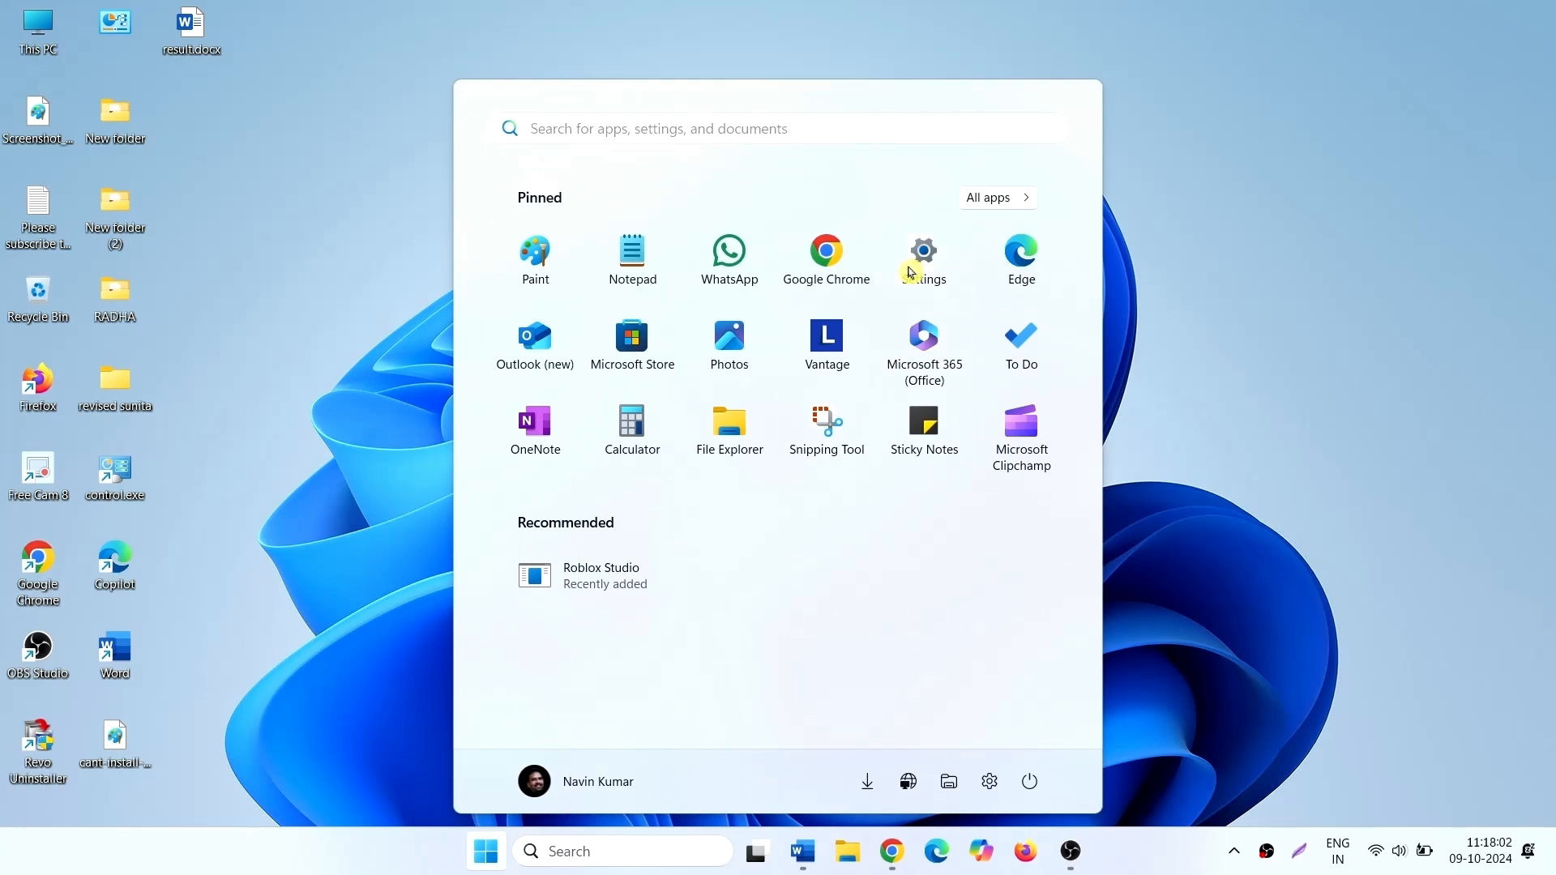
click(923, 251)
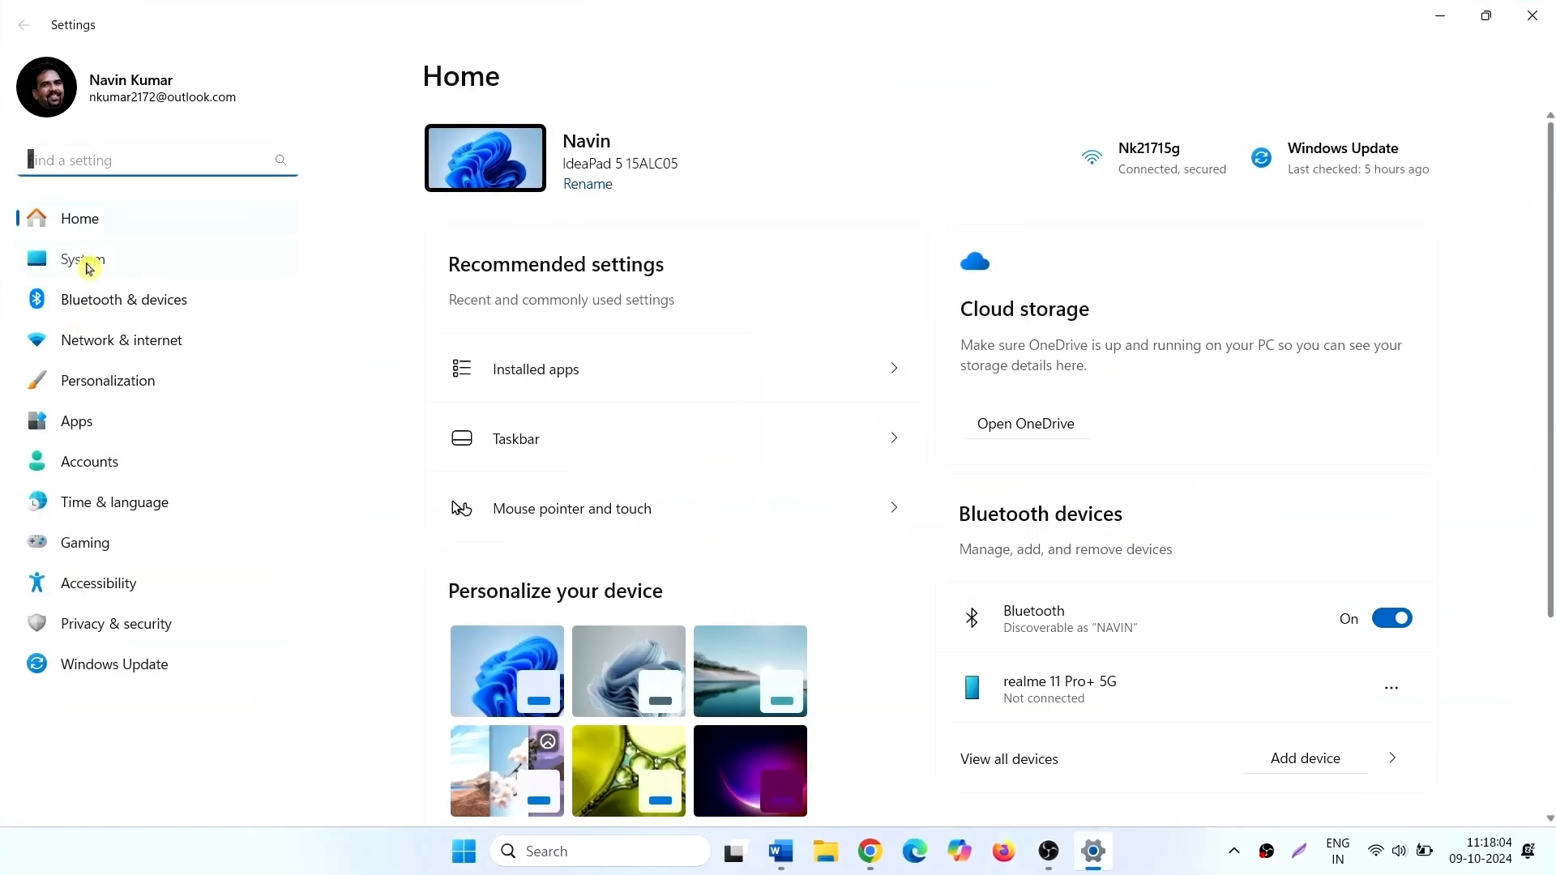
click(81, 259)
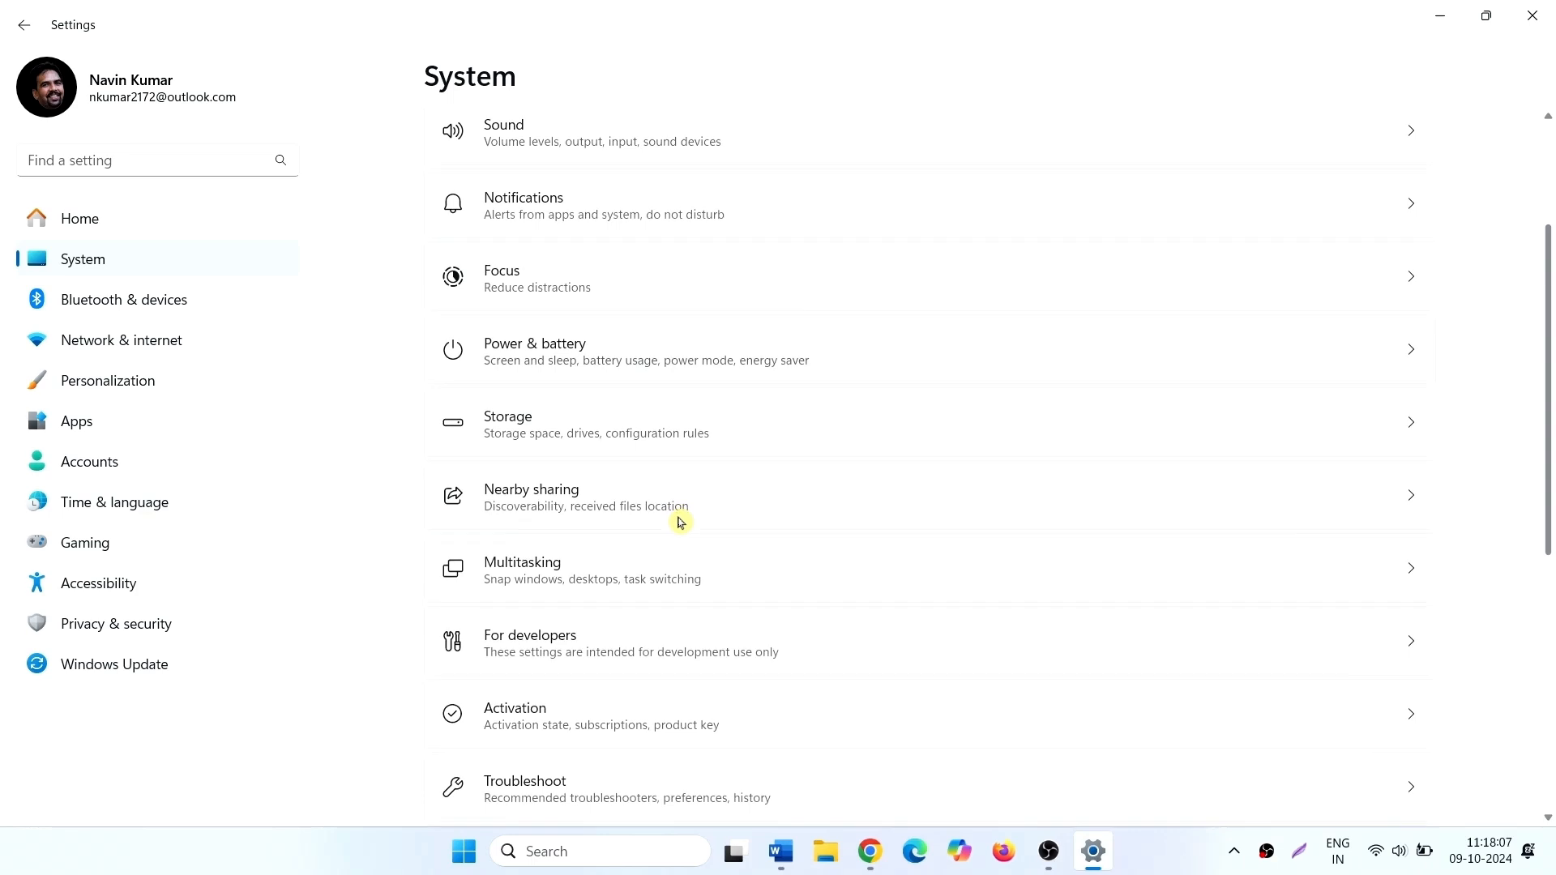
scroll(down, 3)
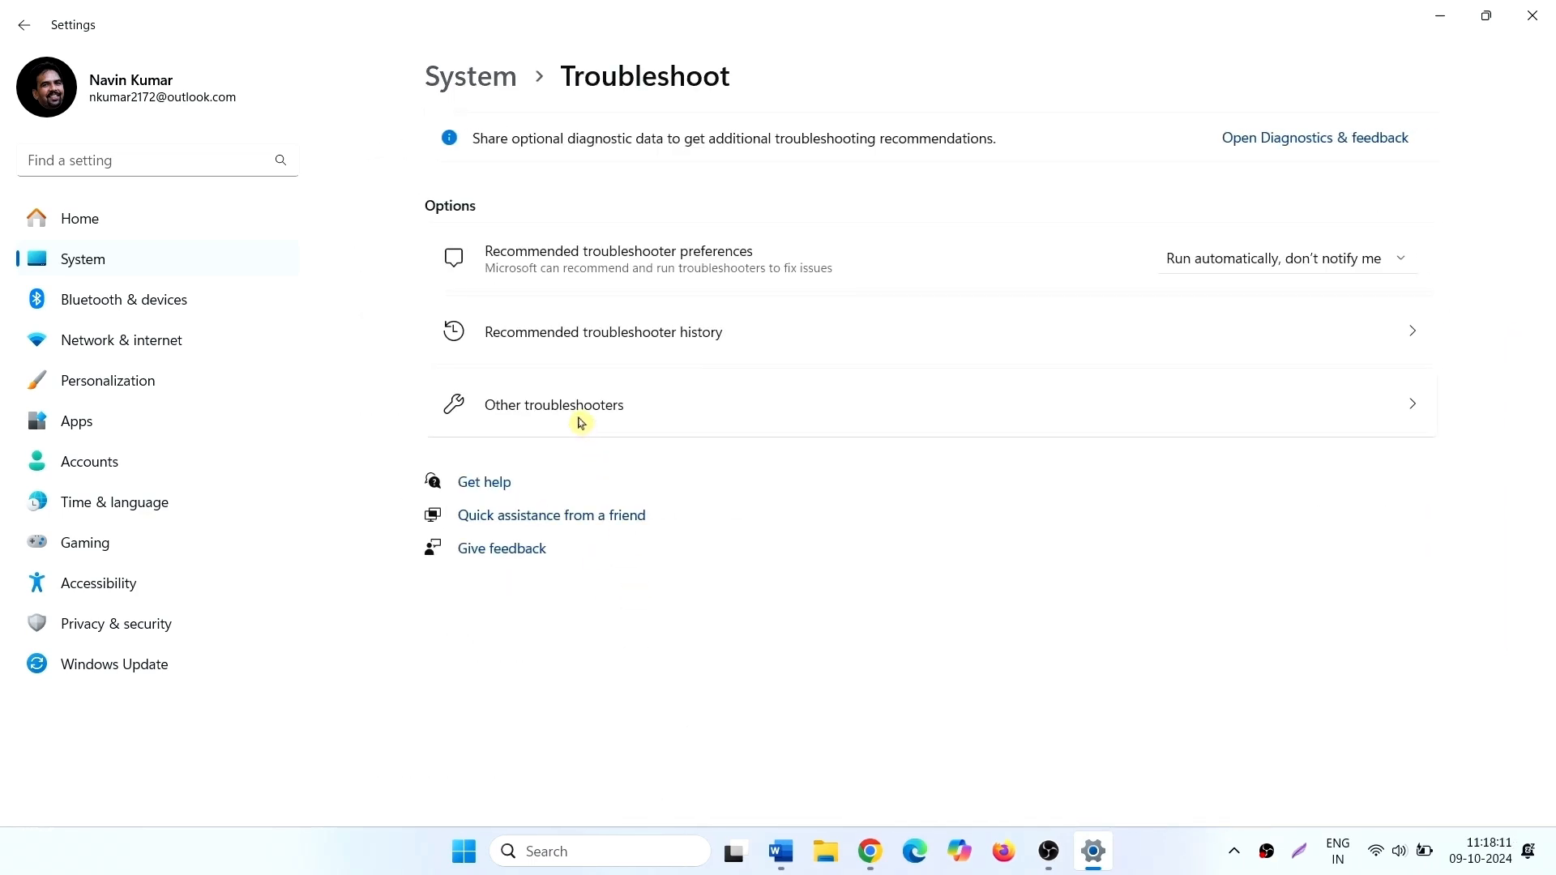
click(553, 406)
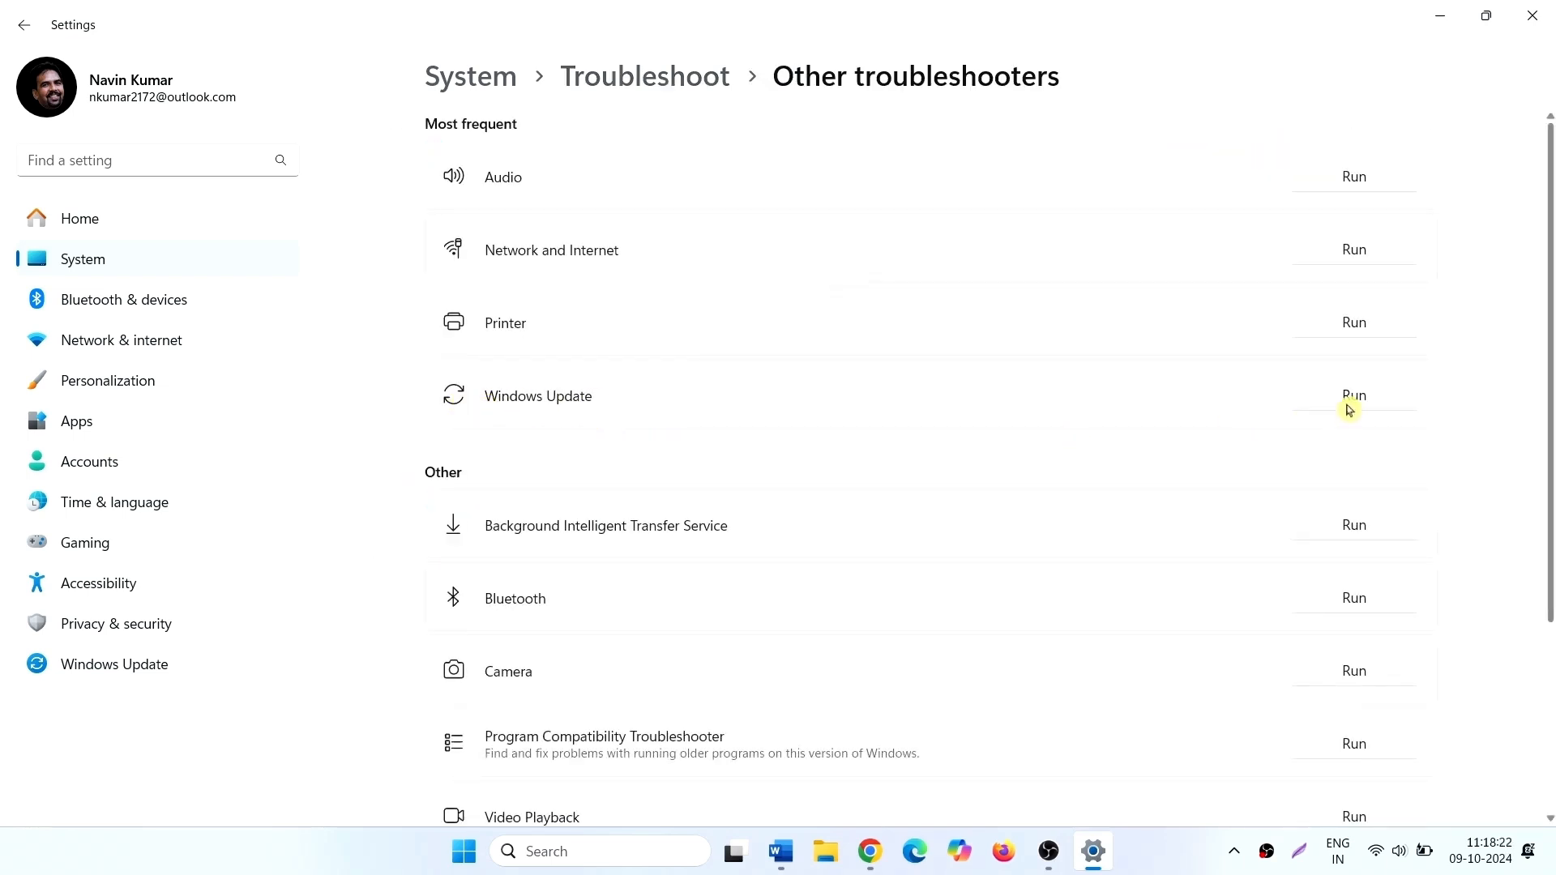
mouse_move(1177, 459)
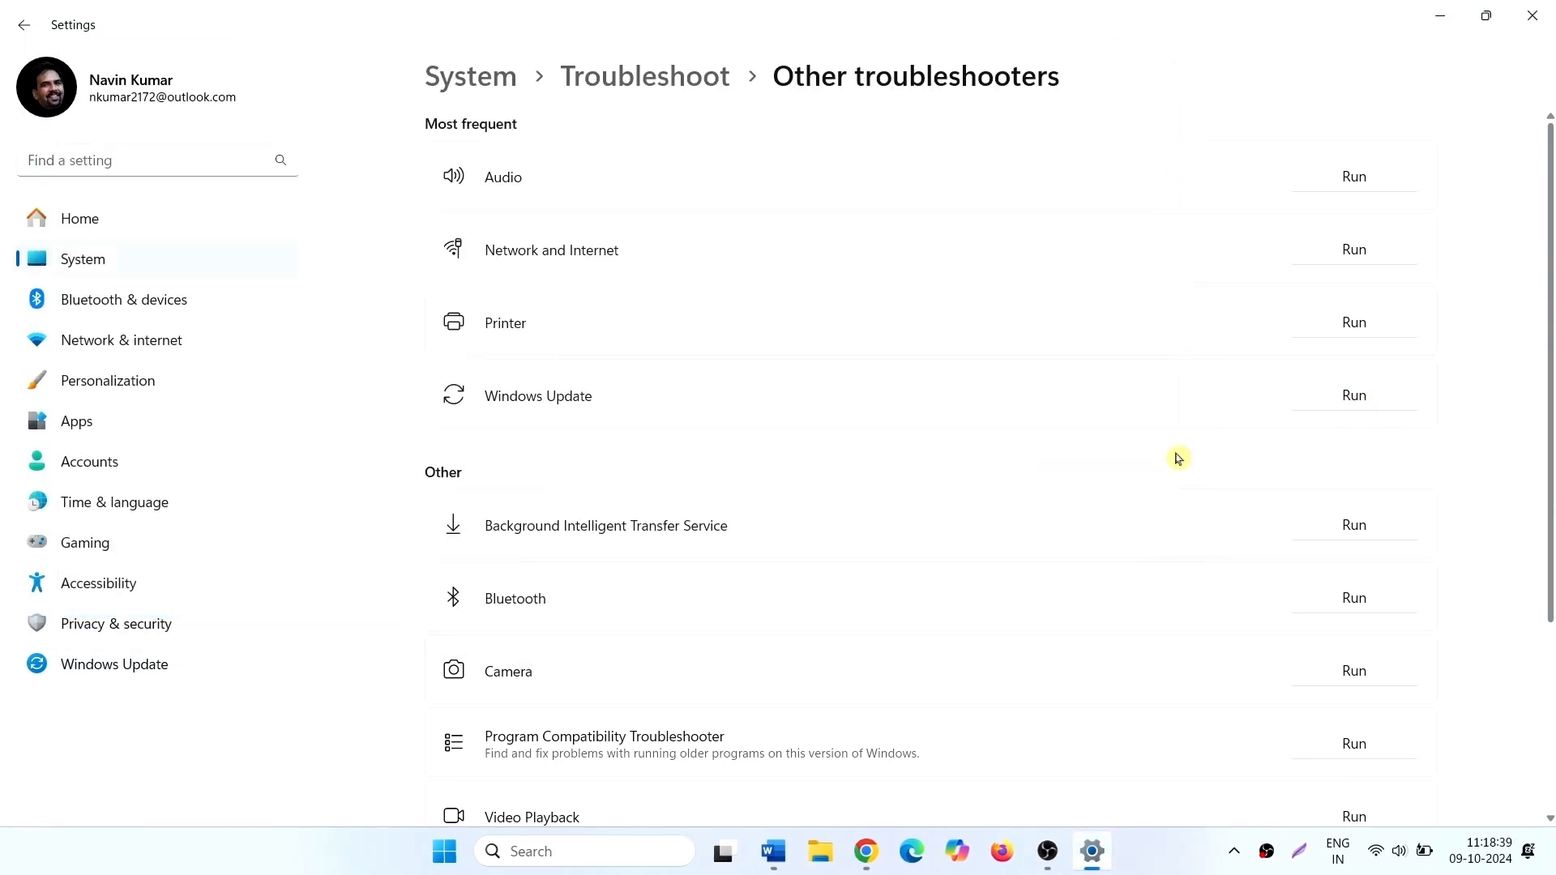
mouse_move(1101, 390)
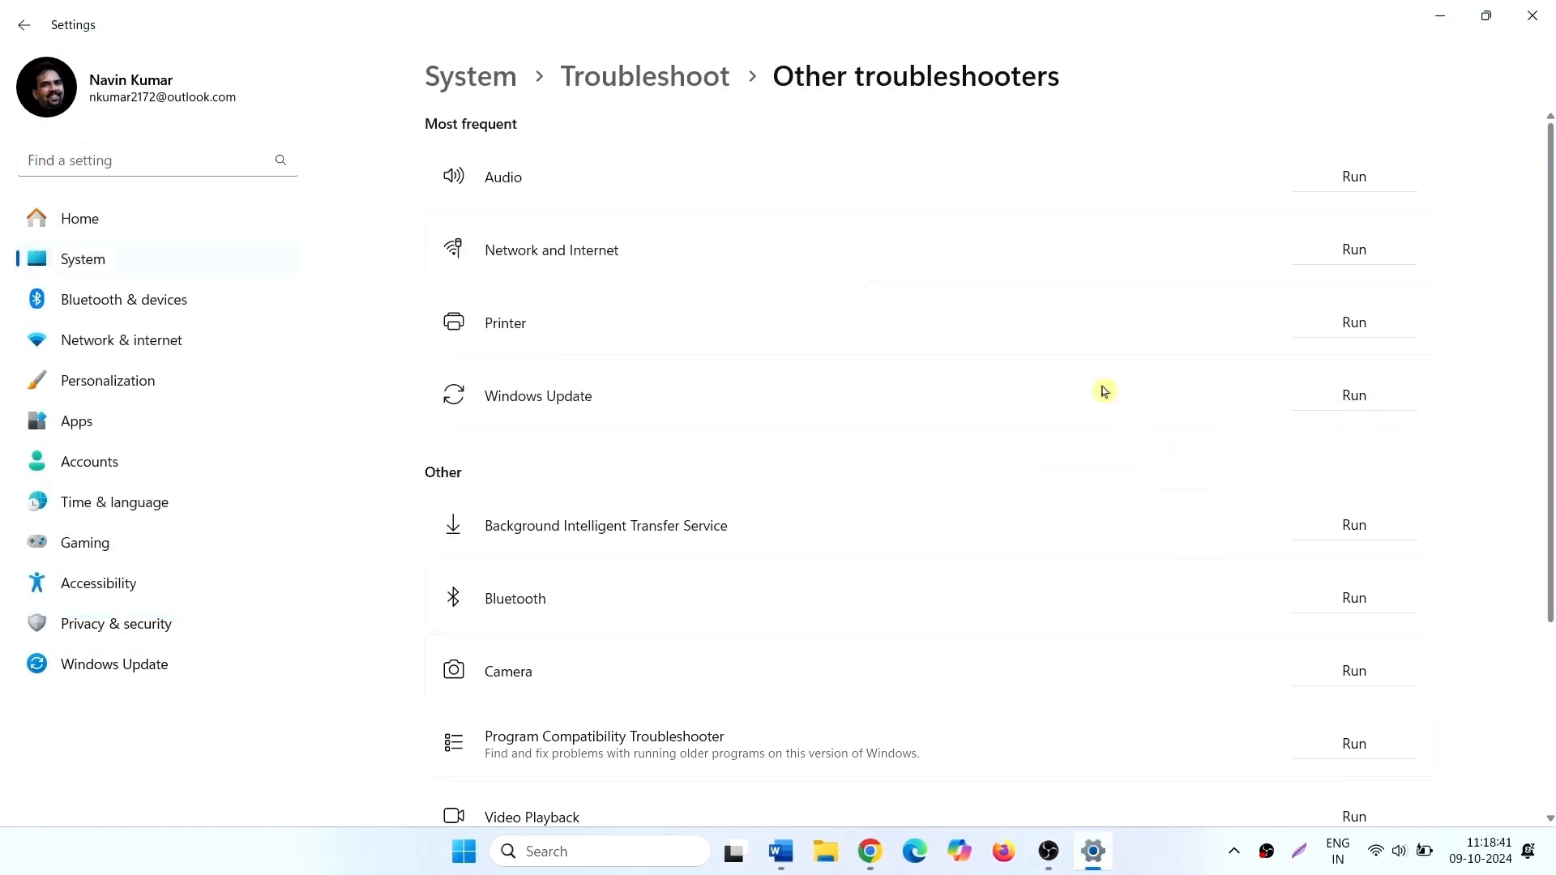
mouse_move(681, 407)
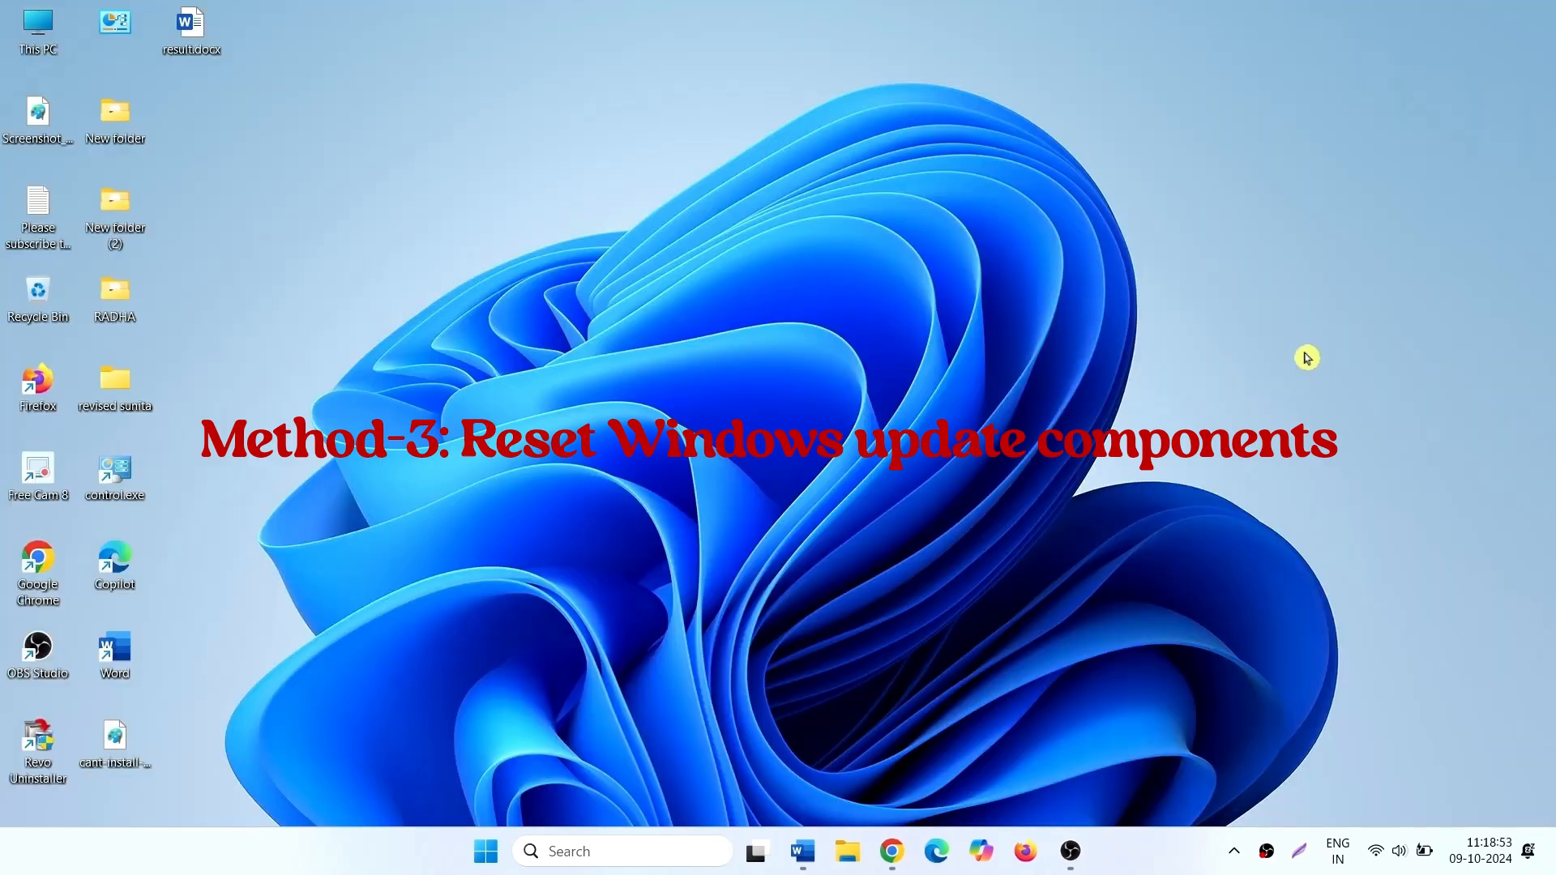
mouse_move(1293, 359)
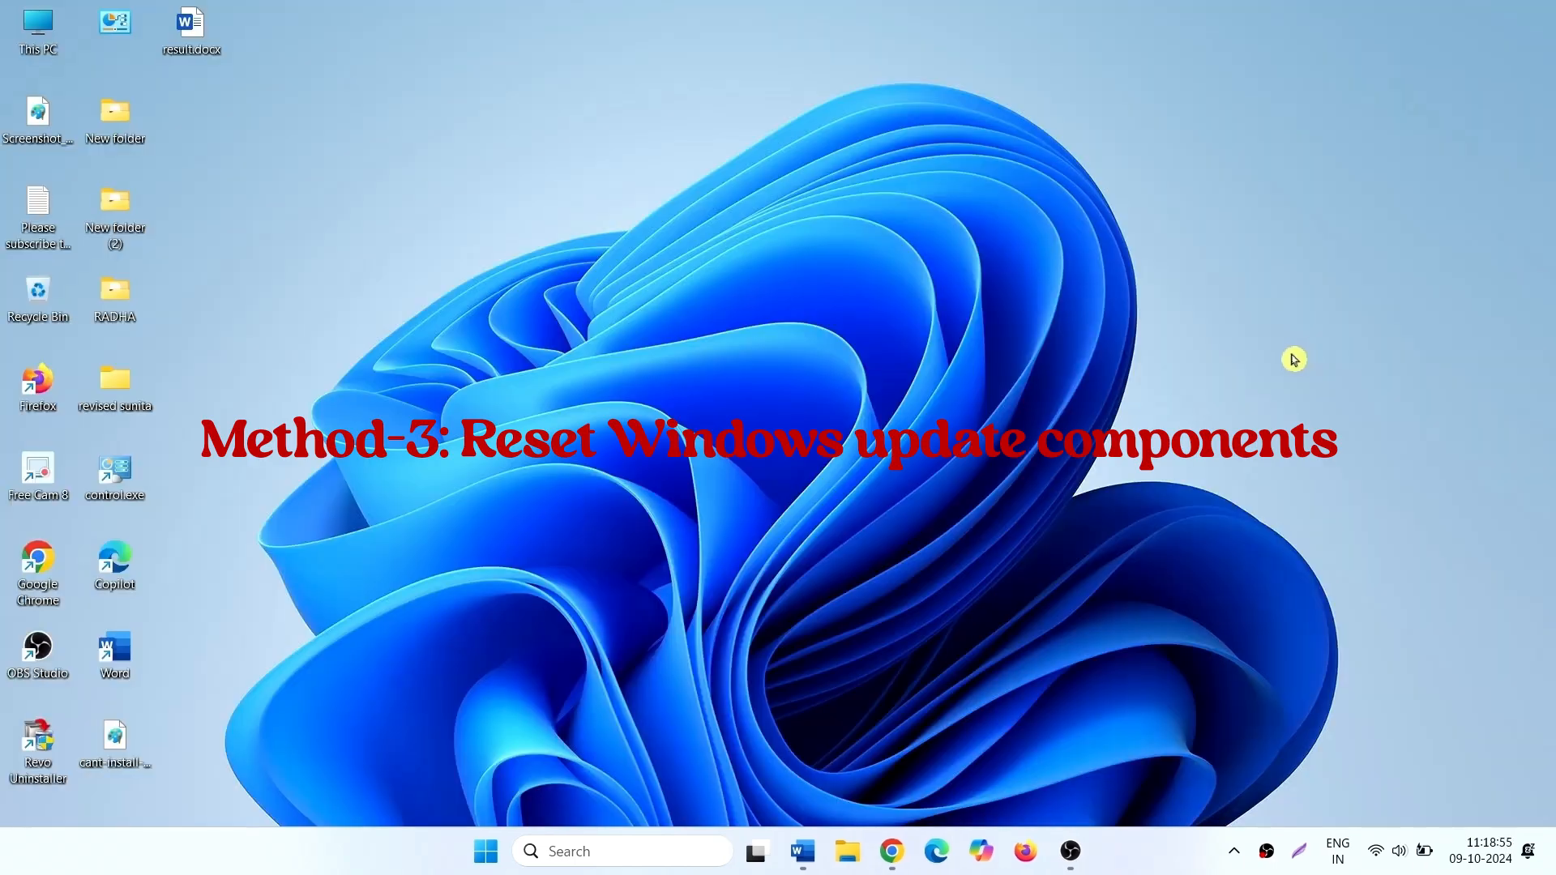
mouse_move(722, 635)
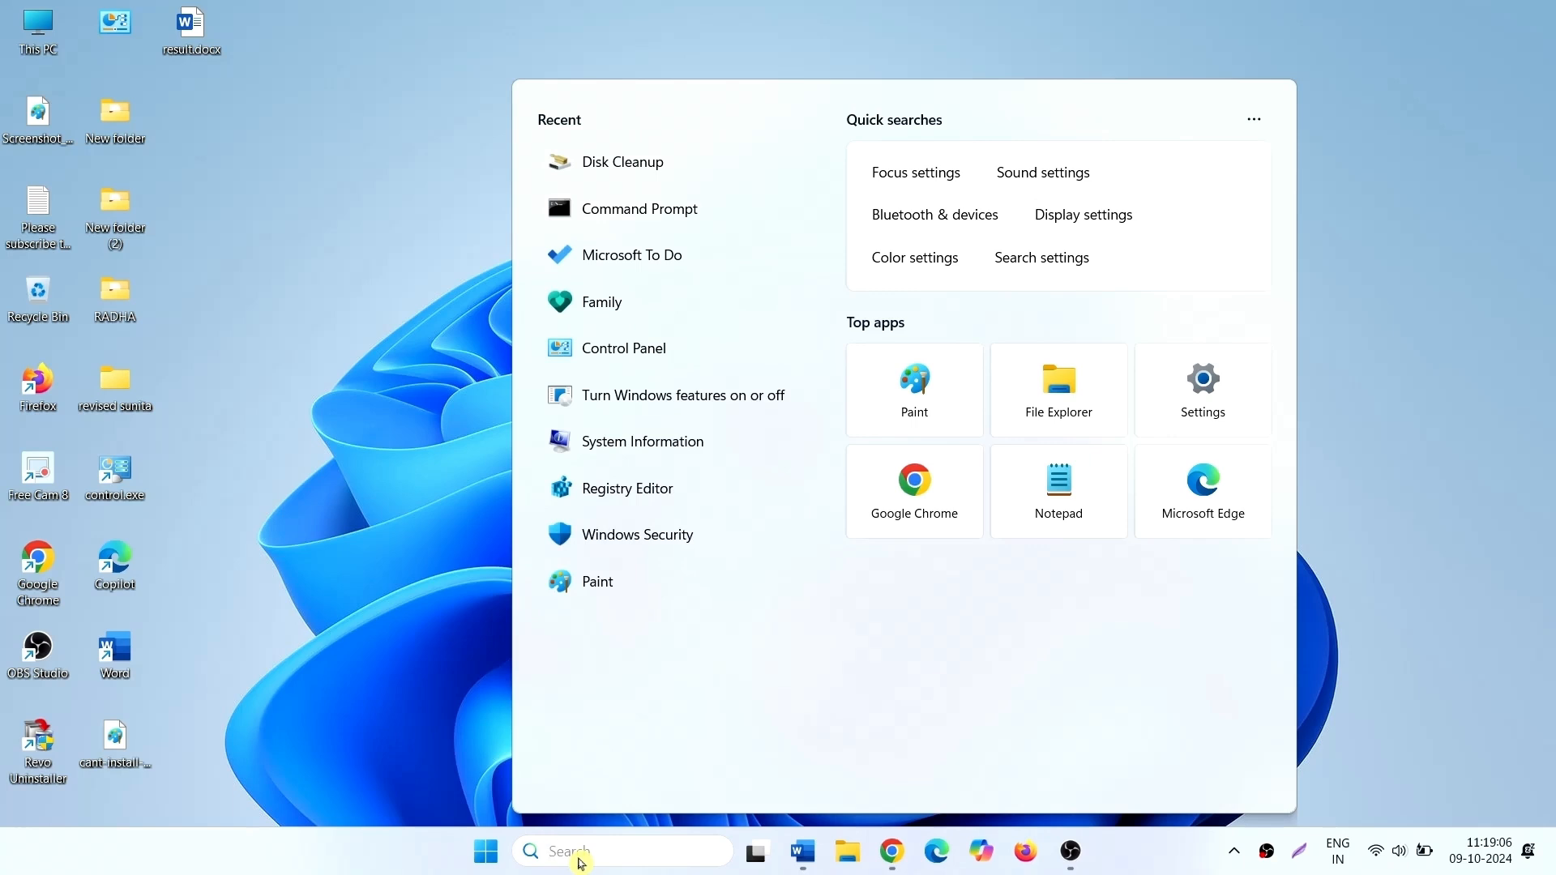
Open an administrator Command Prompt and run 'net stop wuauserv'.
text(cmd)
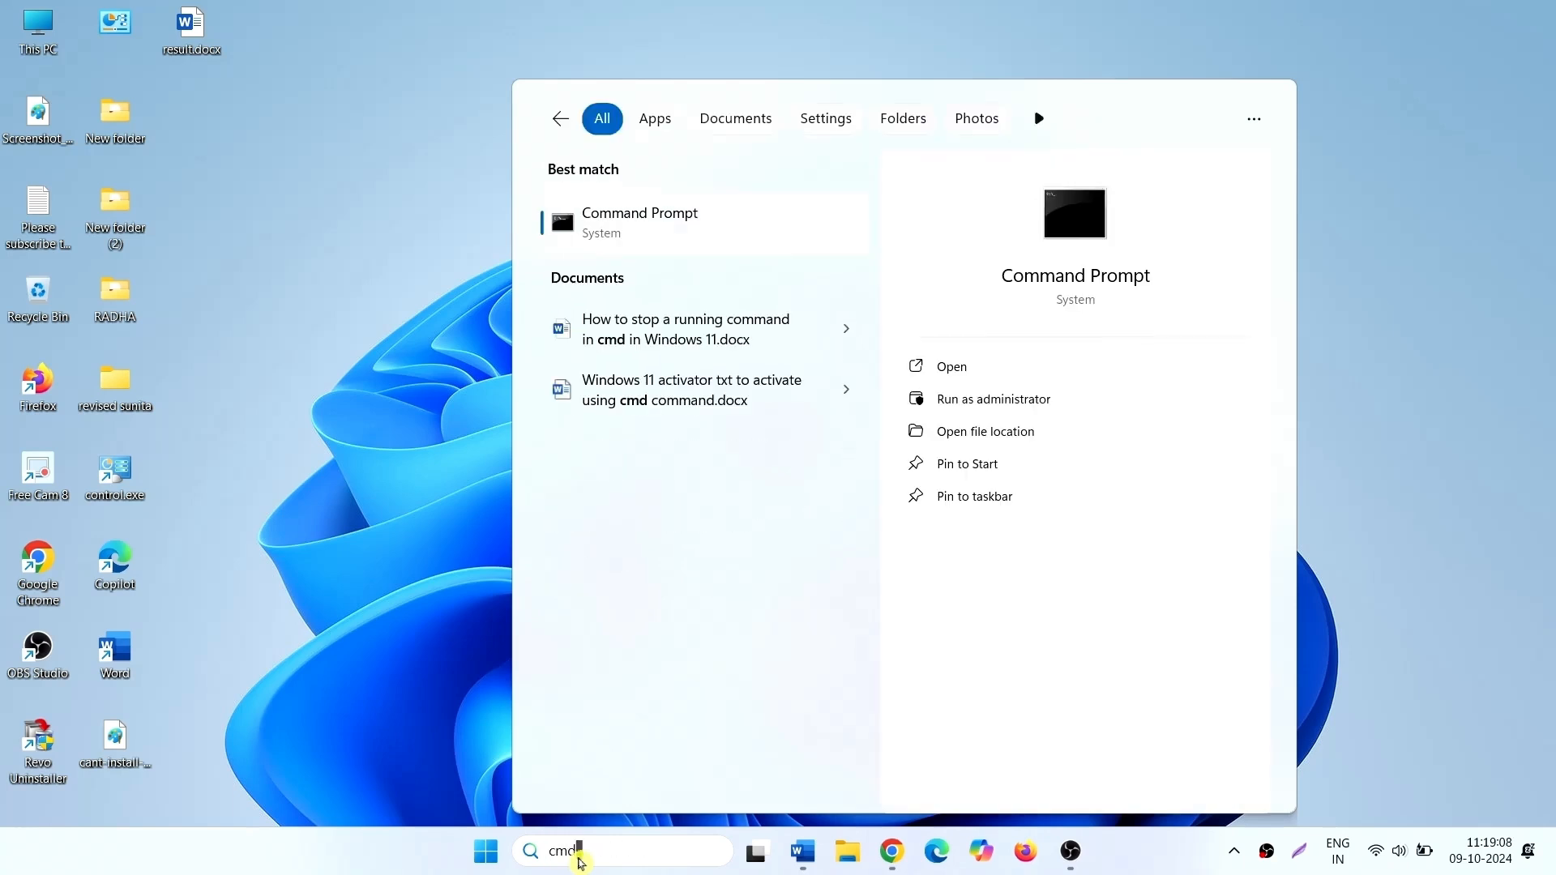
mouse_move(954, 415)
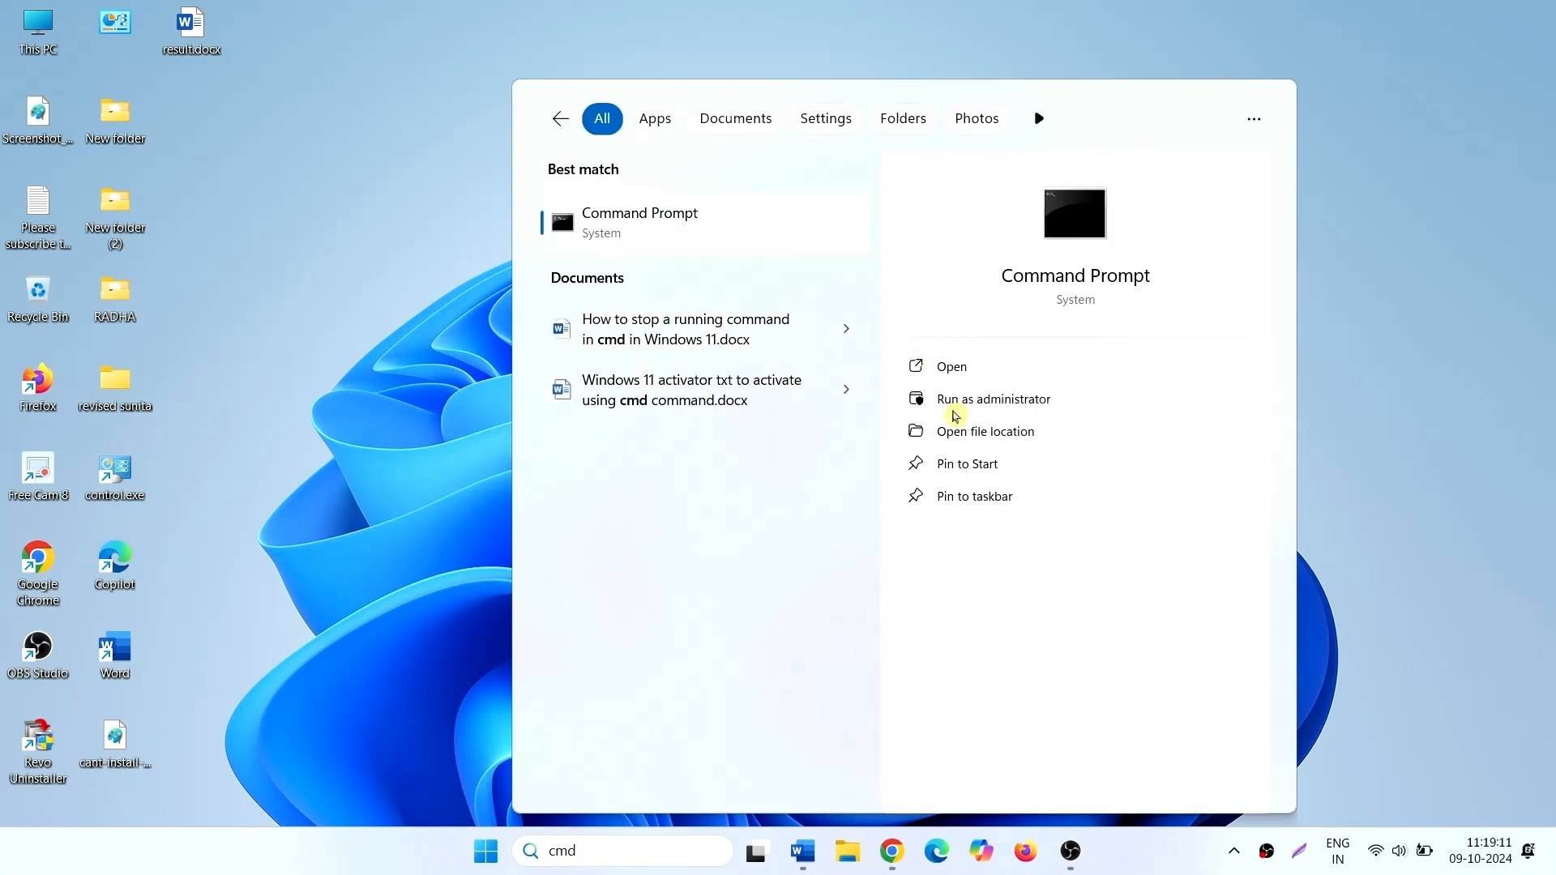
mouse_move(961, 418)
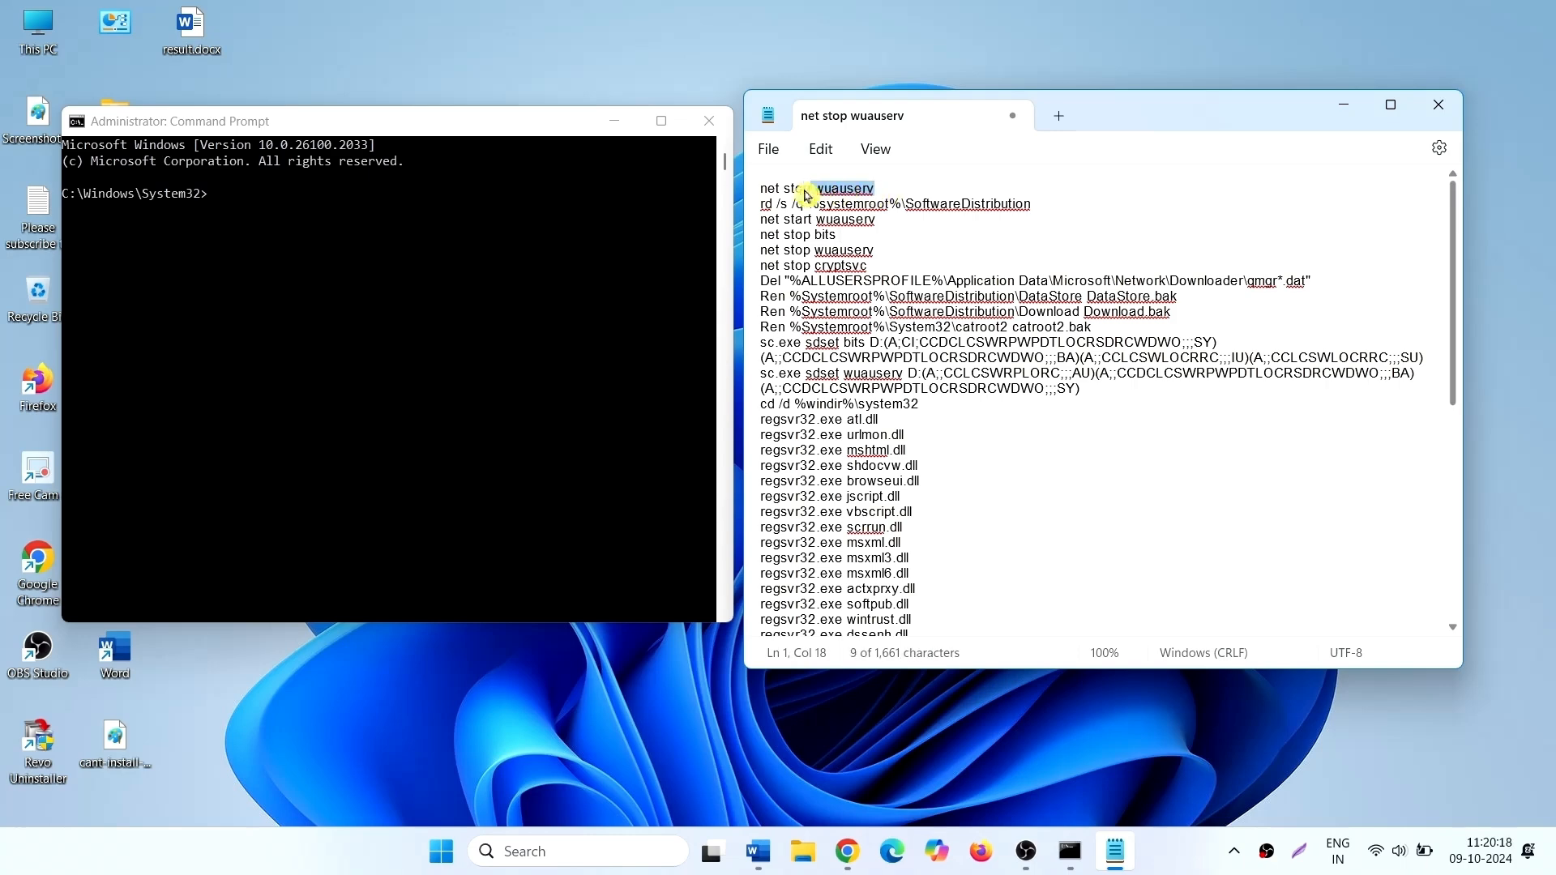
right_click(804, 189)
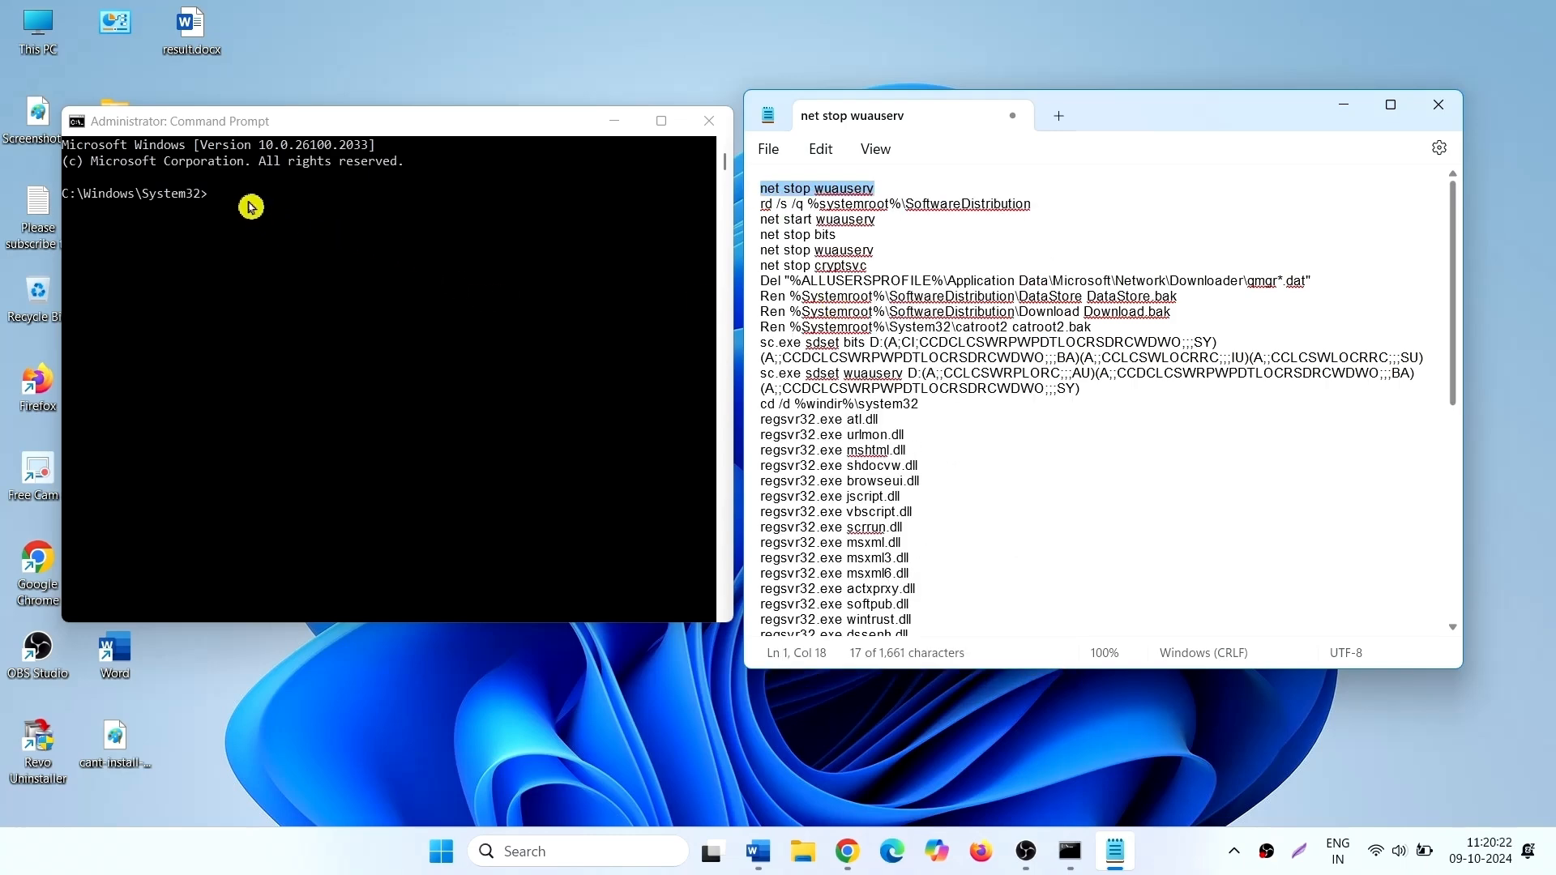
text(net stop wuauserv)
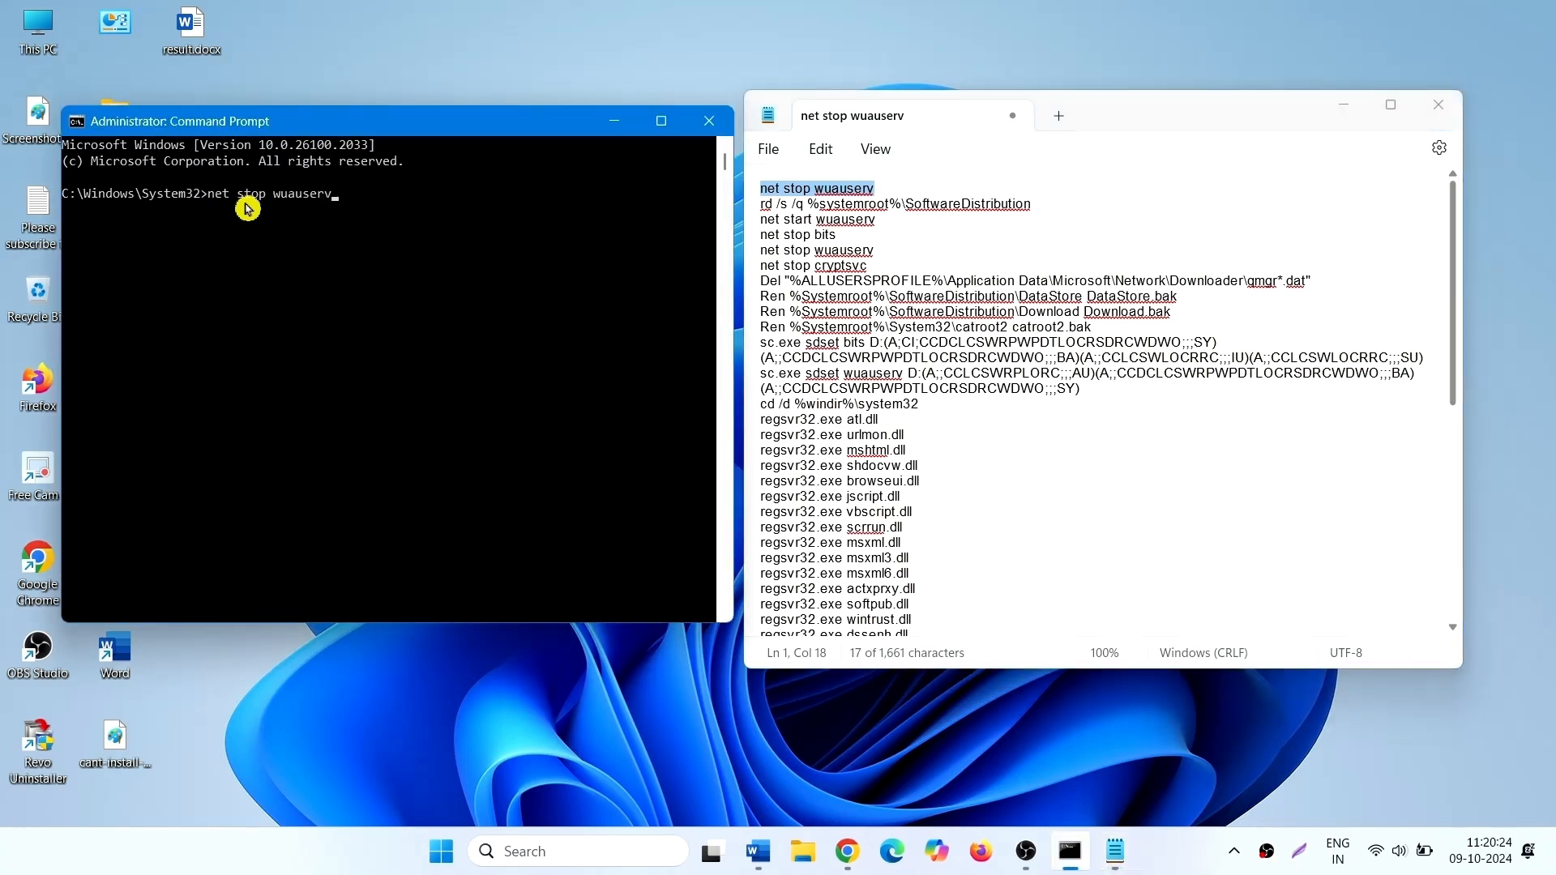
key(Return)
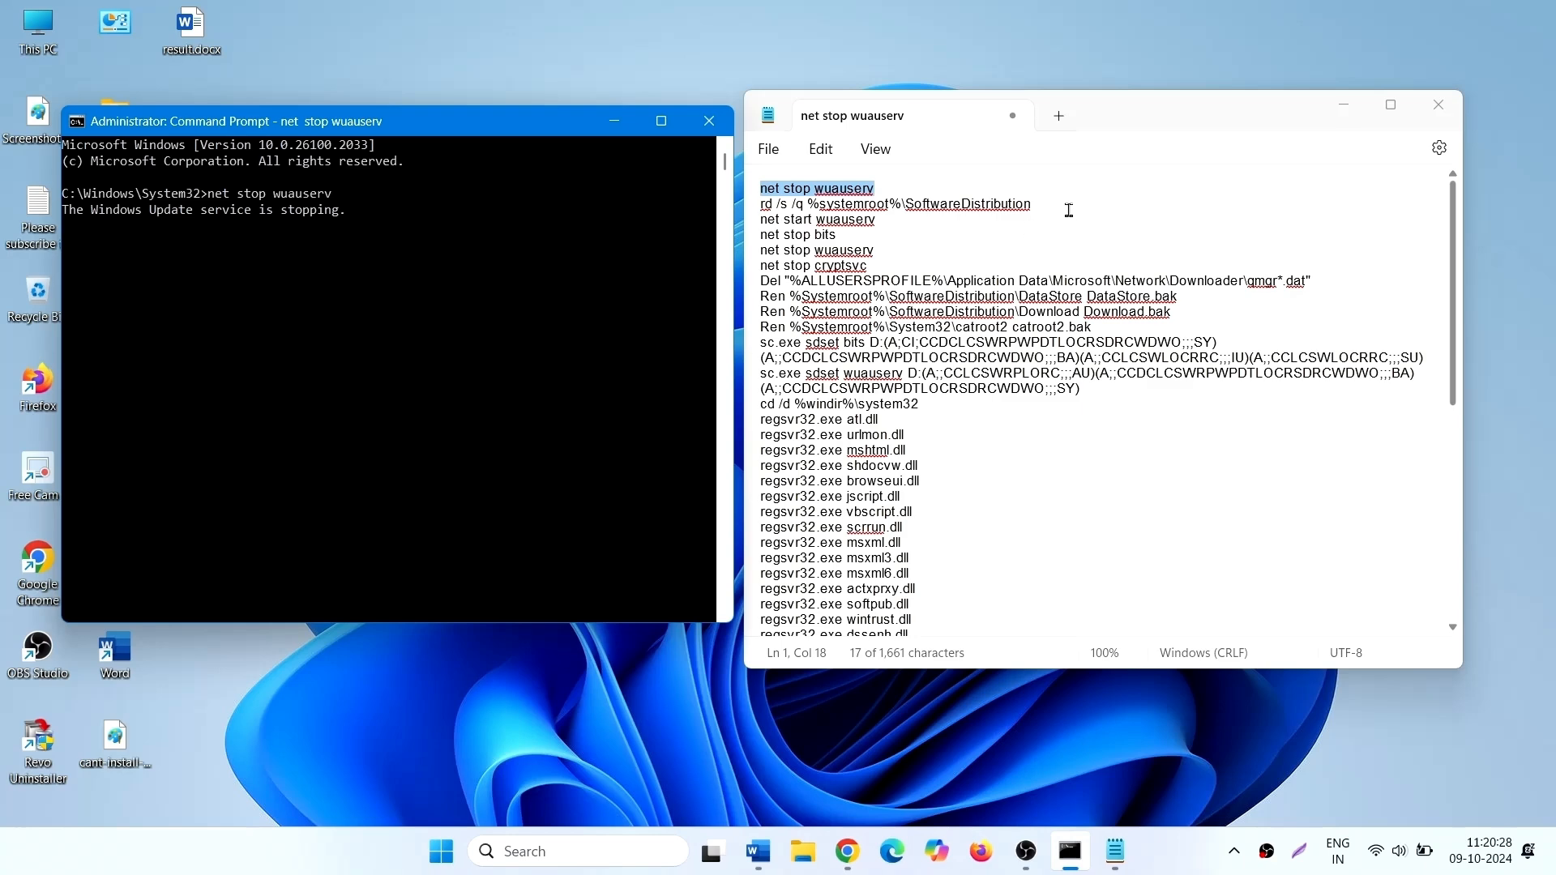
Enter 'rd /s /q %systemroot%\SoftwareDistribution' to remove the update cache folder.
click(894, 204)
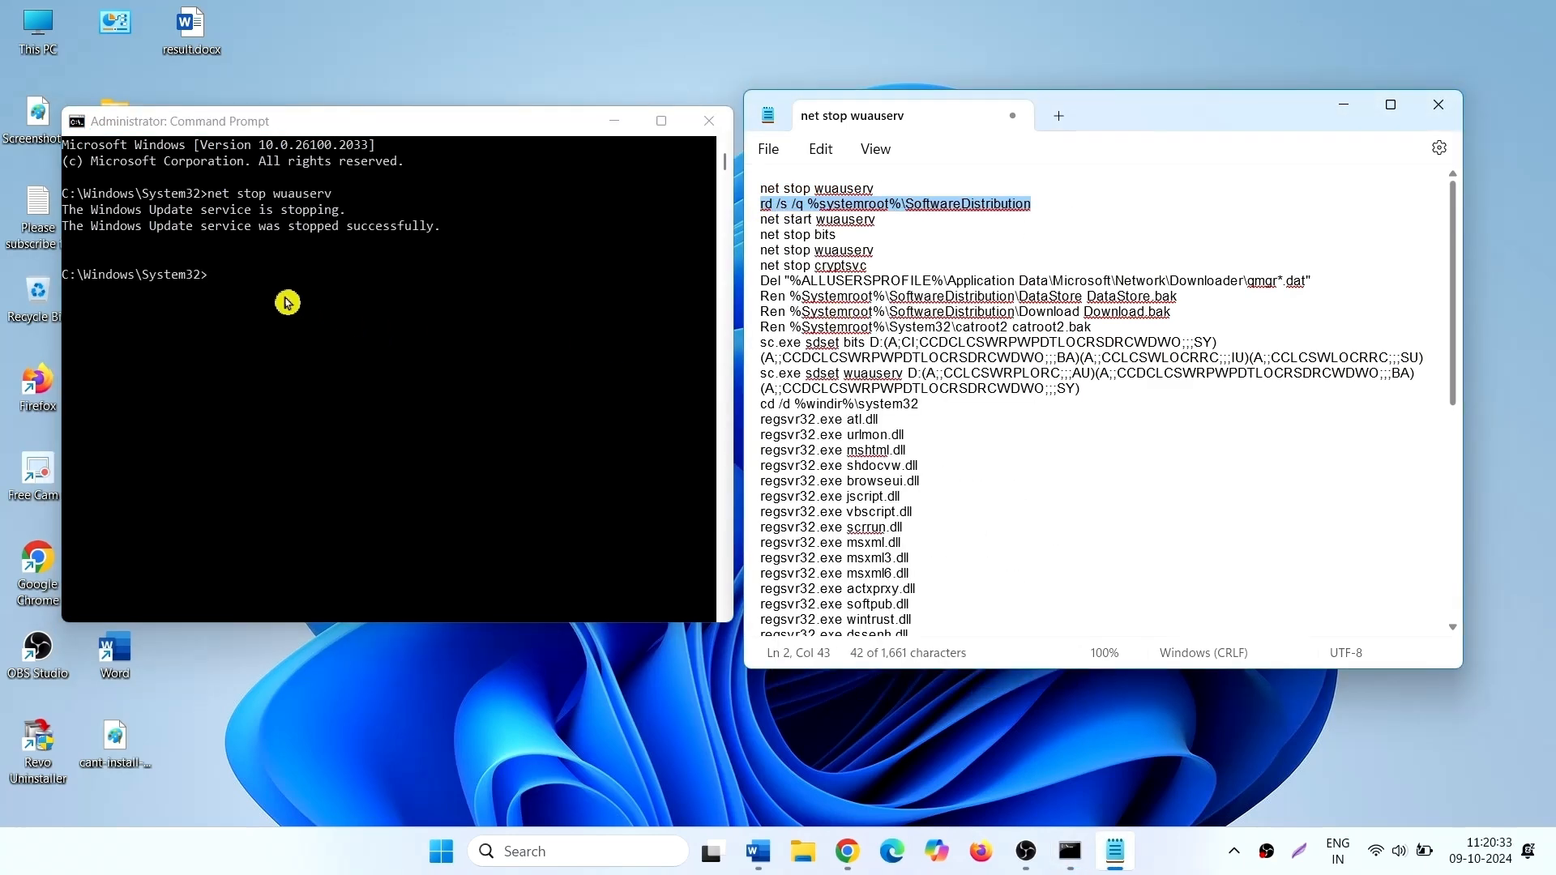
text(rd /s /q %systemroot%\SoftwareDistribution)
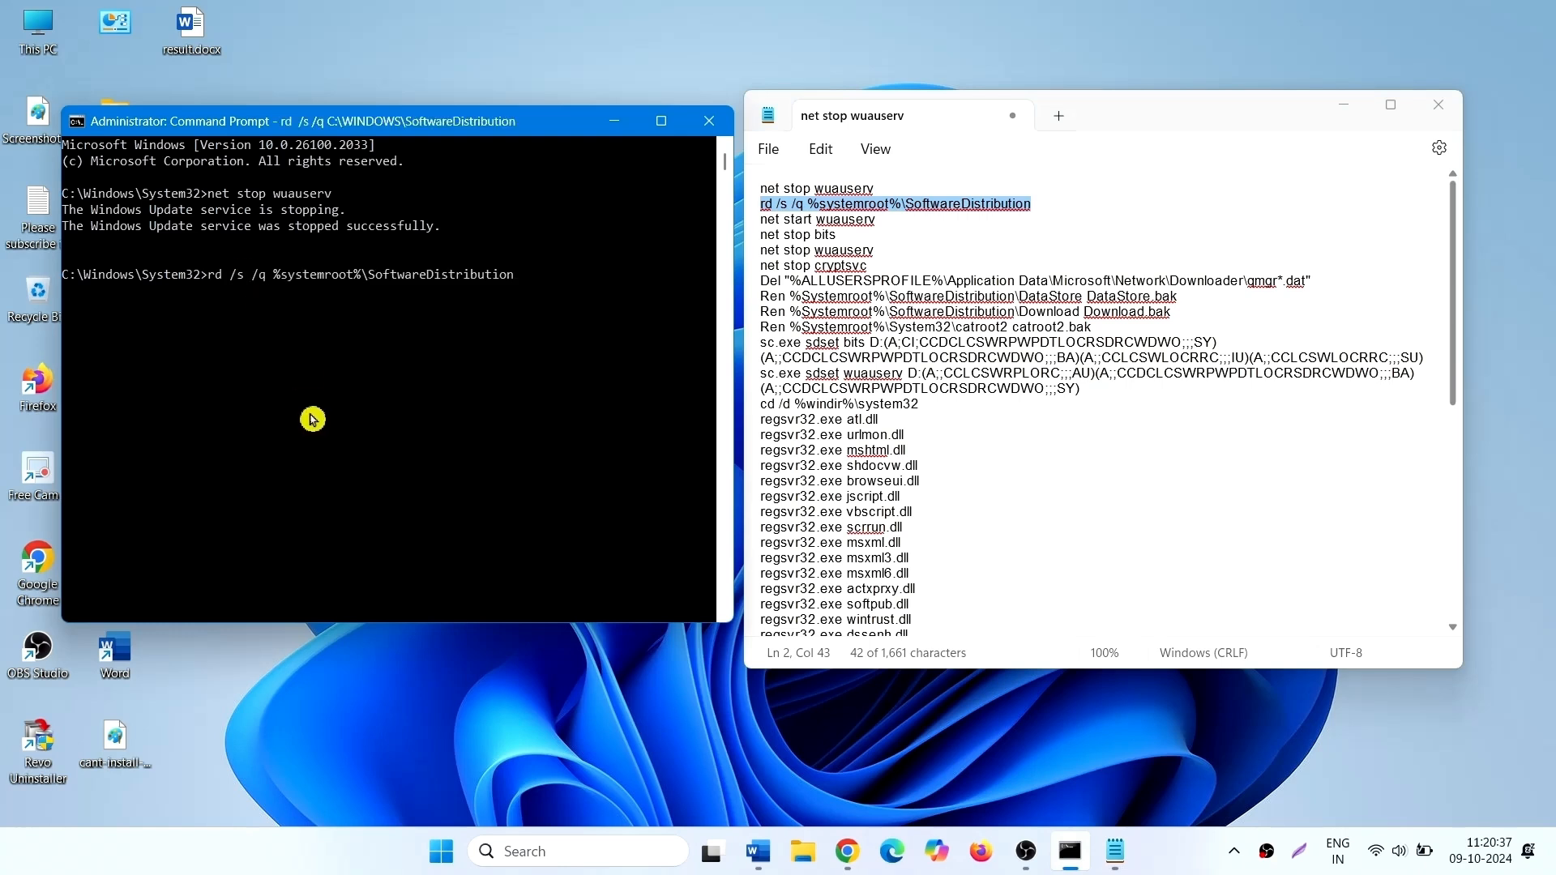
scroll(down, 3)
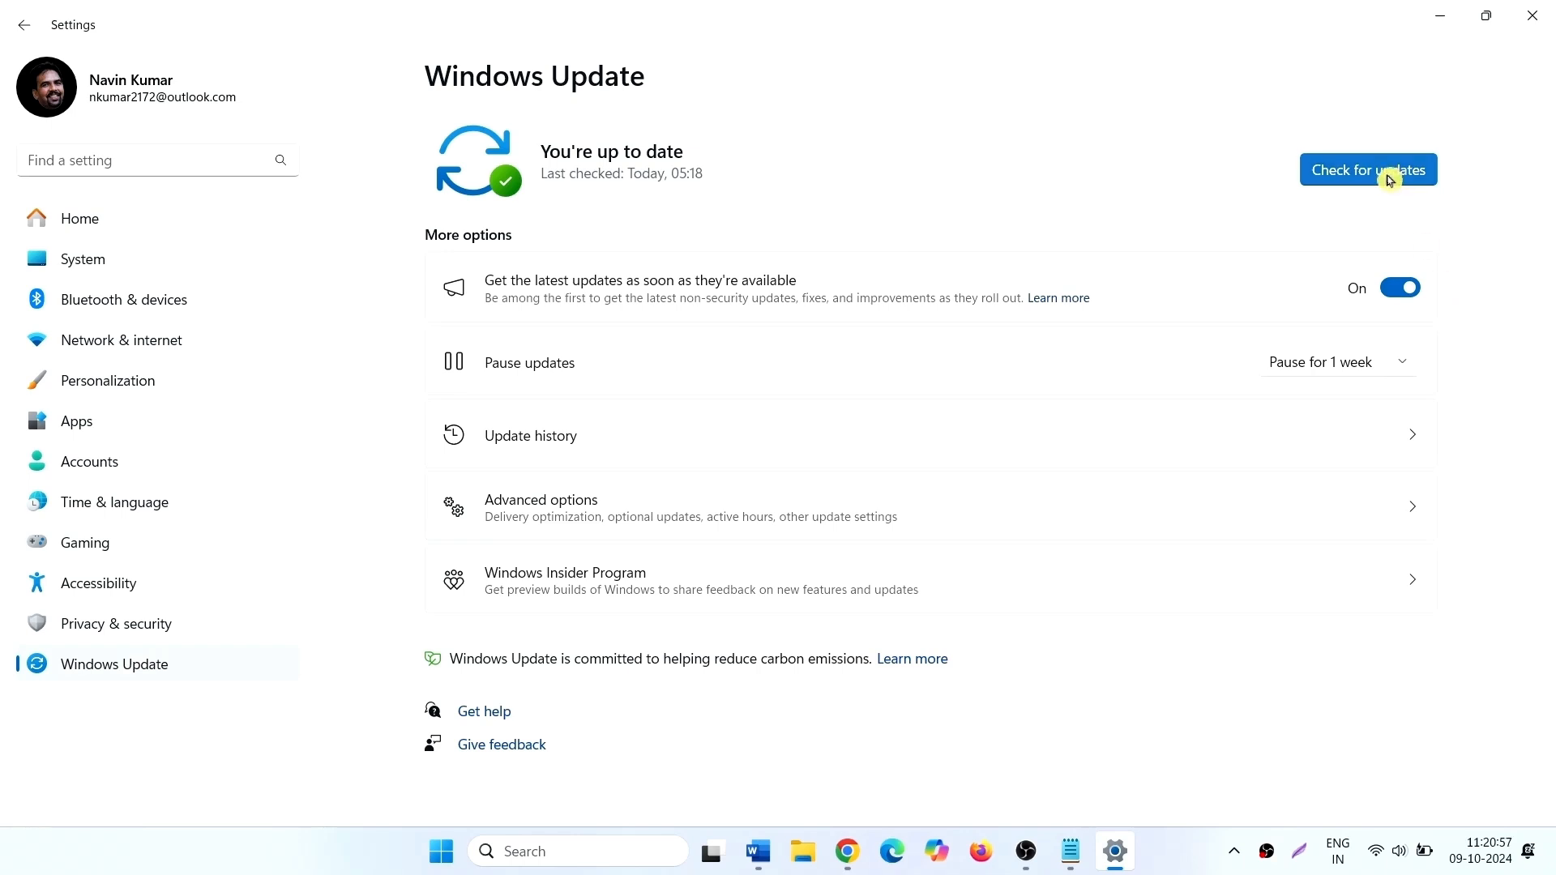
Start a new Windows Update check, then close the Settings window.
click(1367, 170)
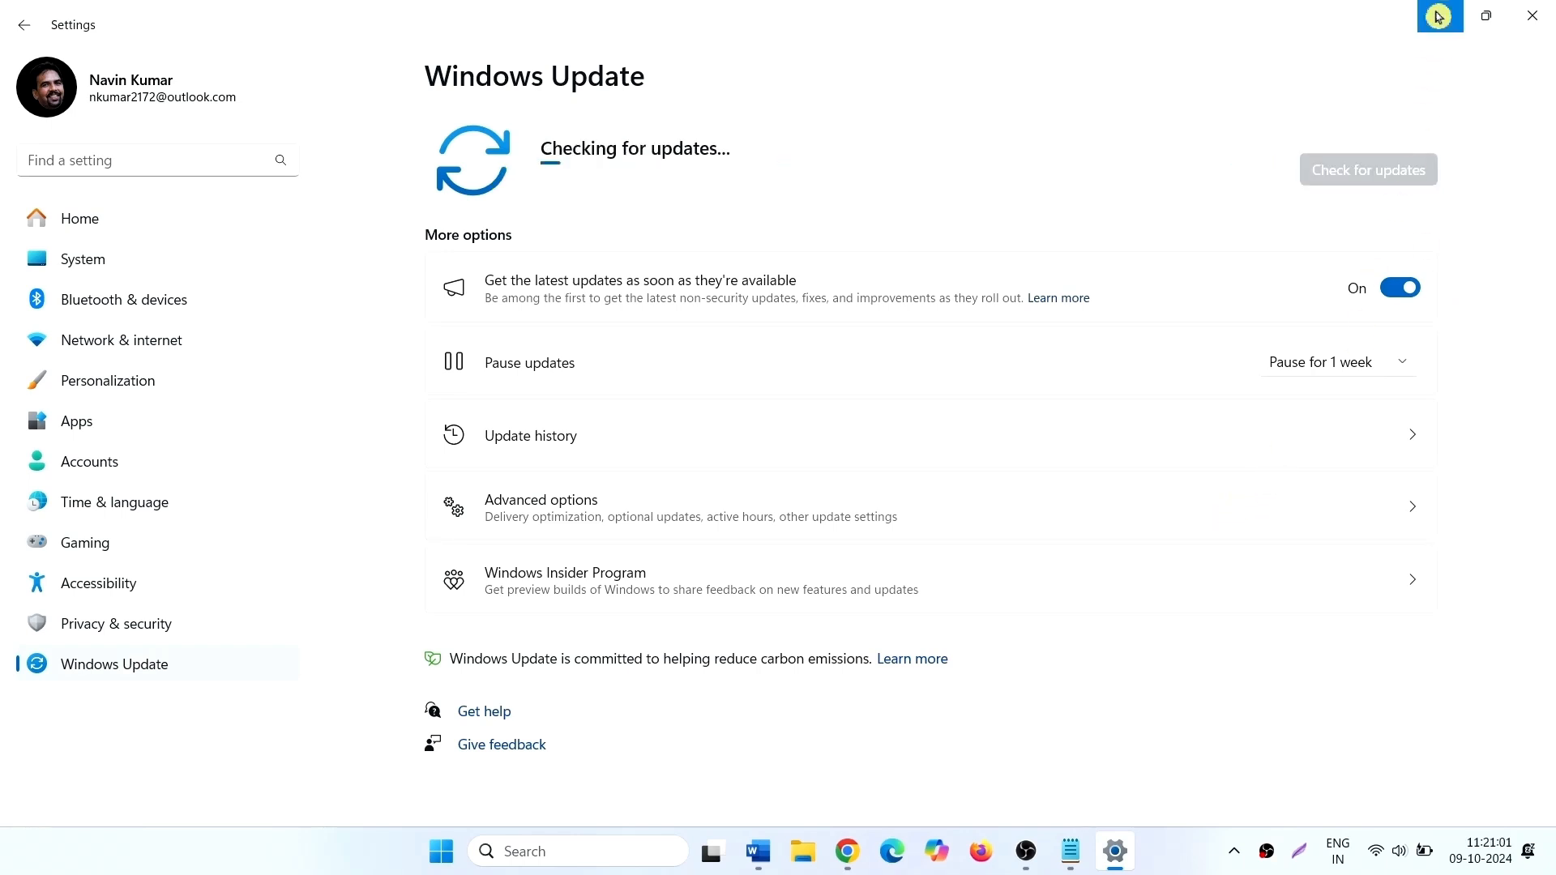
mouse_move(1531, 16)
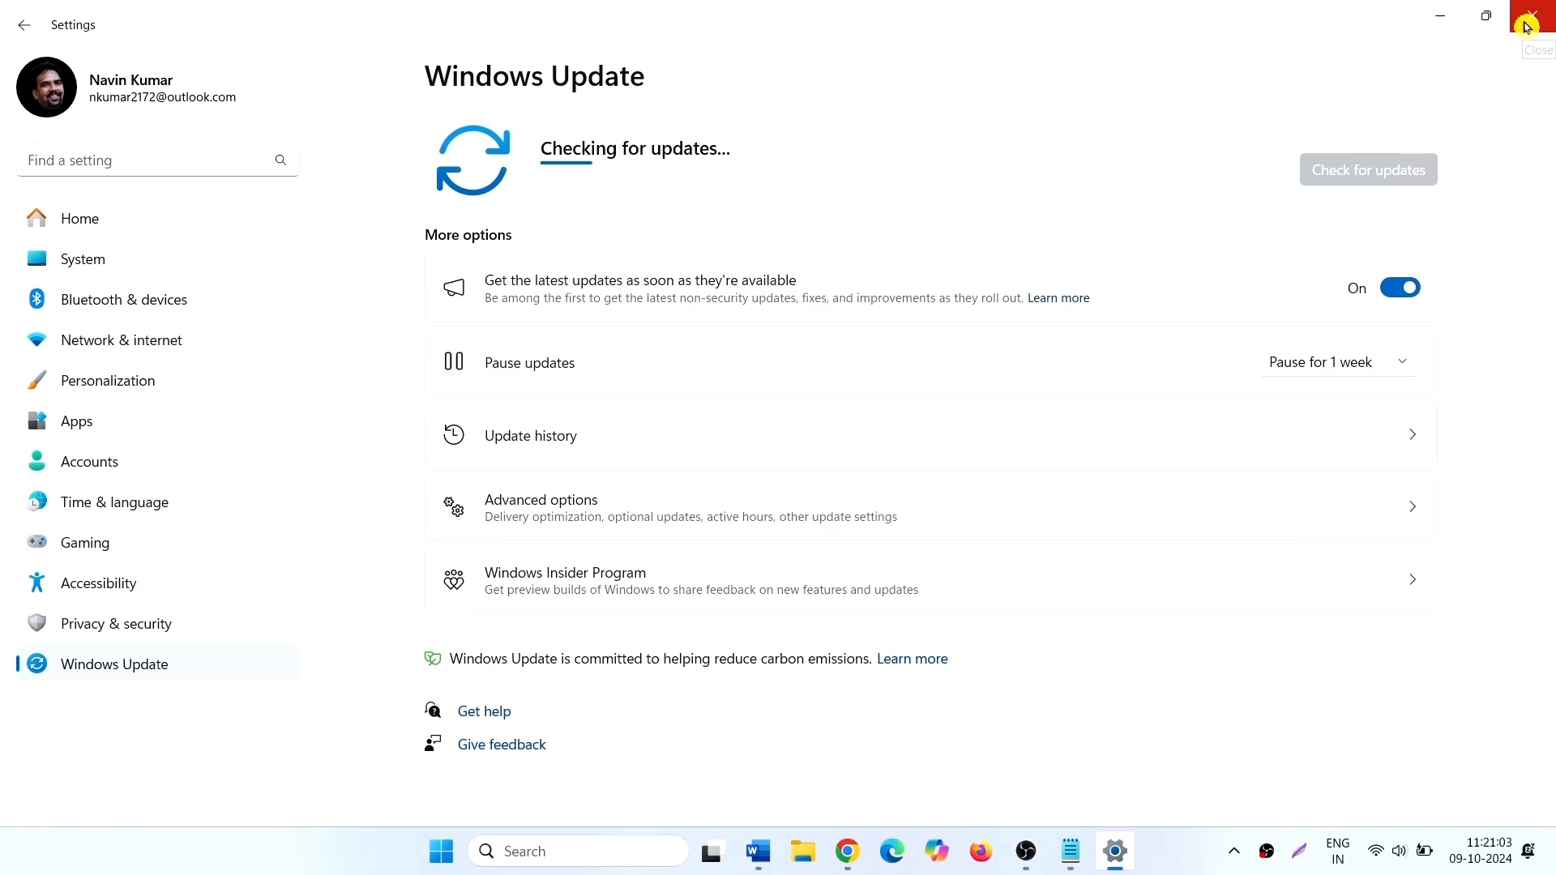
click(1538, 16)
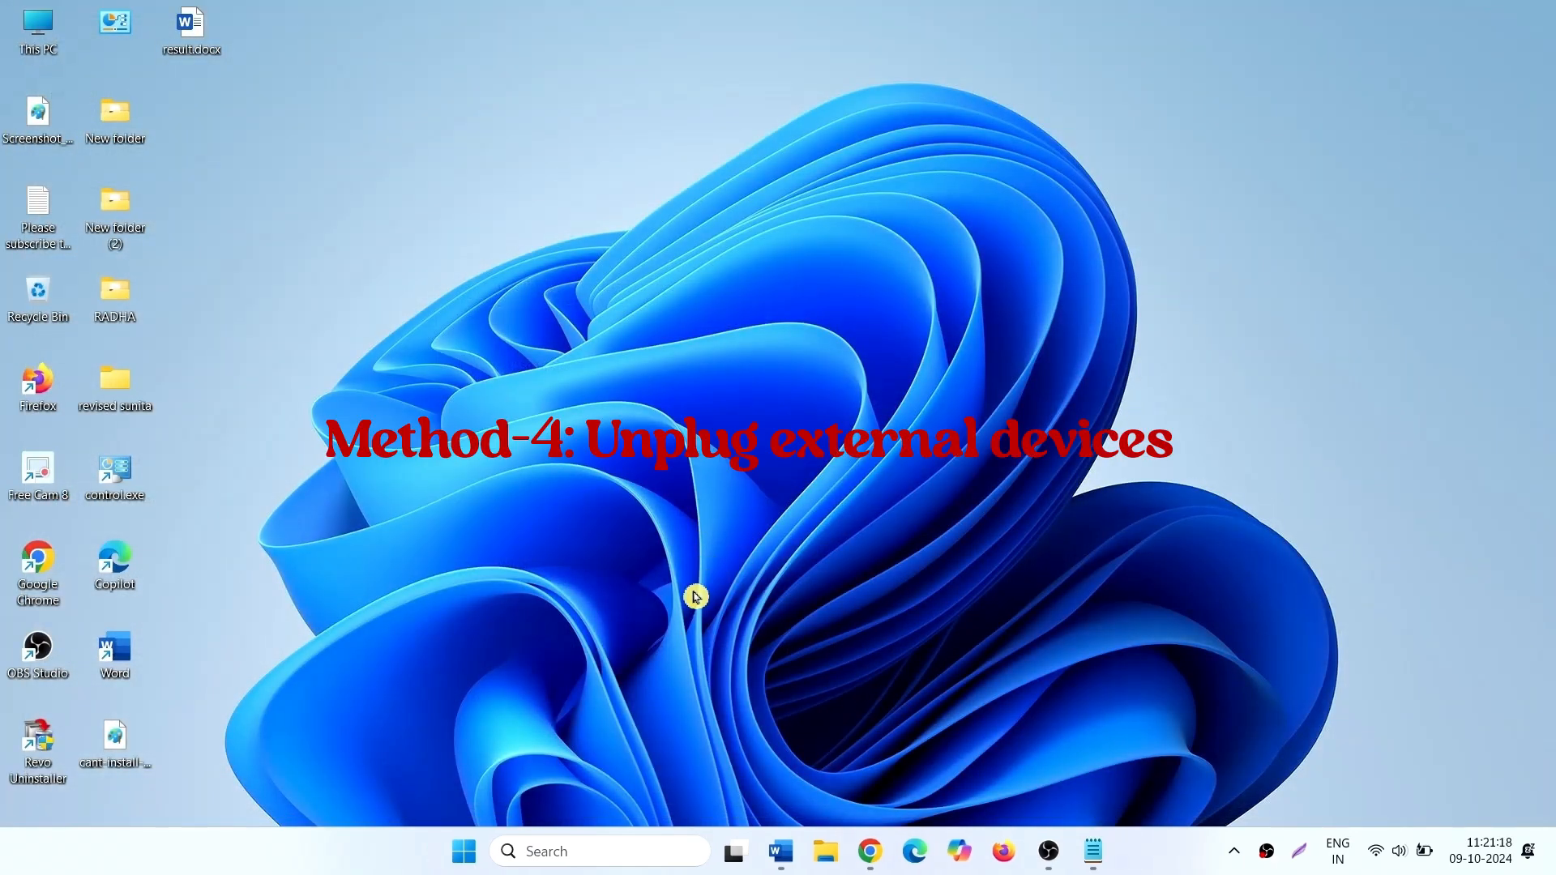
mouse_move(749, 337)
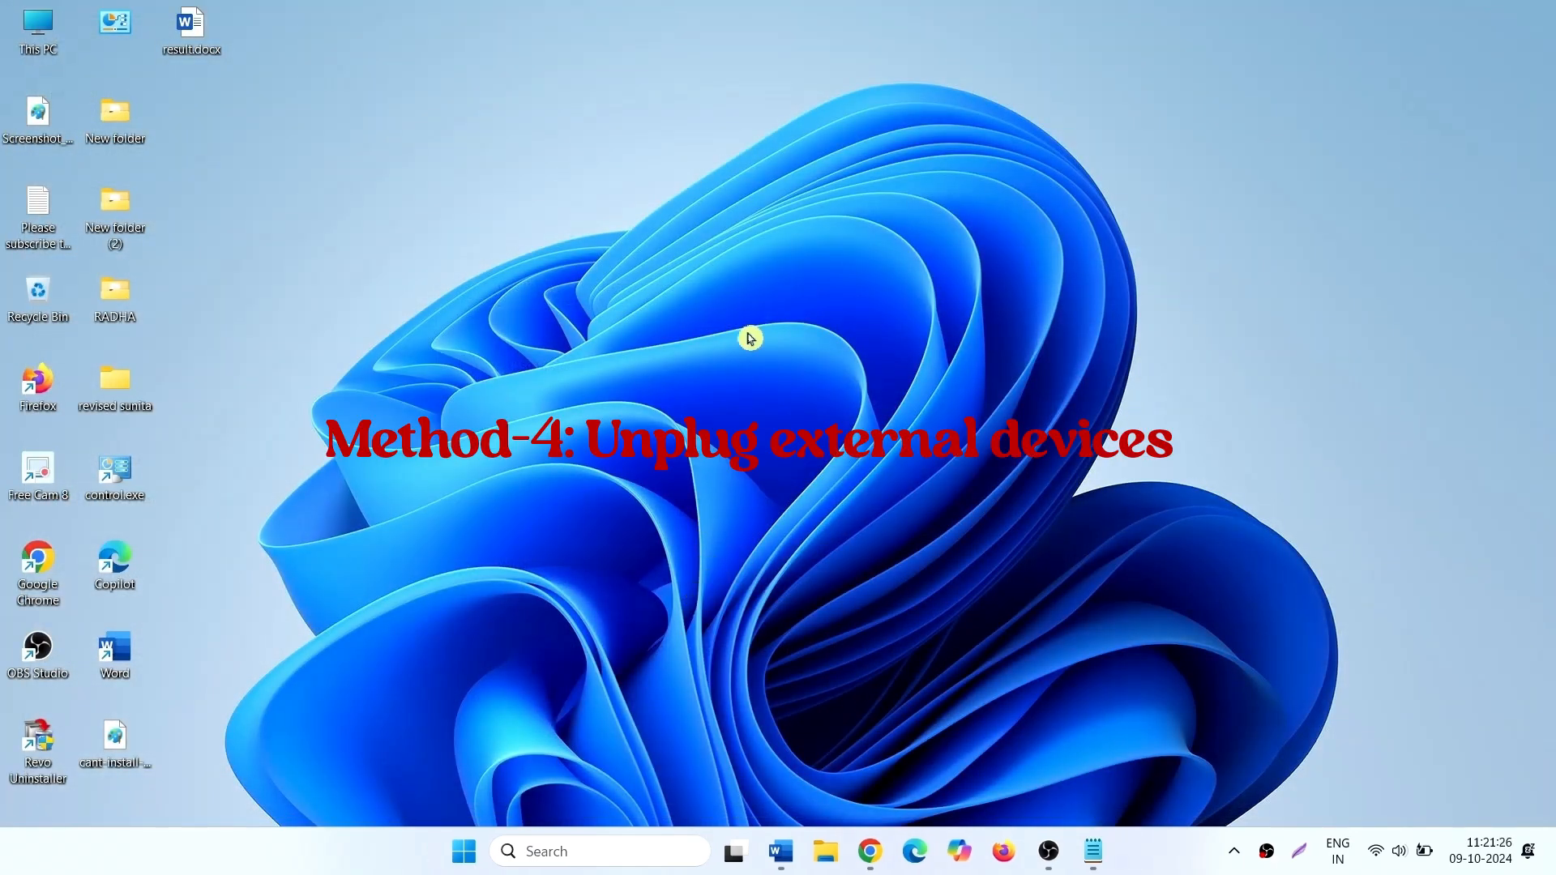
mouse_move(685, 461)
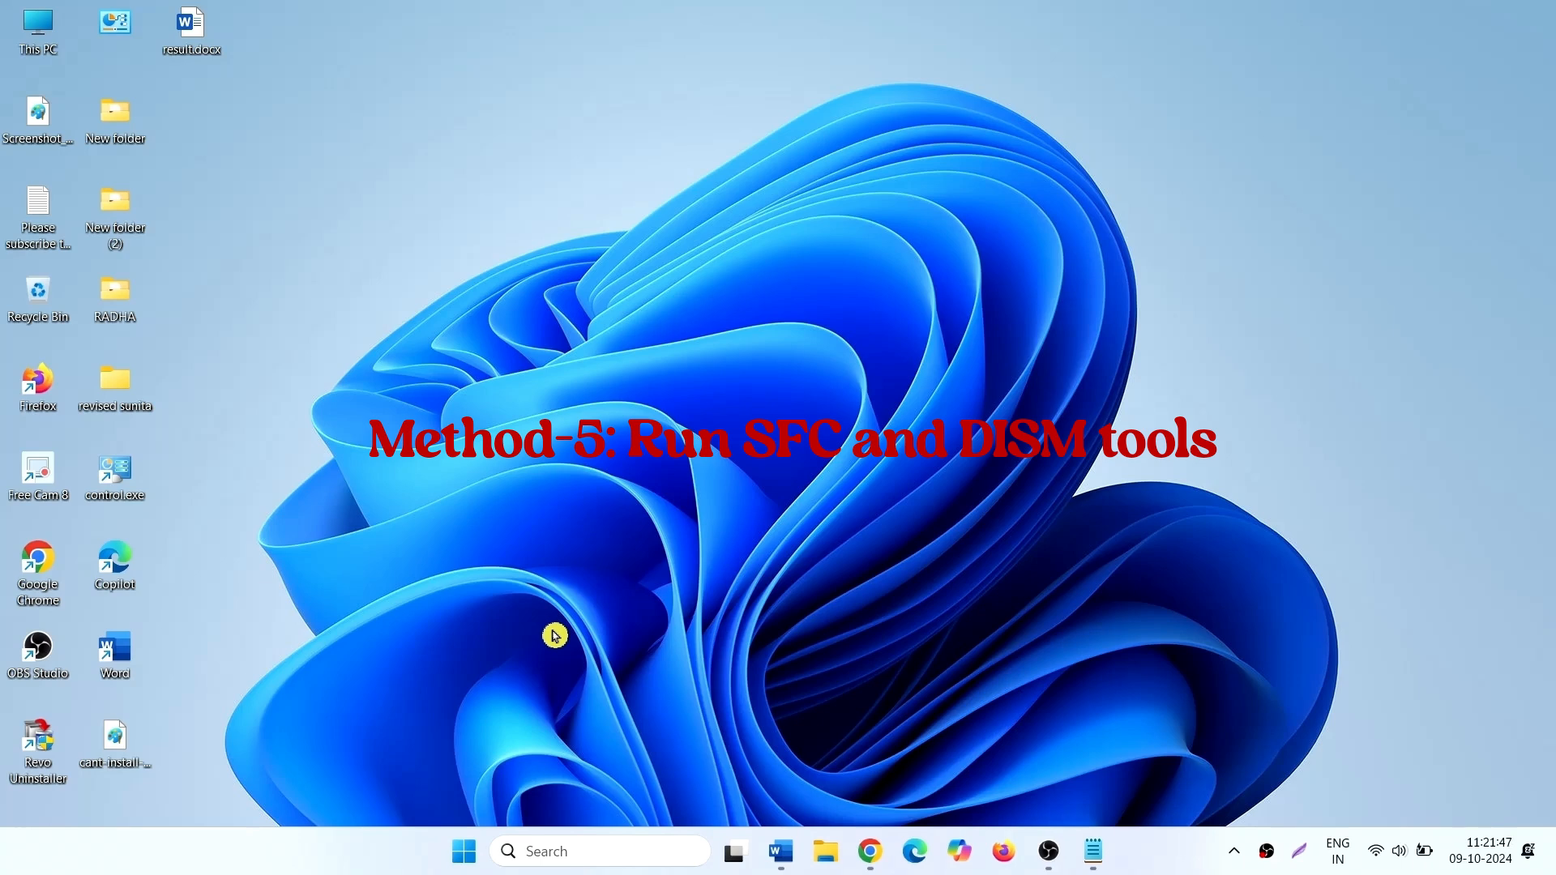
Launch Command Prompt as administrator and run 'sfc /scannow'.
click(596, 850)
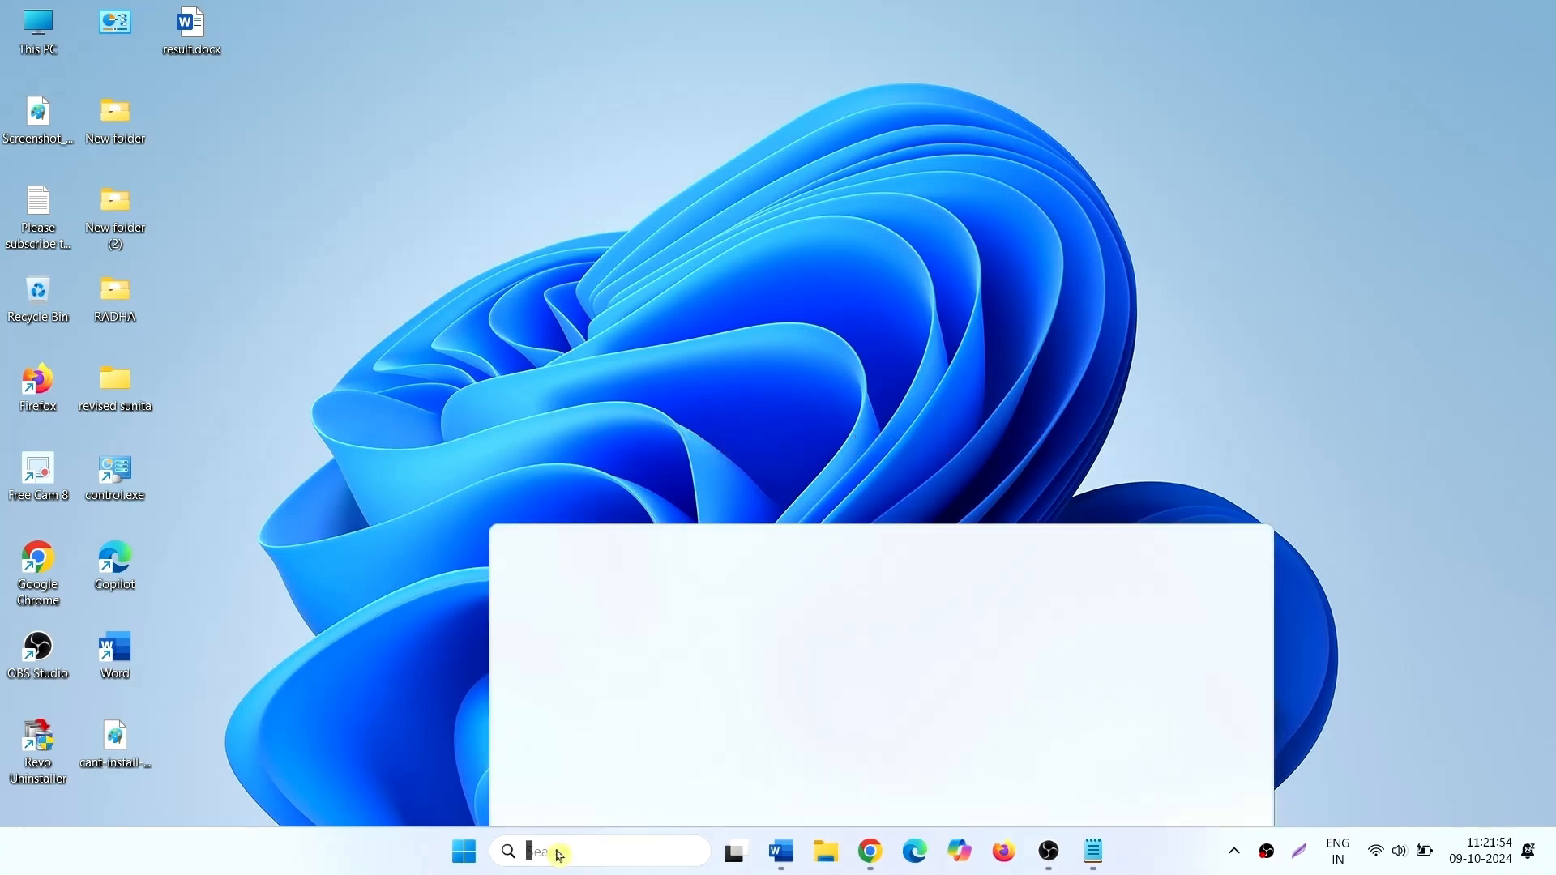
text(cmd)
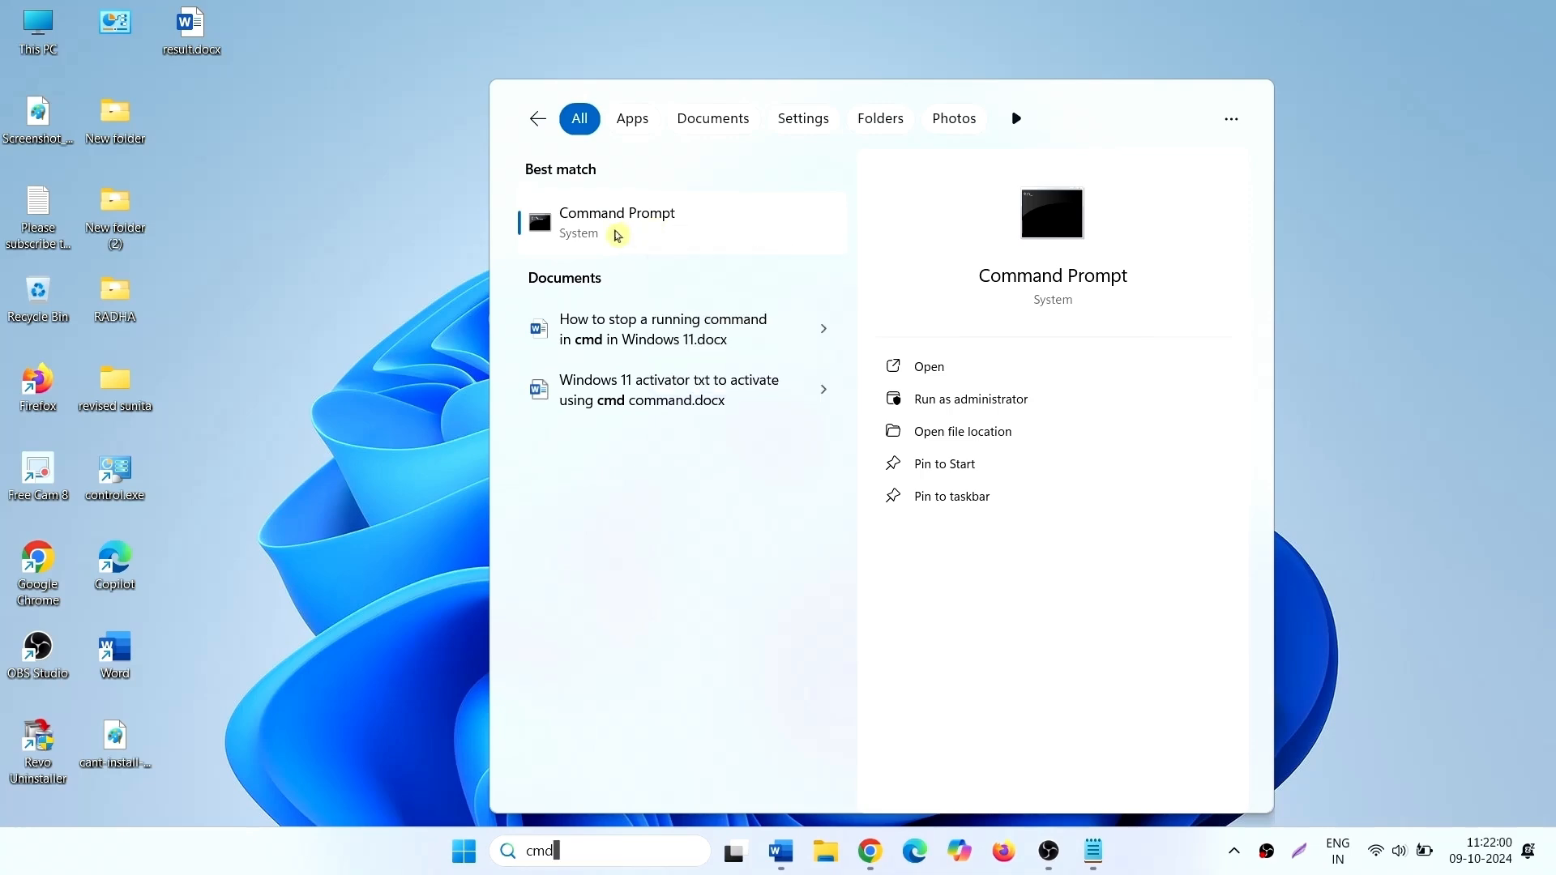
click(969, 398)
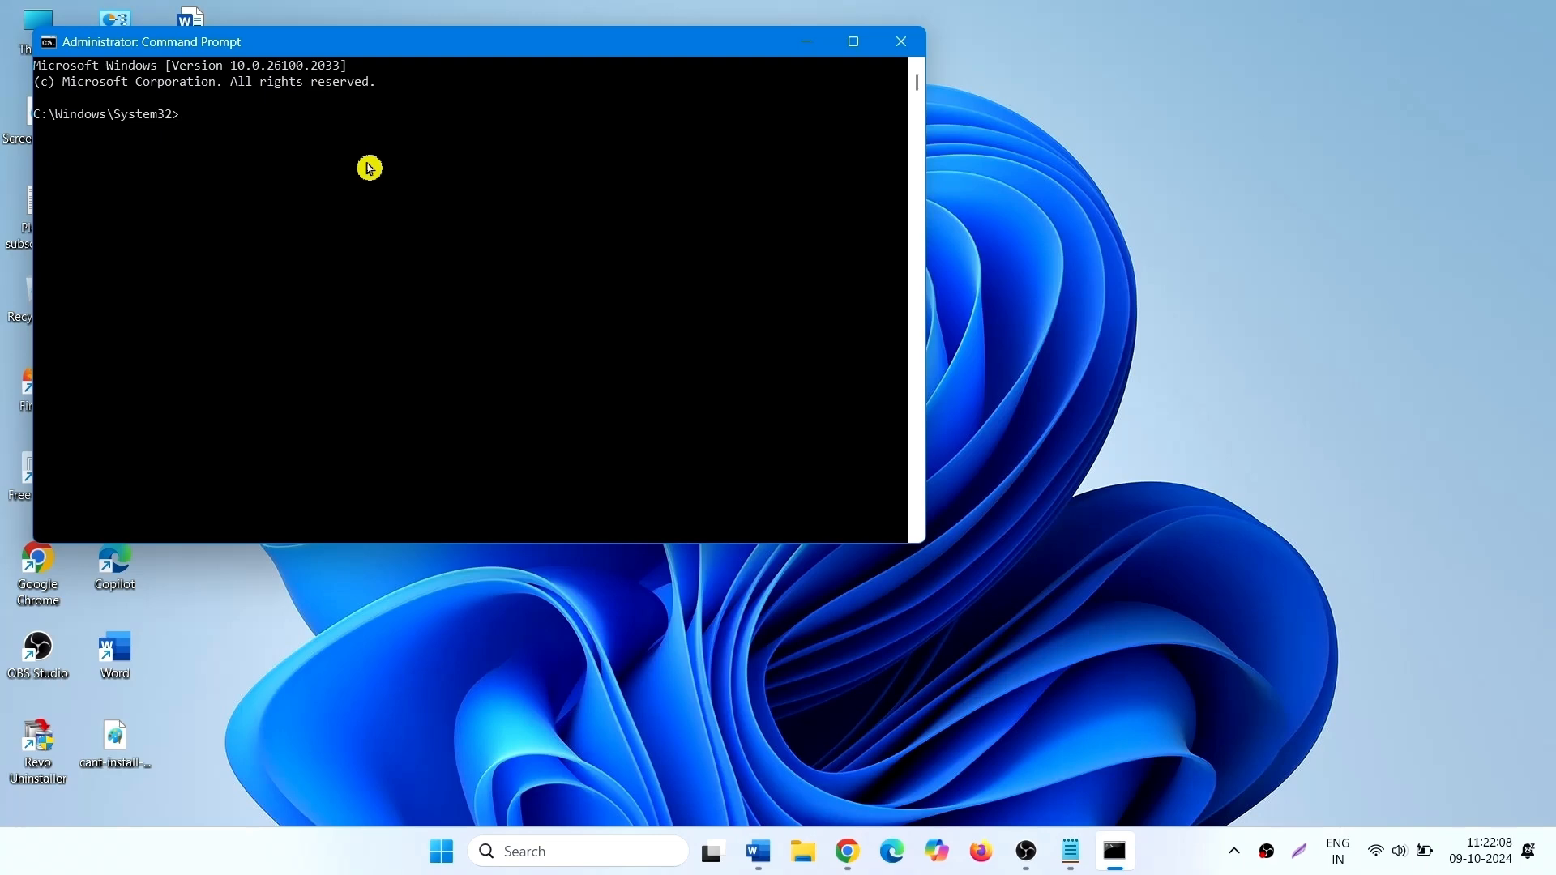
text(sf)
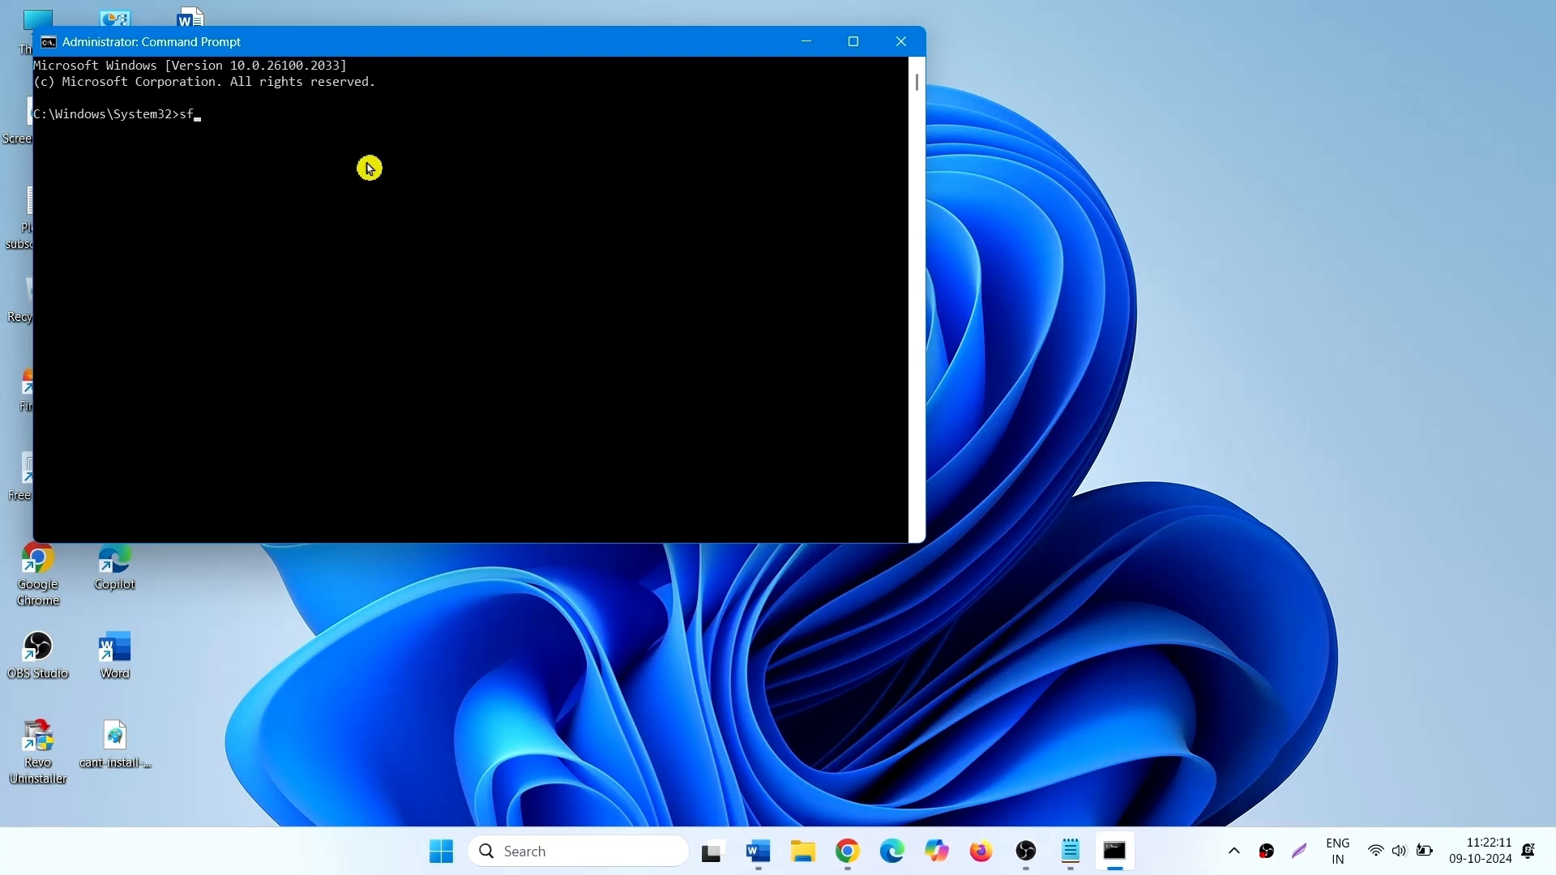
text(c /scannow)
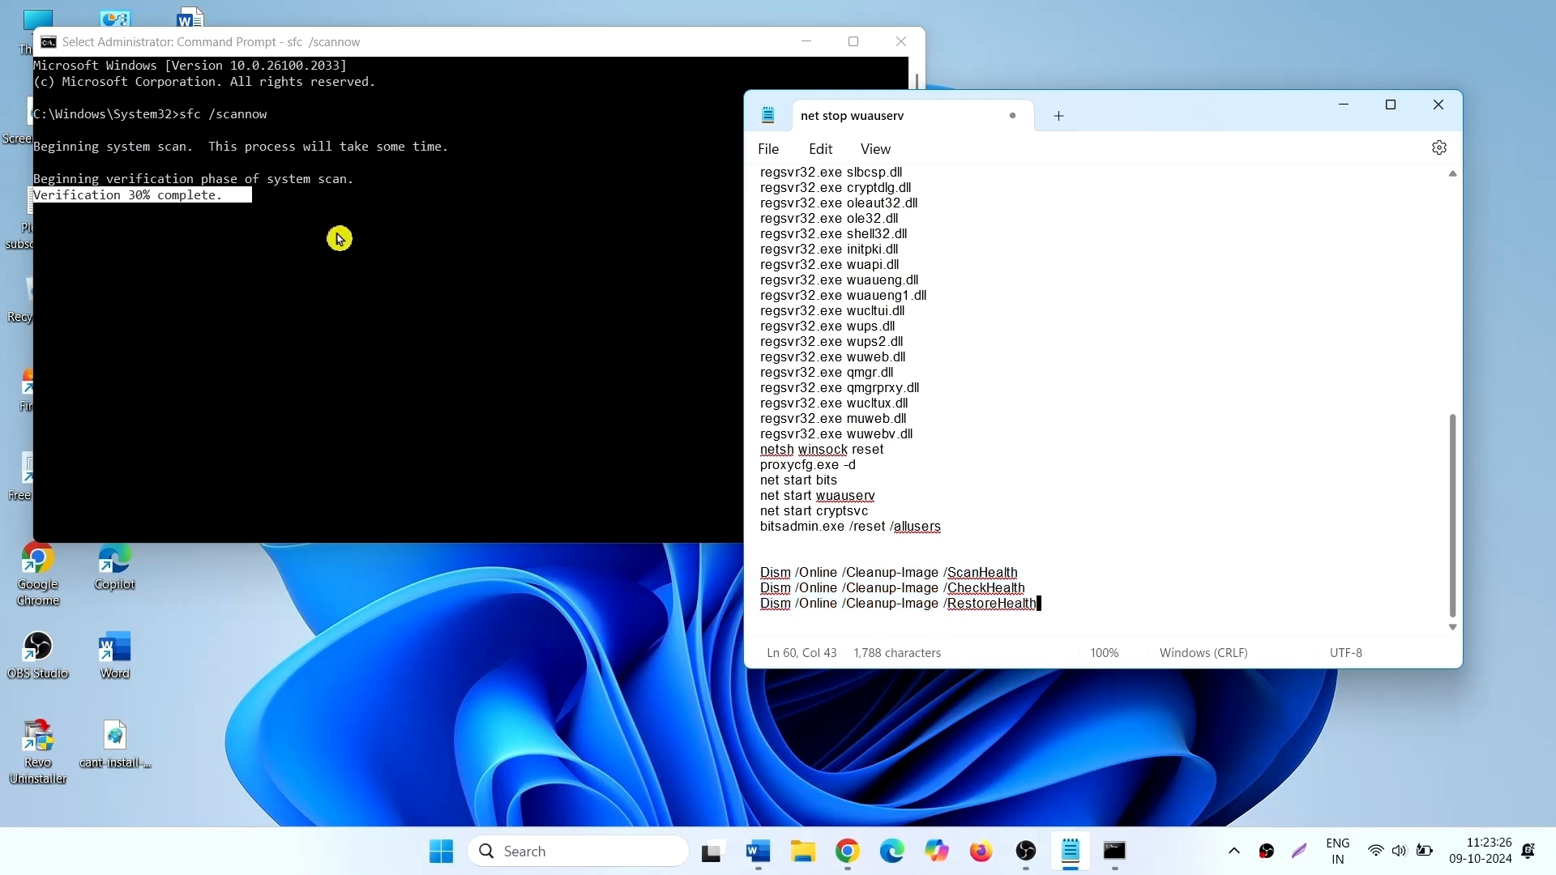
mouse_move(899, 41)
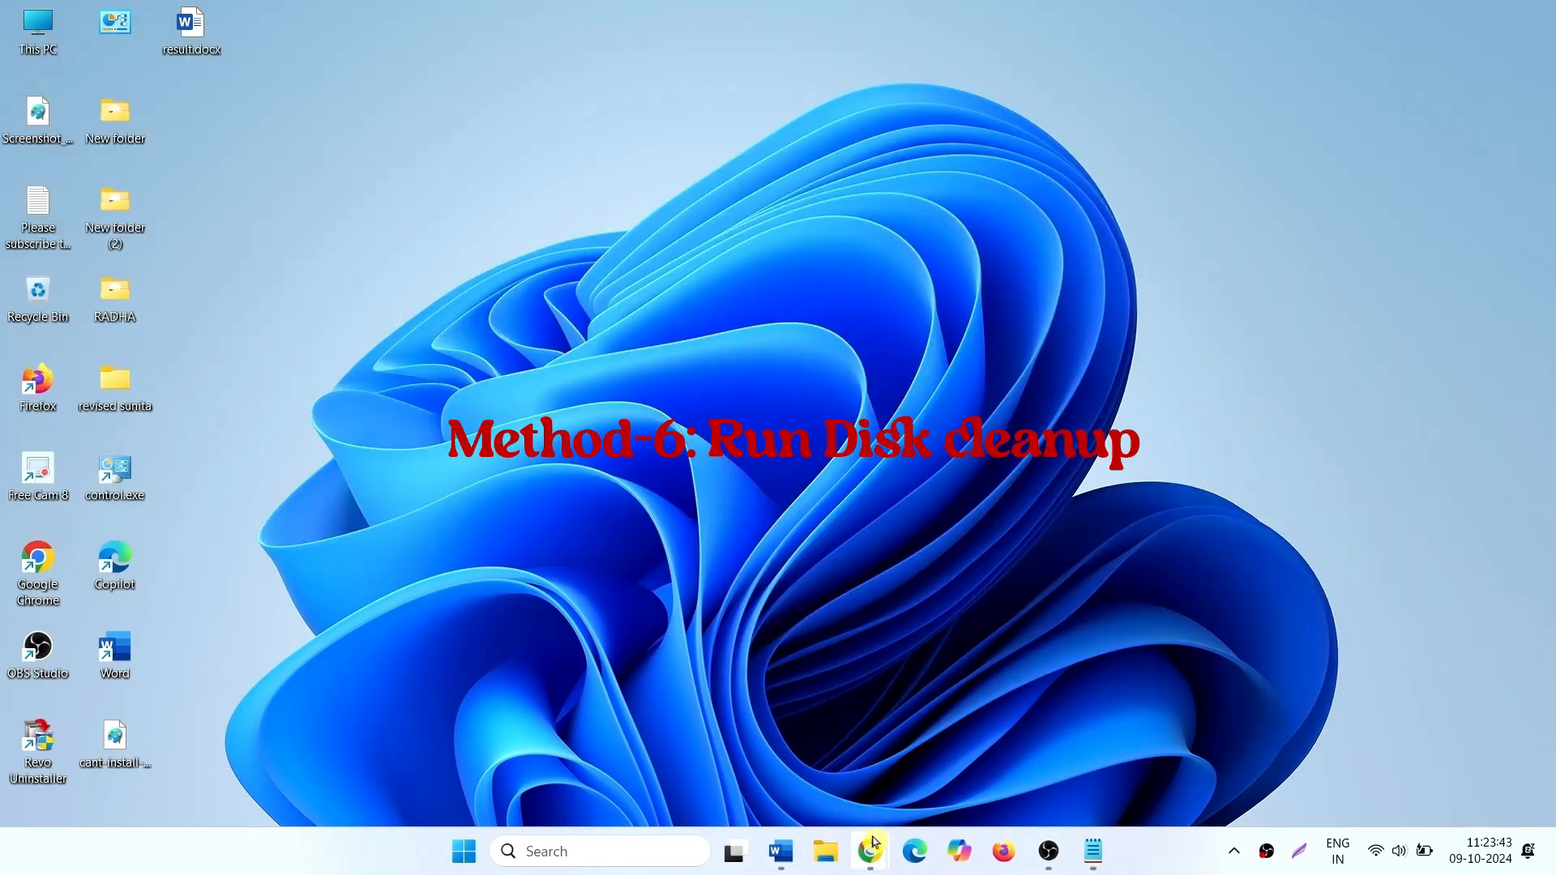
Switch to Chrome showing the KB5044285 Update Catalog search results.
click(869, 851)
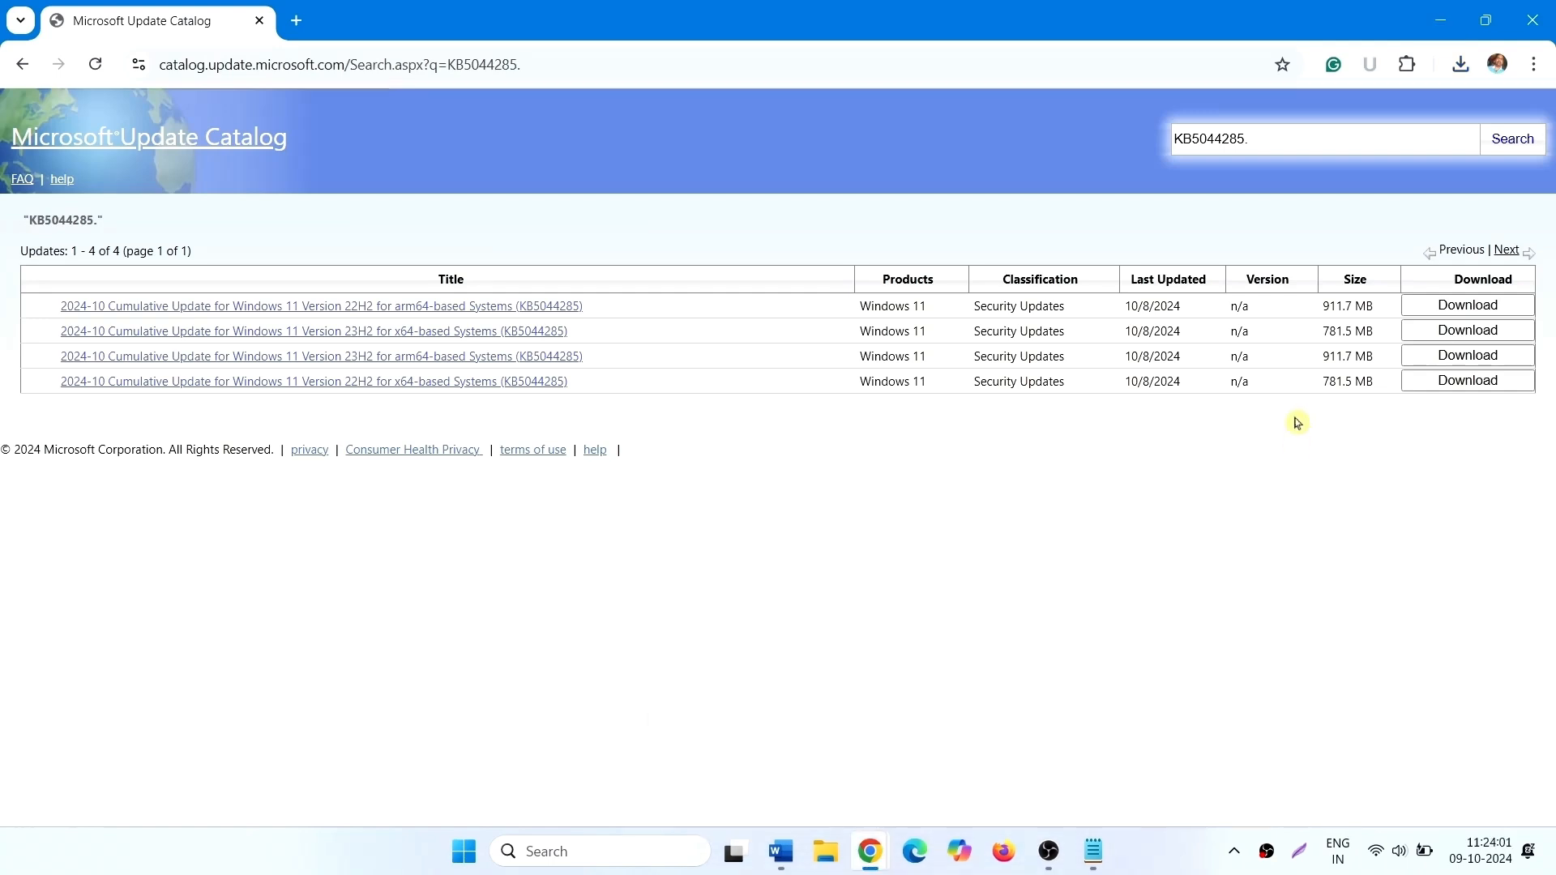
mouse_move(1304, 381)
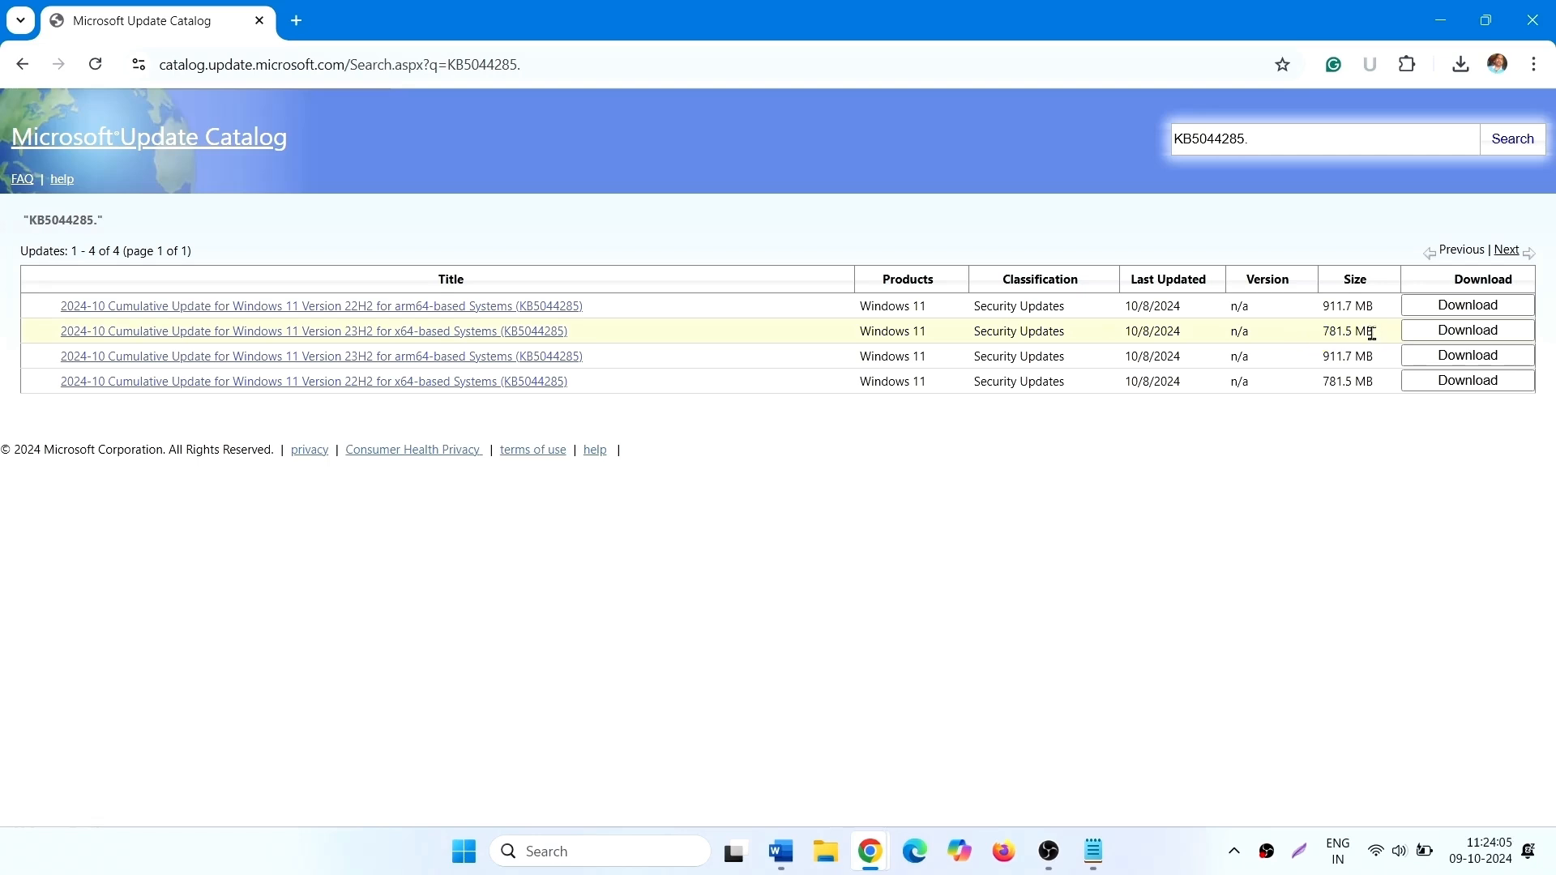
mouse_move(826, 851)
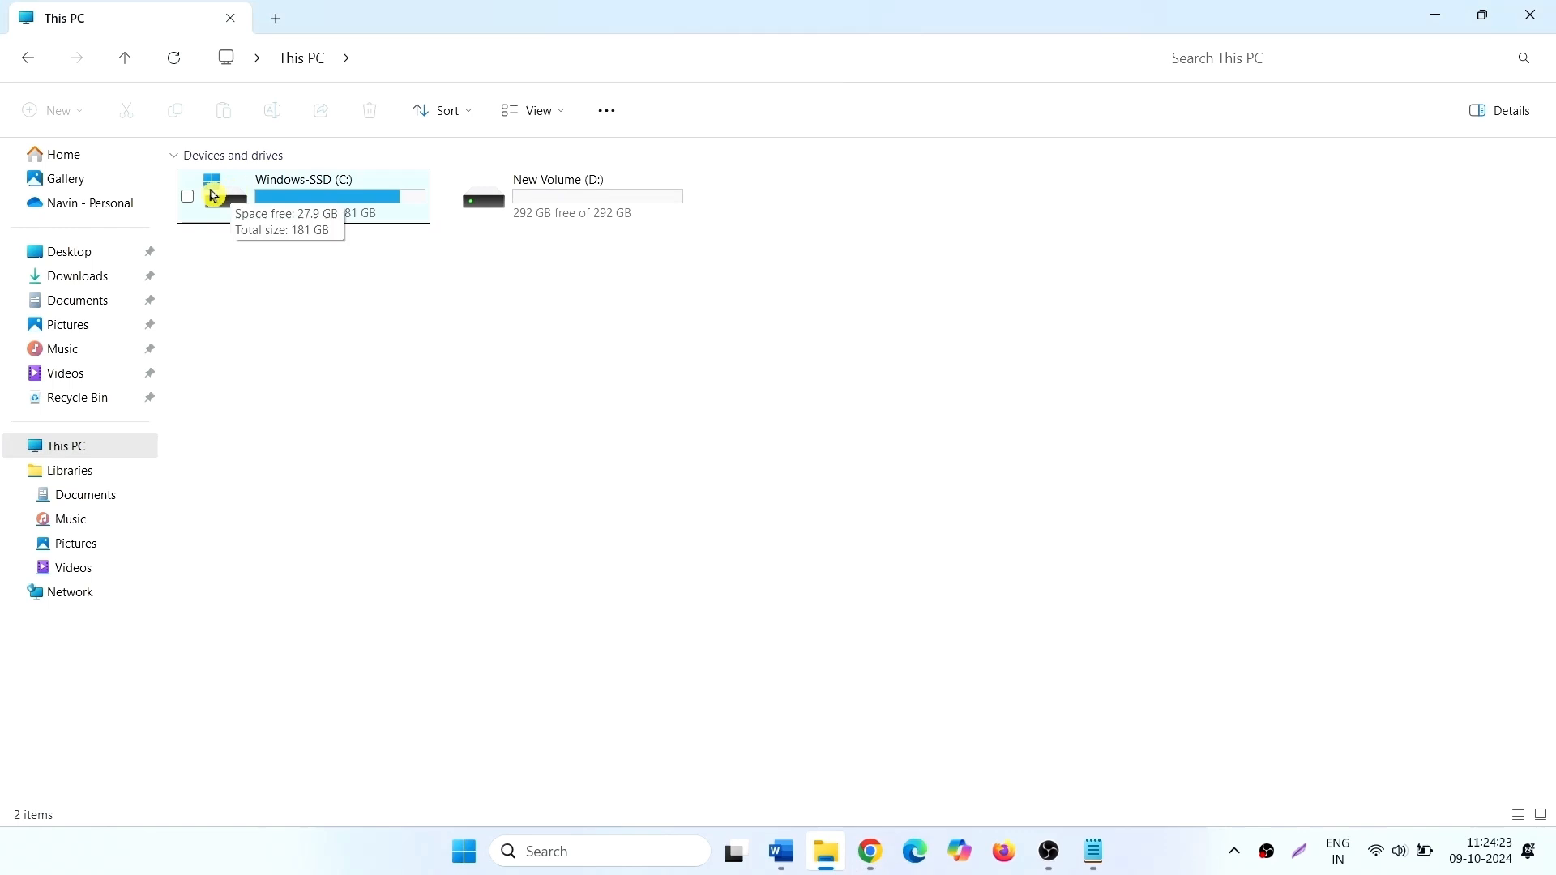
mouse_move(370, 225)
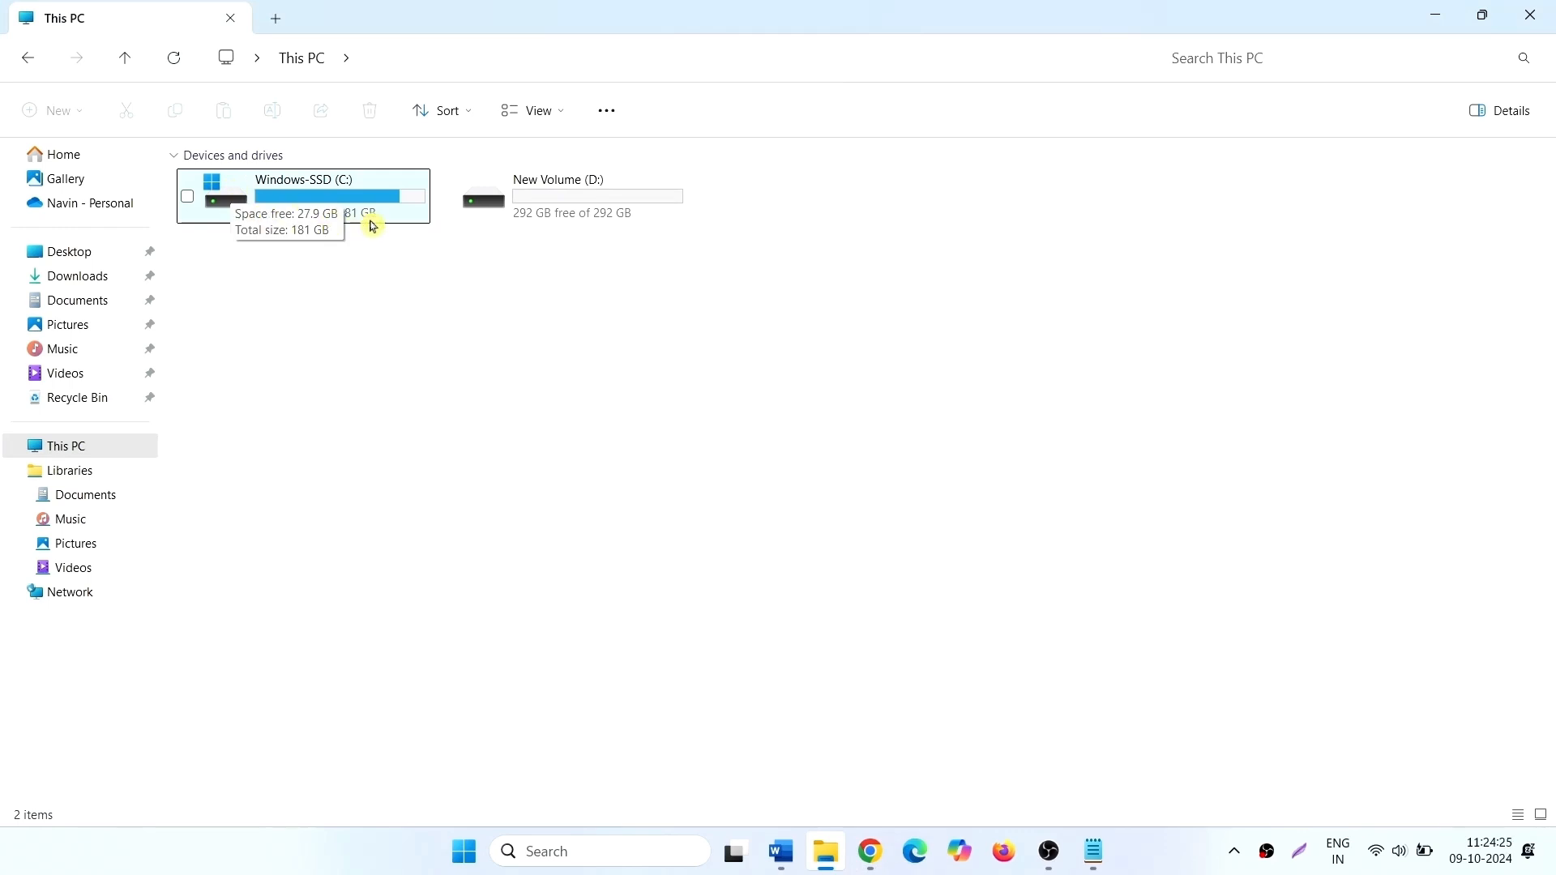
mouse_move(334, 209)
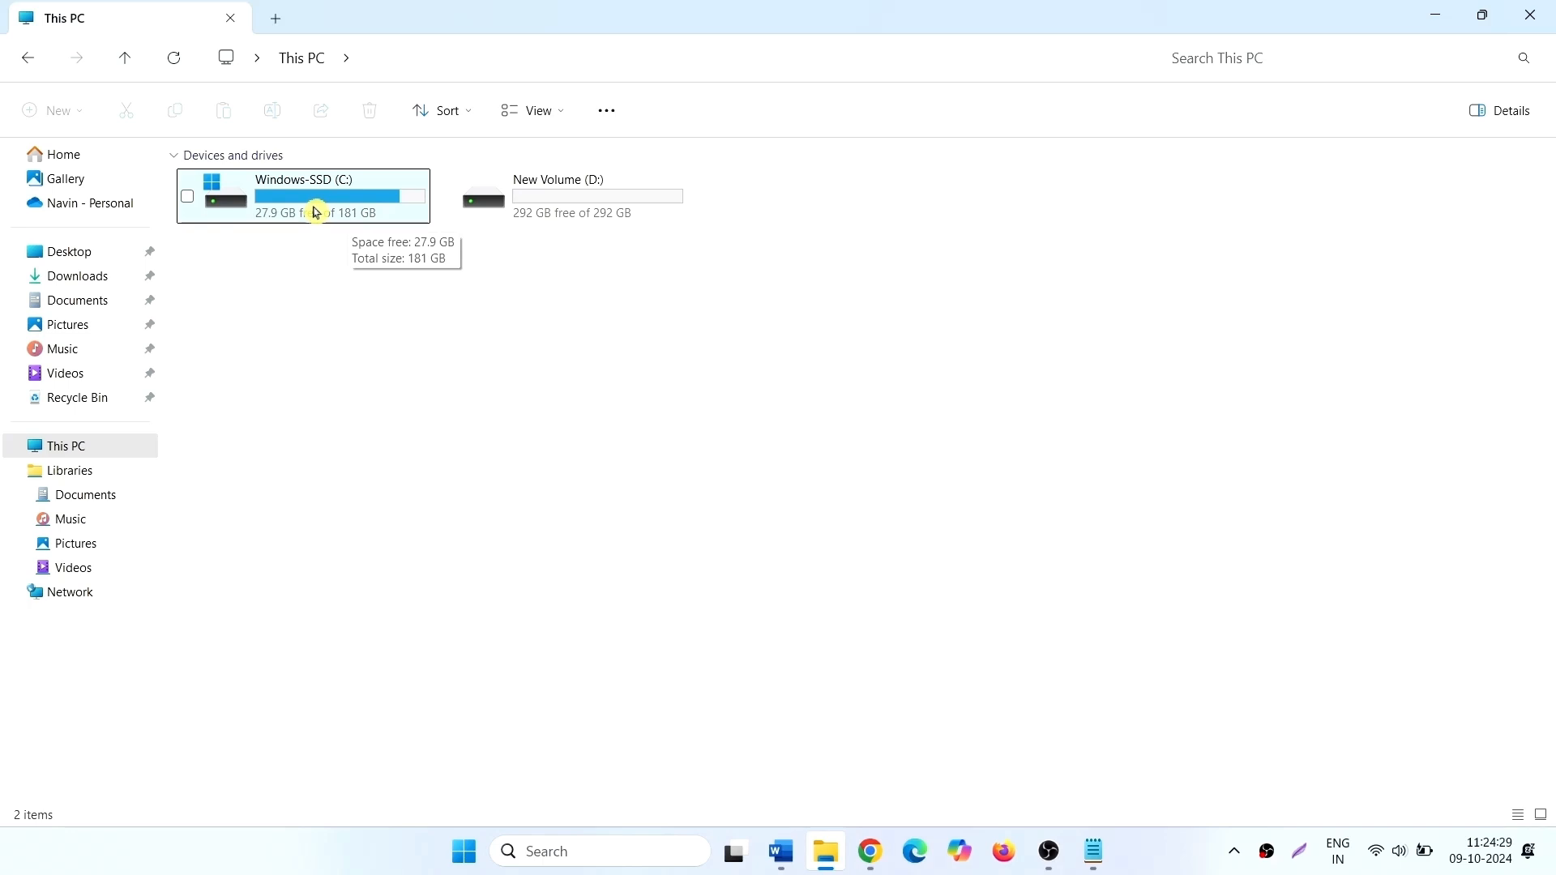
mouse_move(287, 267)
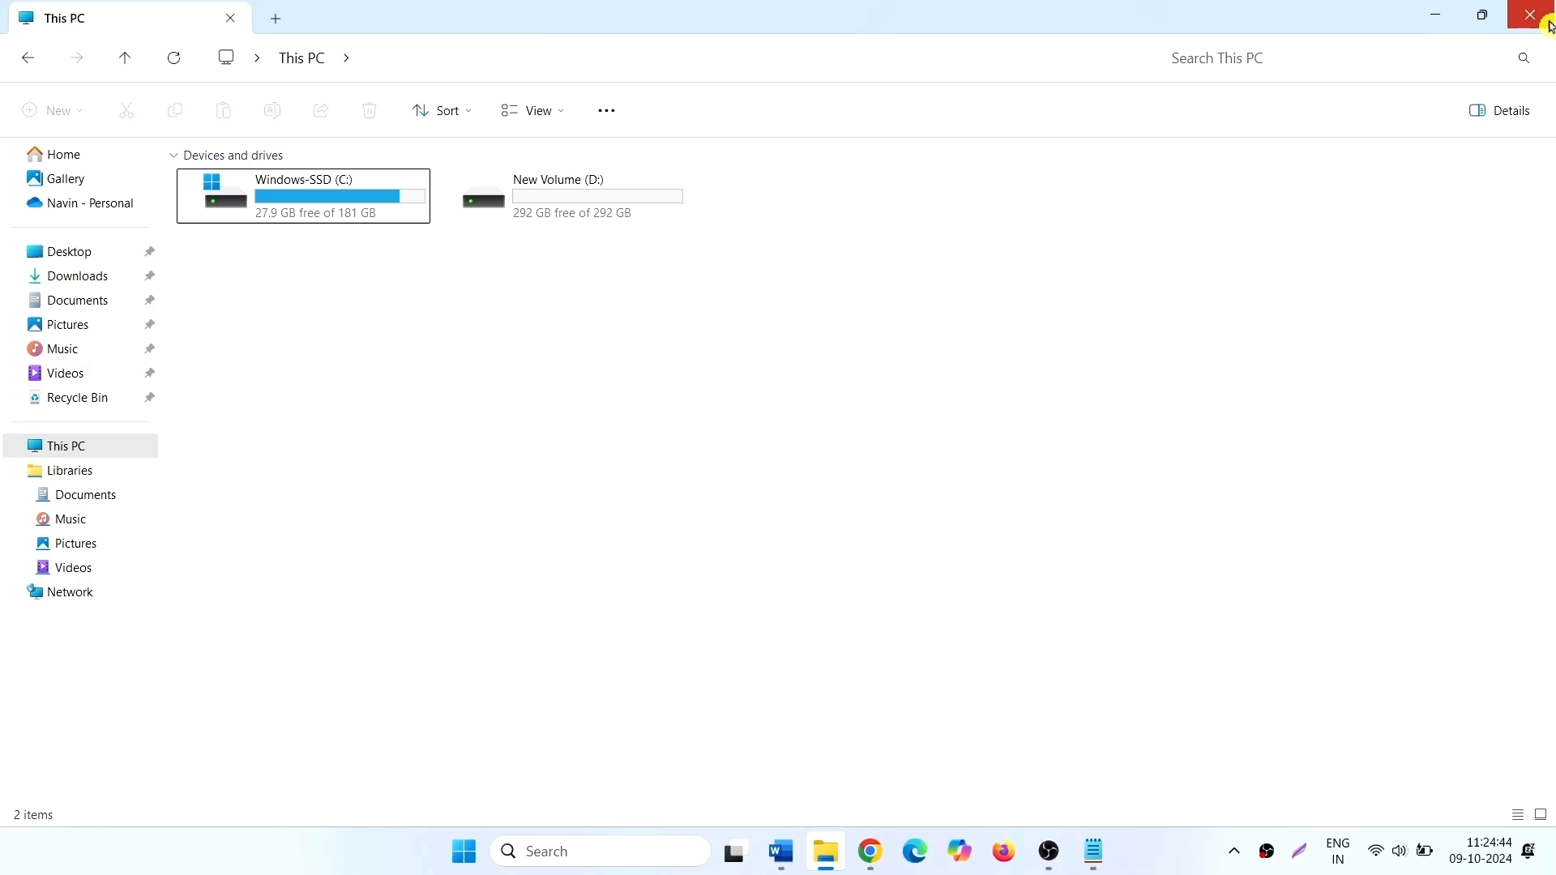
Close File Explorer after reading C: drive's 27.9 GB free of 181 GB.
click(1538, 17)
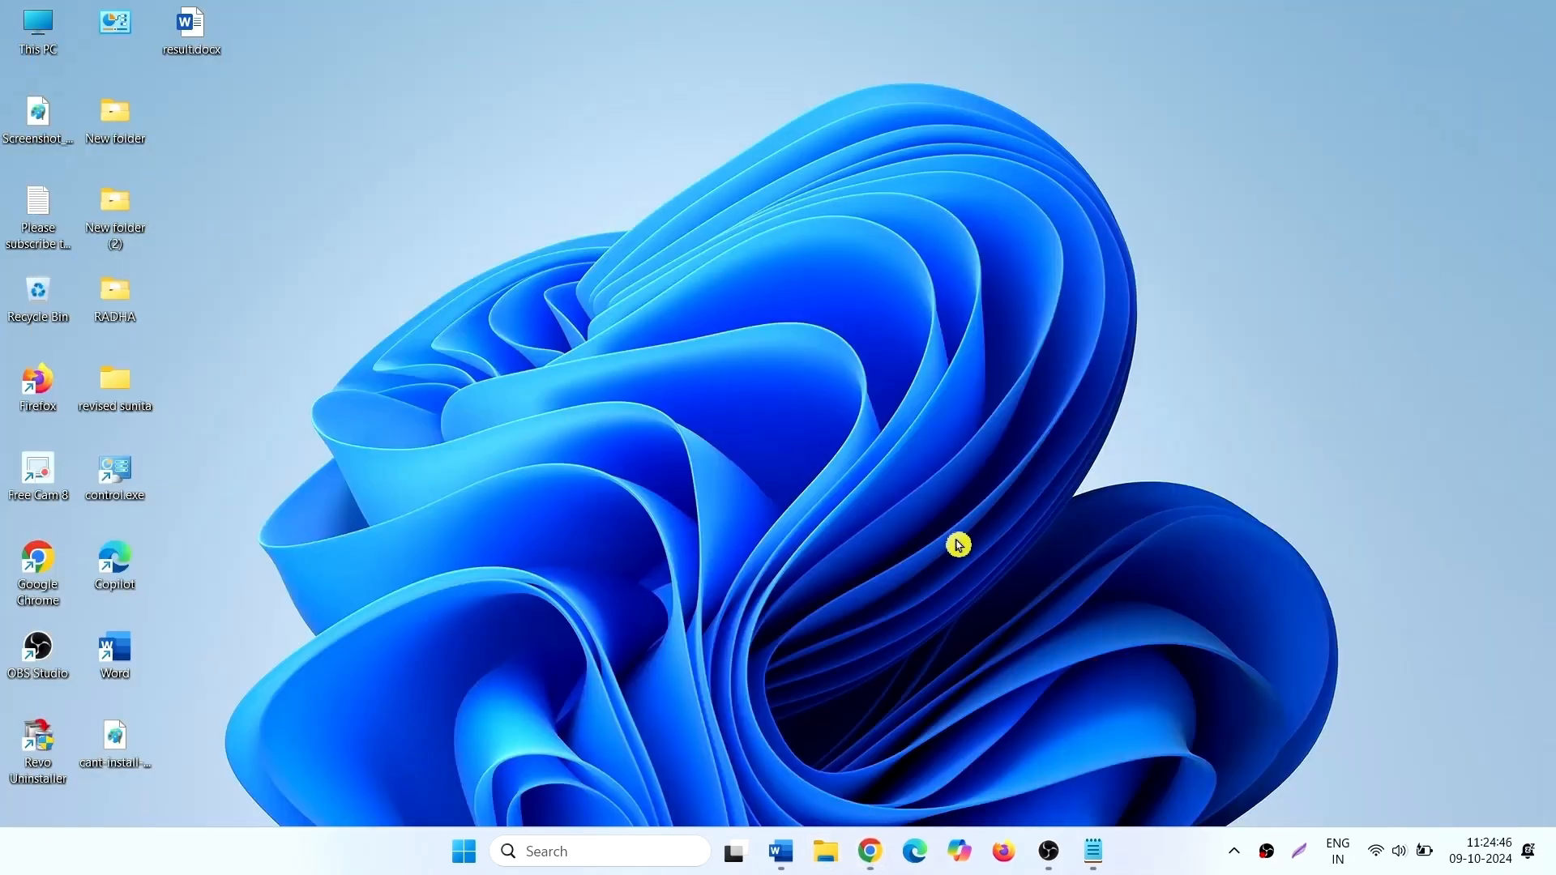
mouse_move(645, 695)
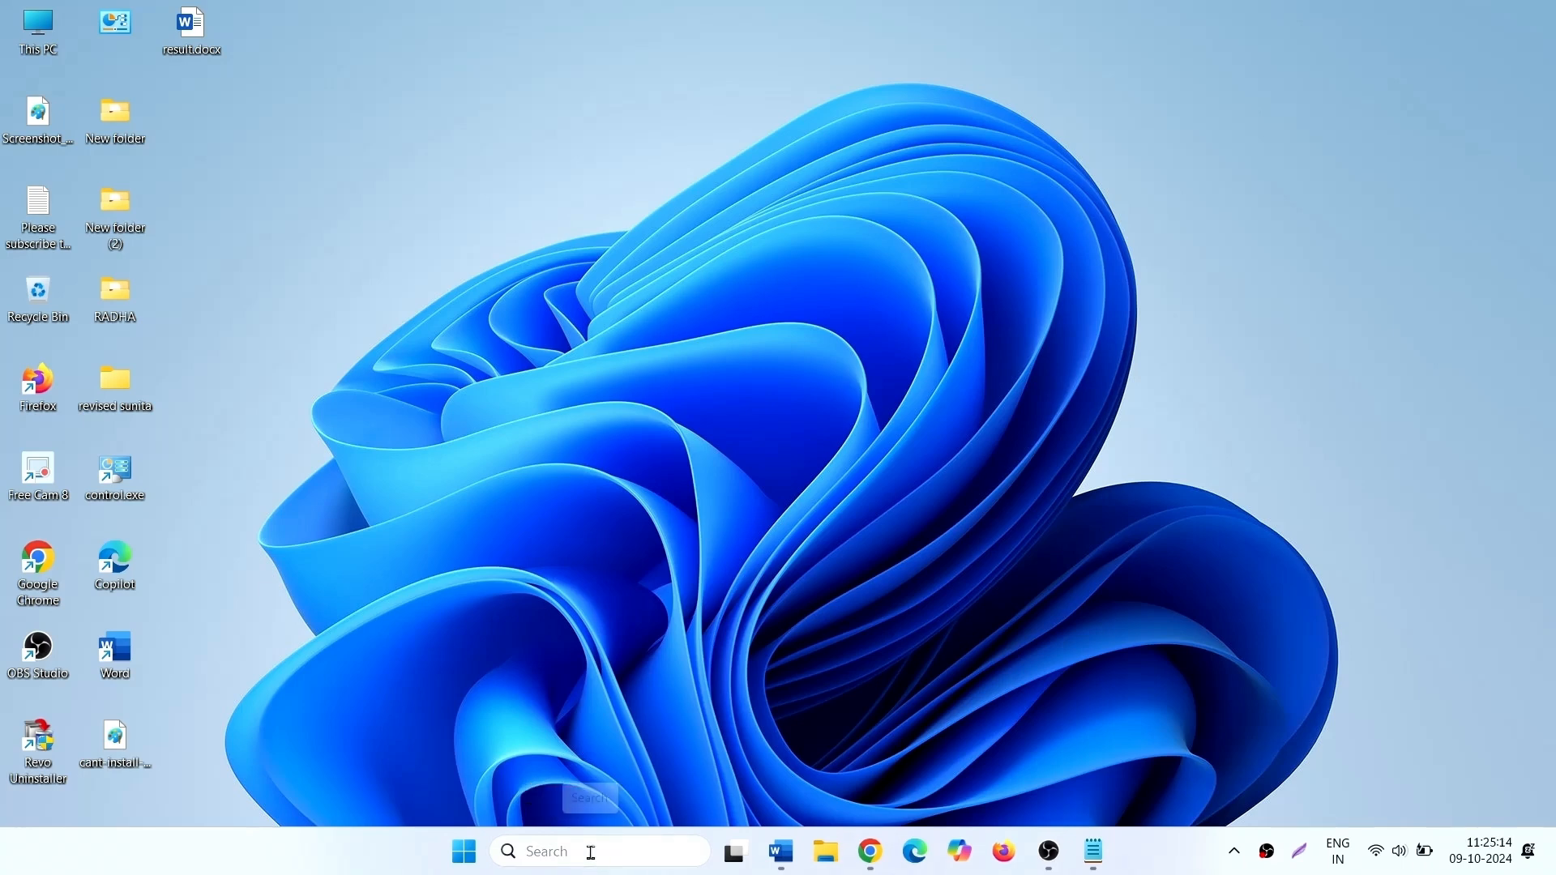
Launch Disk Cleanup from search and select drive C:.
text(cleanmgr)
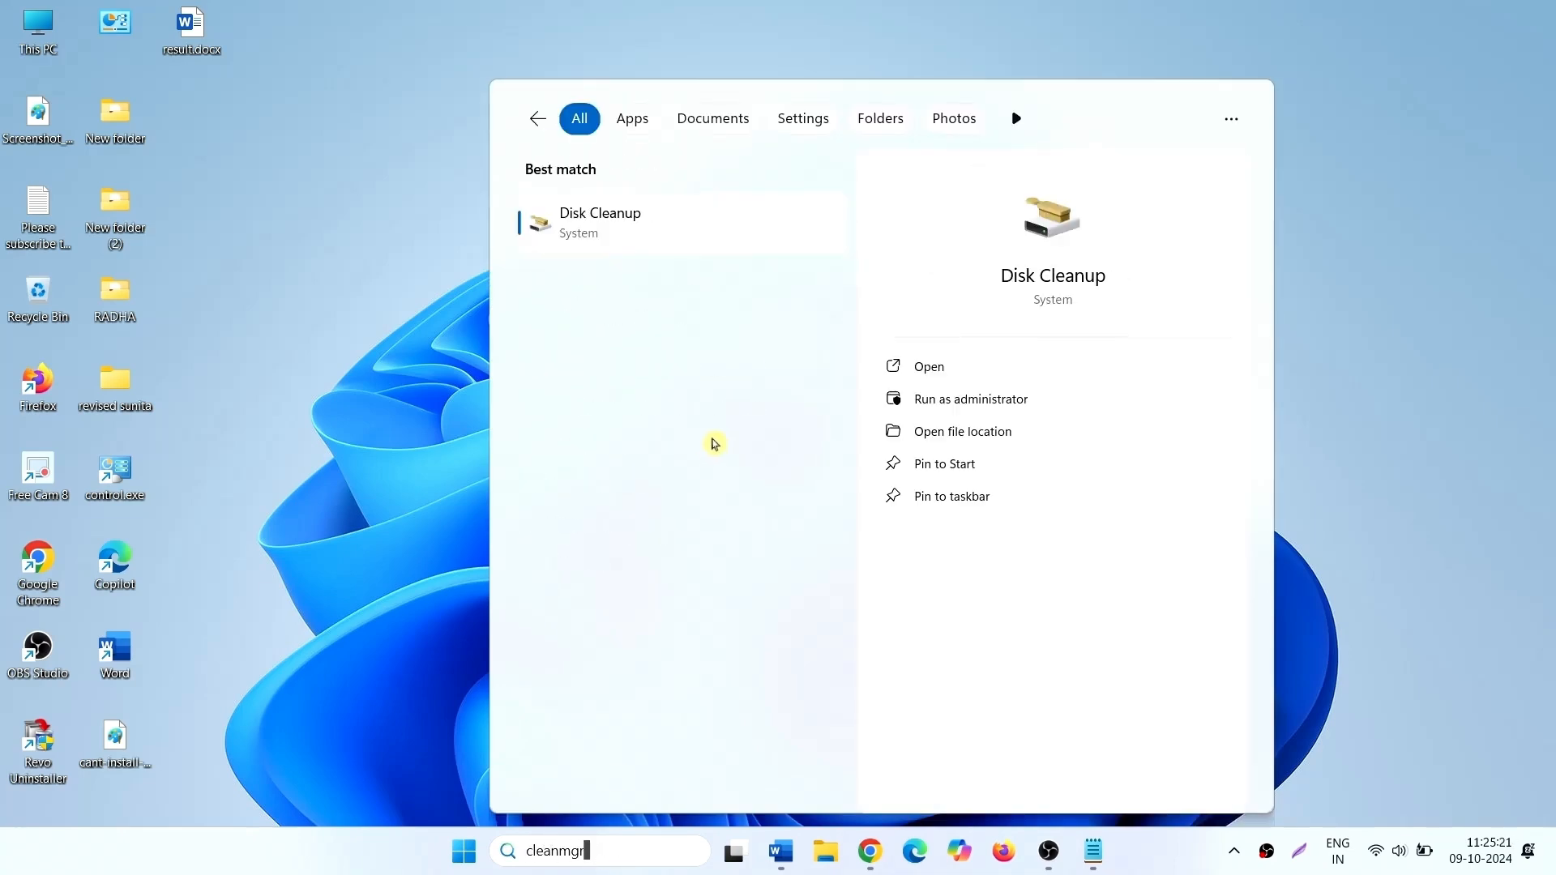
click(928, 366)
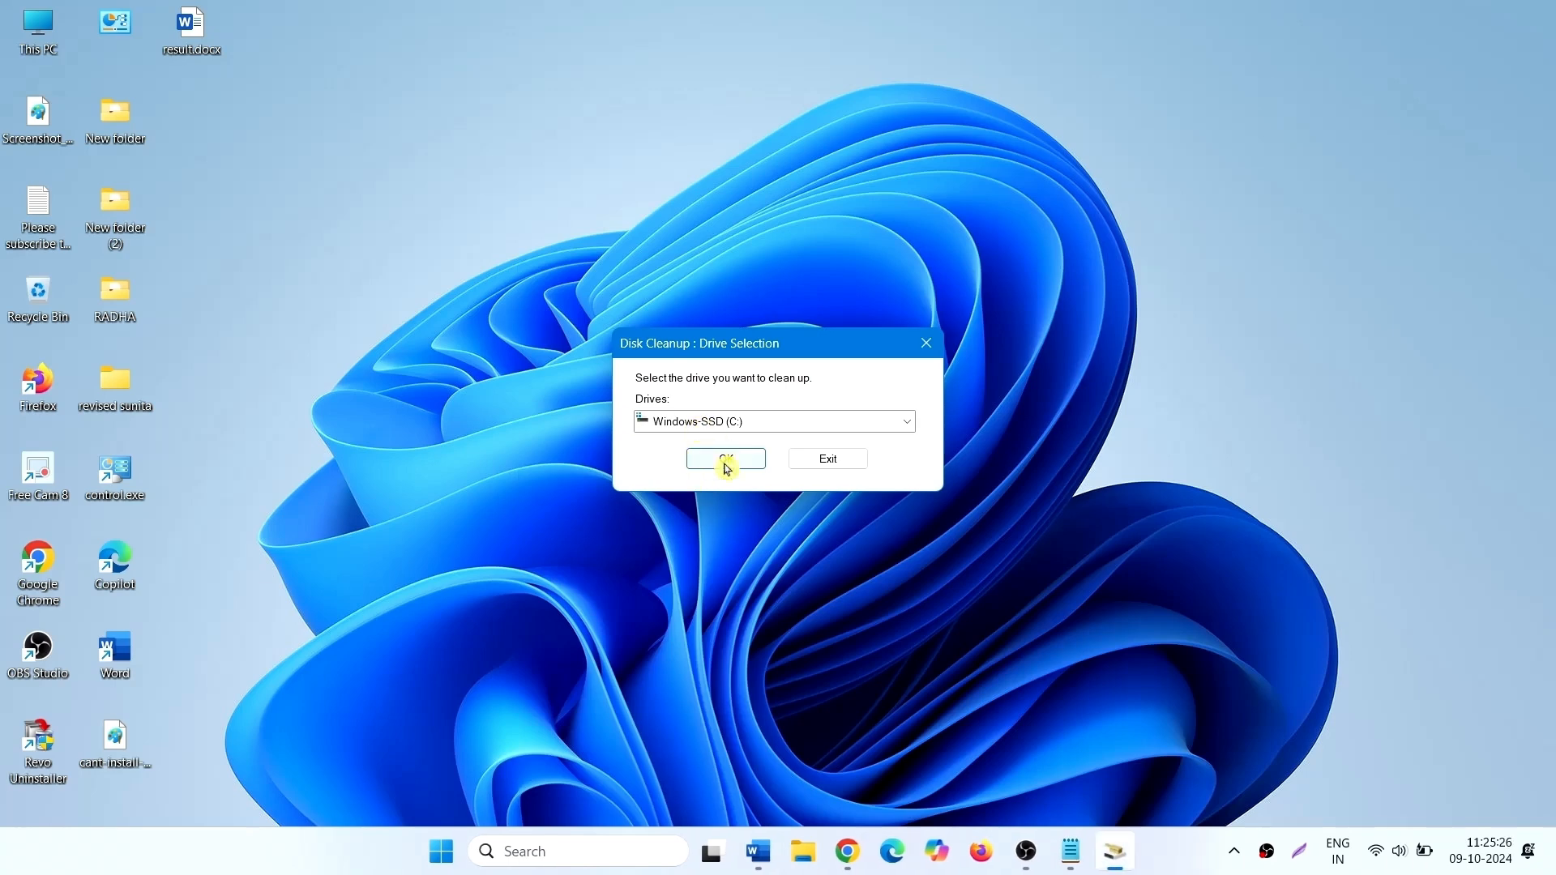
click(725, 459)
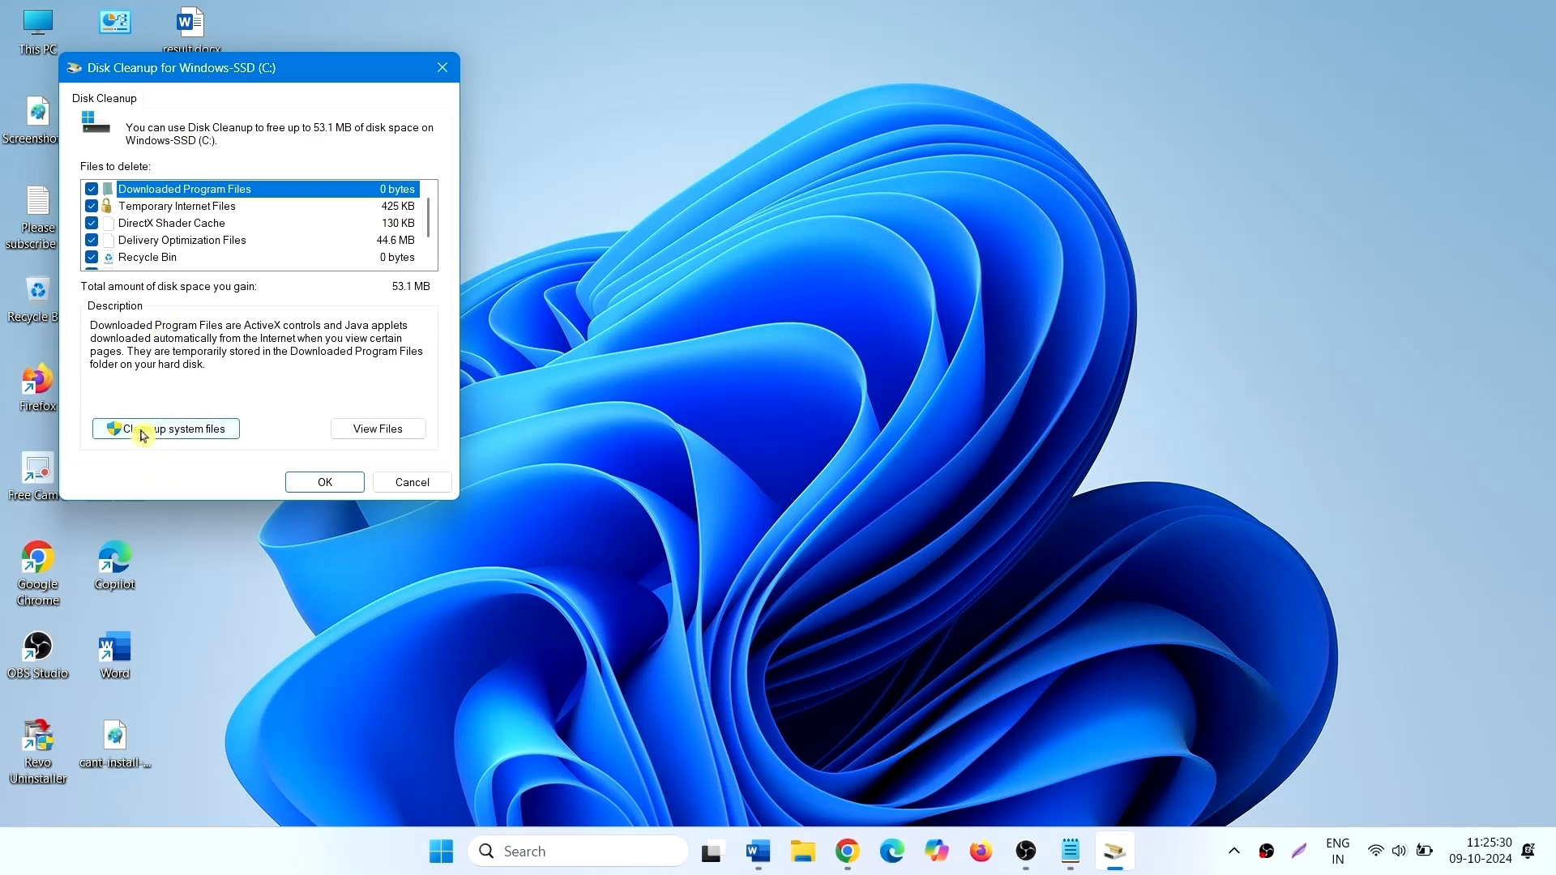
Rescan C: with system files and permanently delete them, including 8.63 GB Windows Update Cleanup.
click(165, 428)
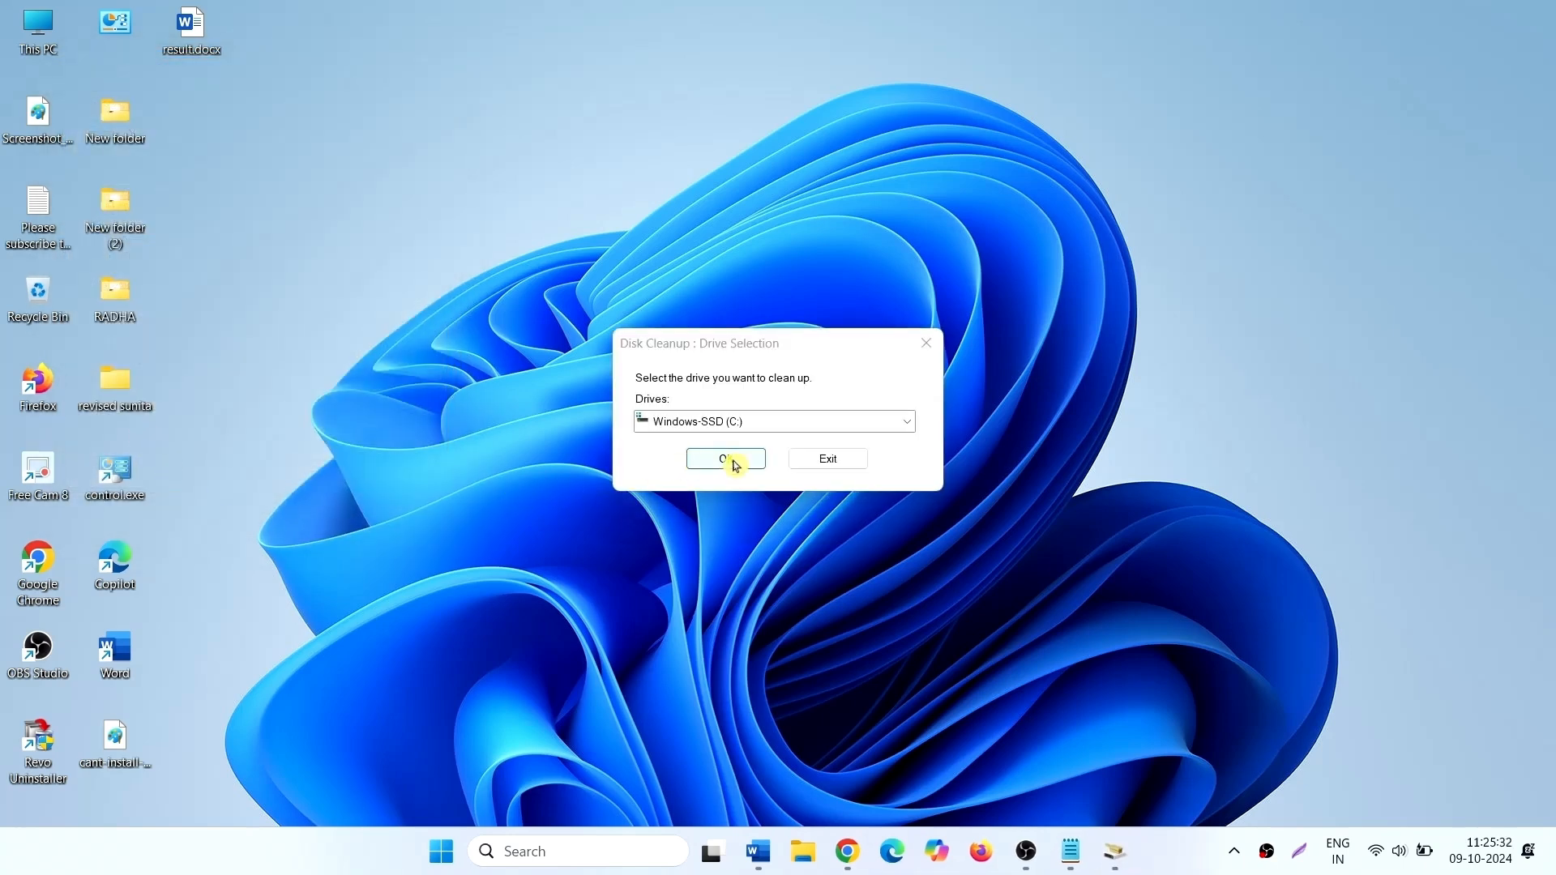
click(725, 458)
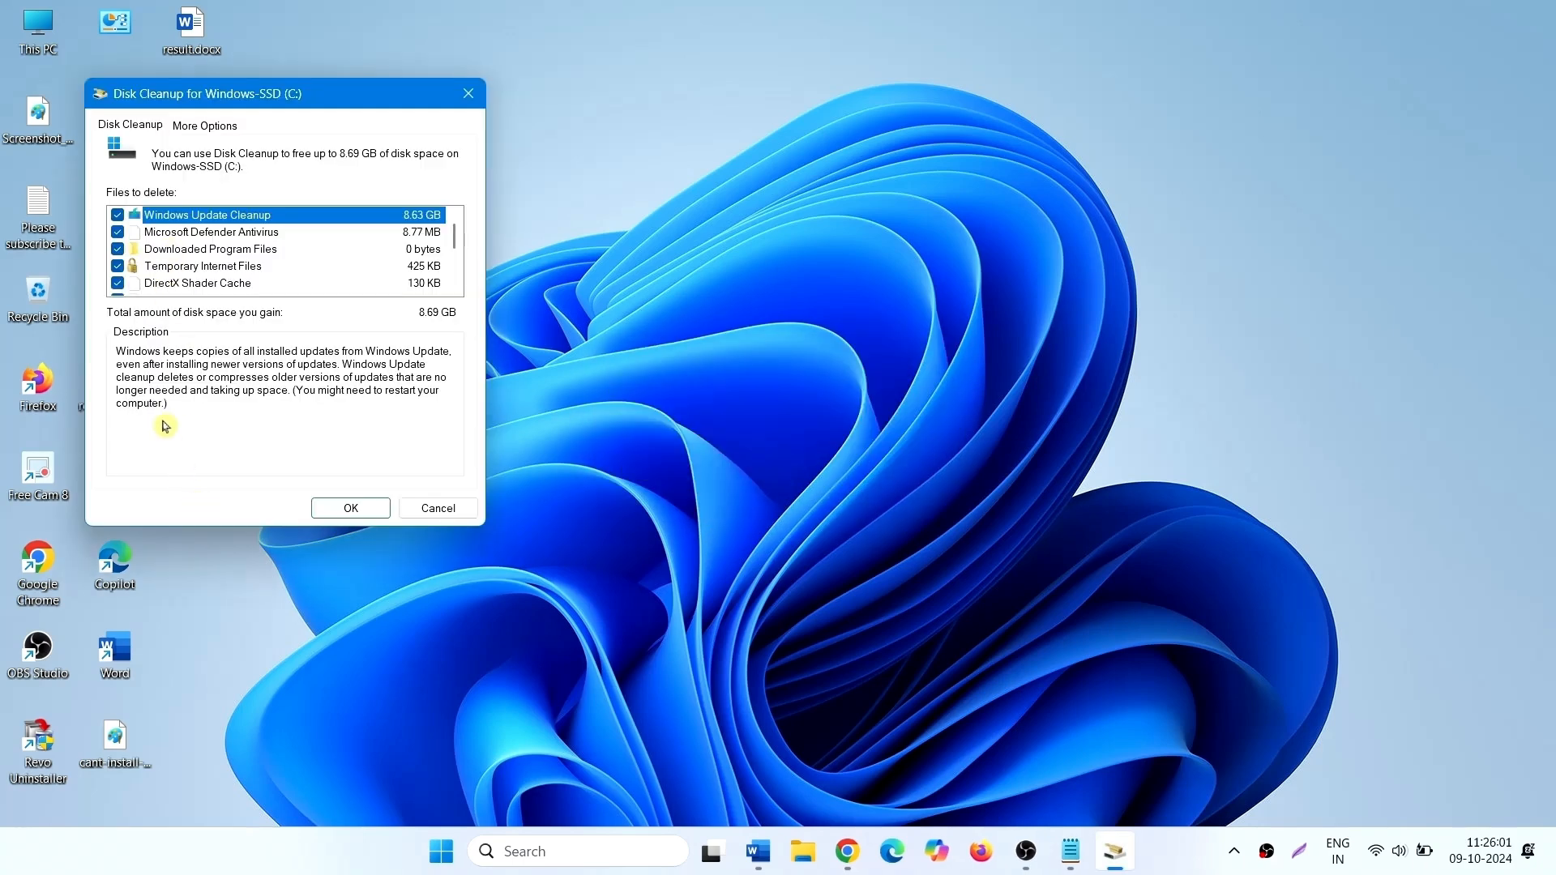
scroll(down, 3)
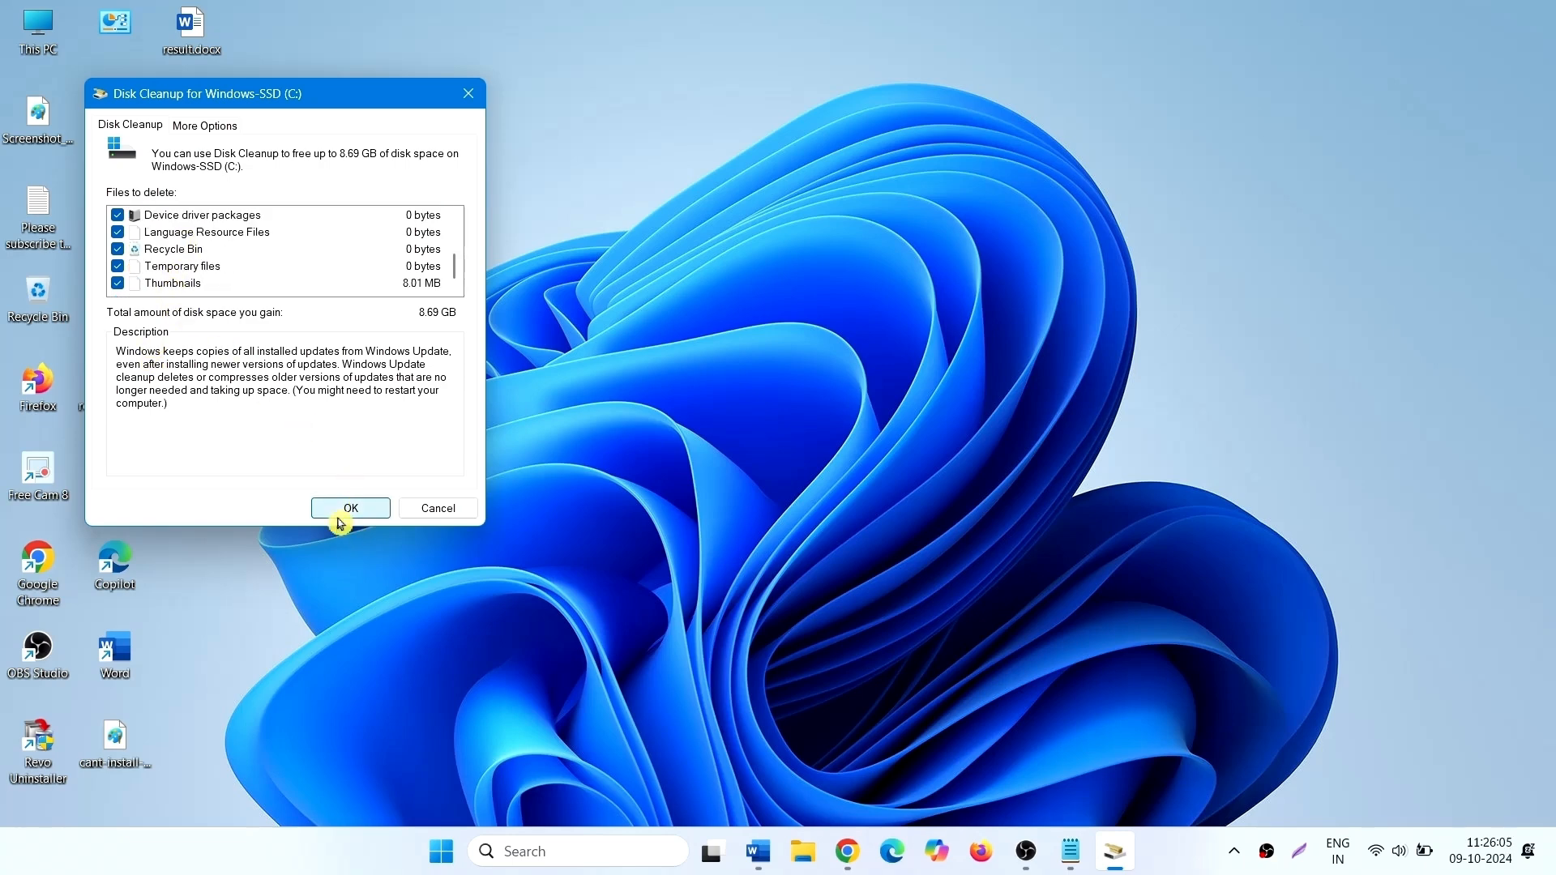
click(350, 507)
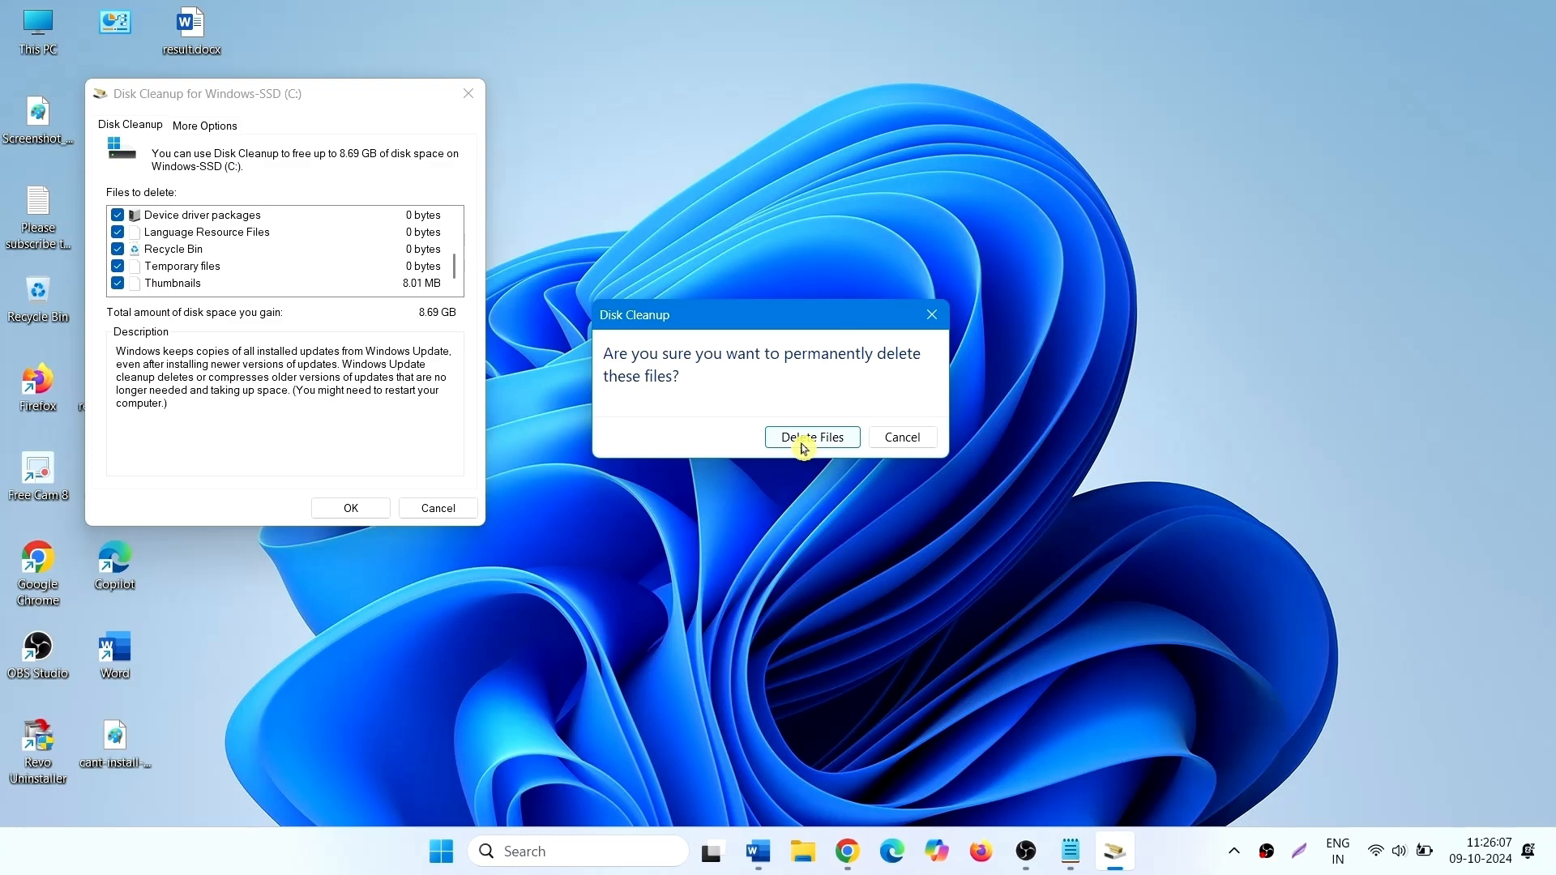
click(810, 437)
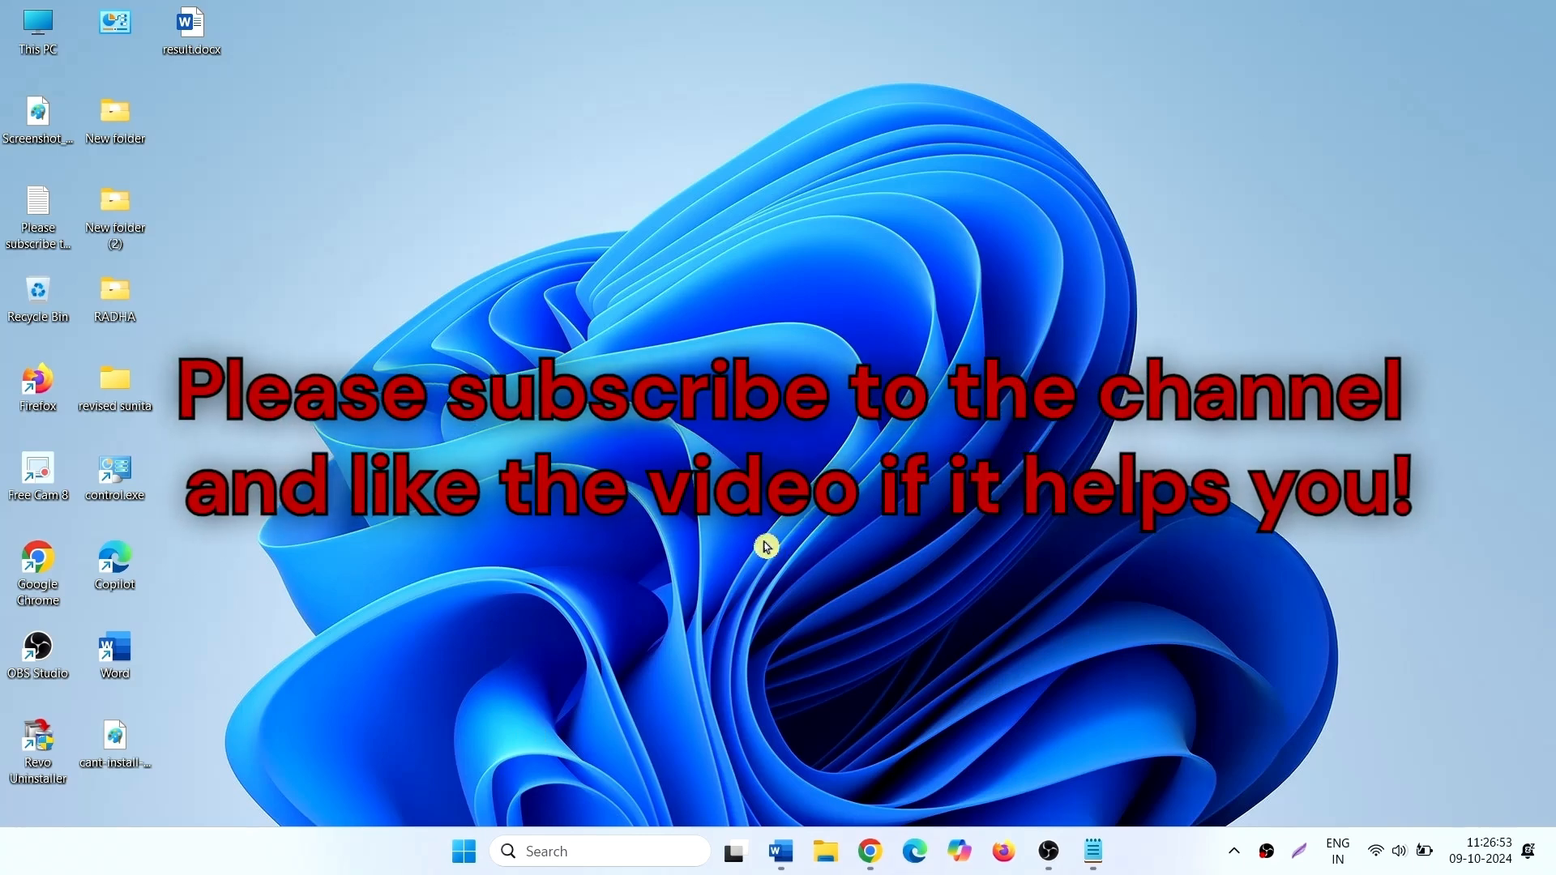
mouse_move(772, 625)
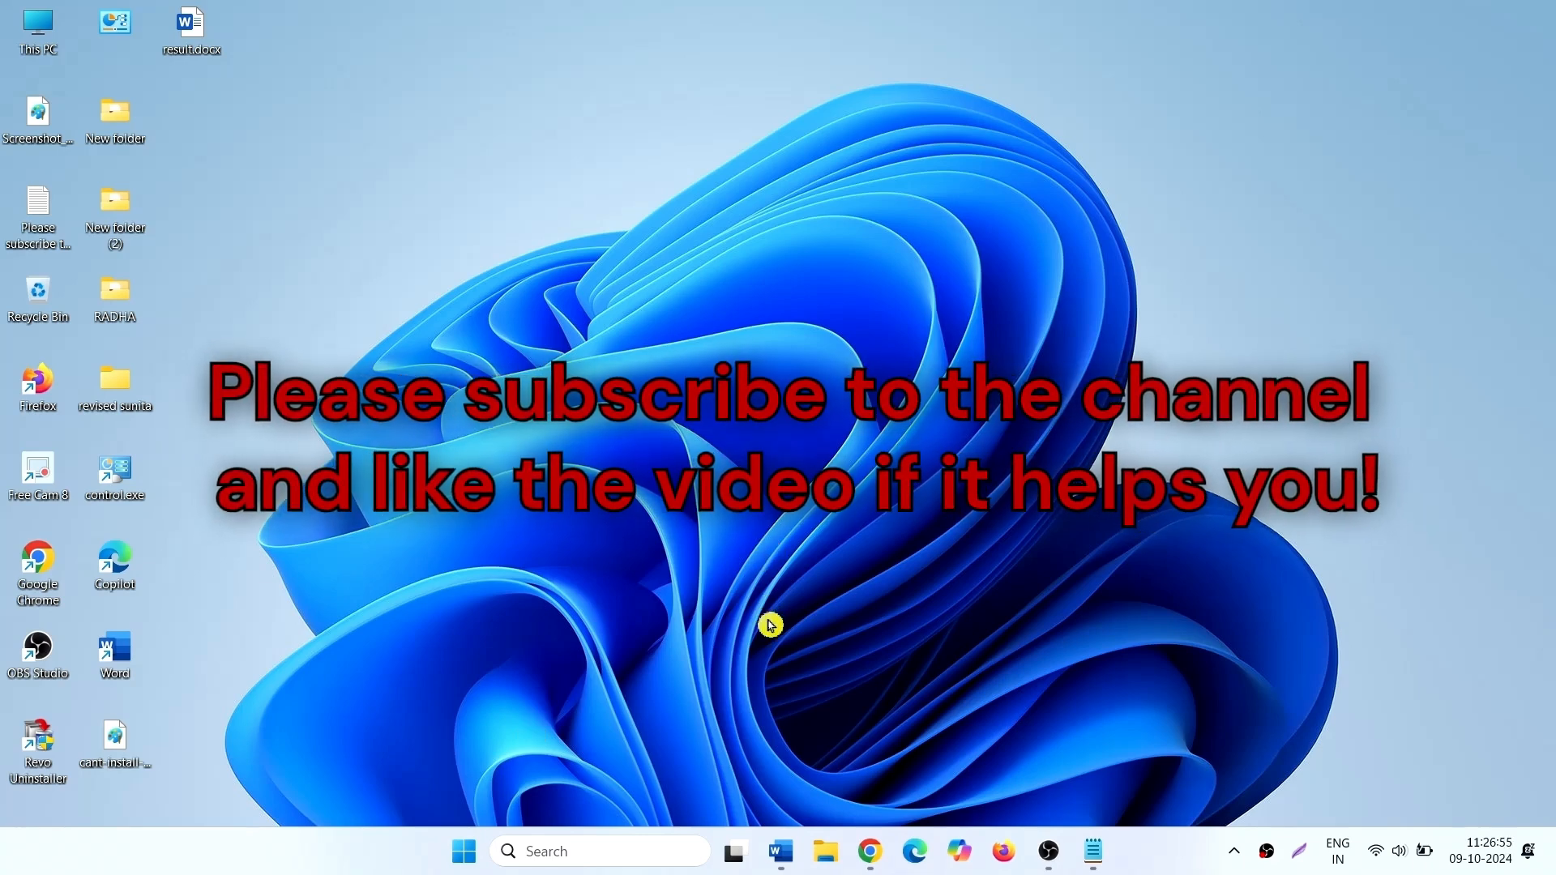